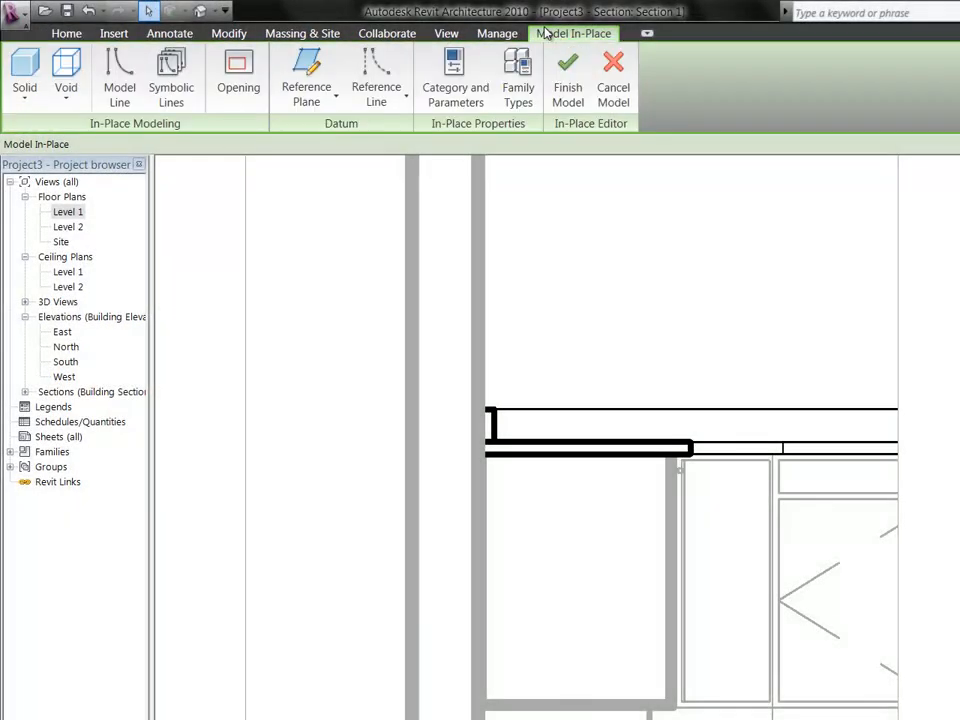
{"action": "mouse_move", "coordinate": [120, 70]}
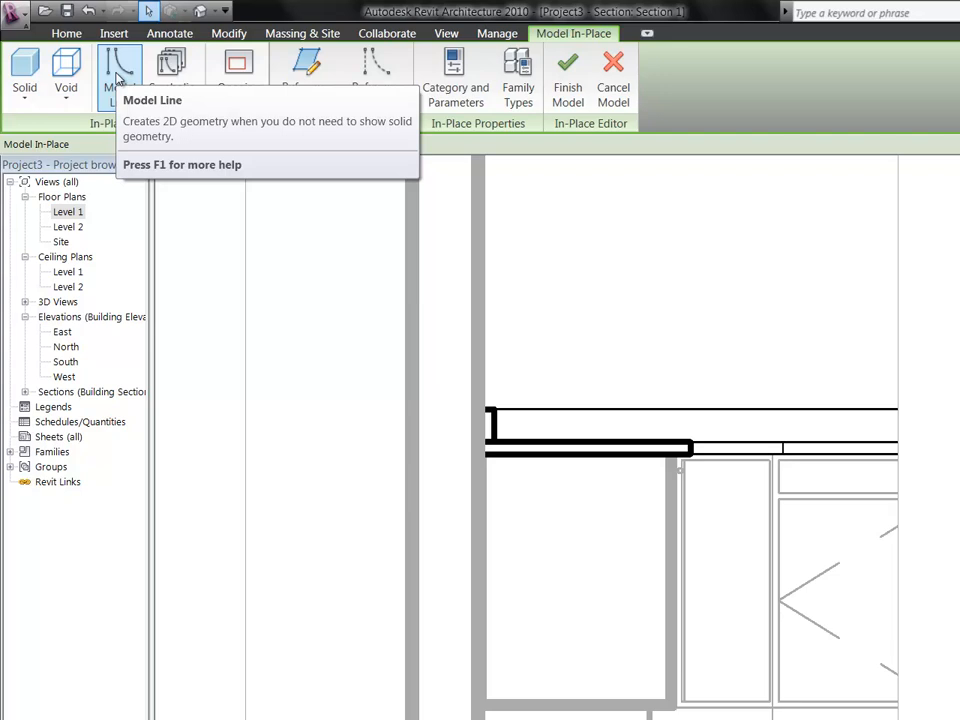
{"action": "mouse_move", "coordinate": [912, 344]}
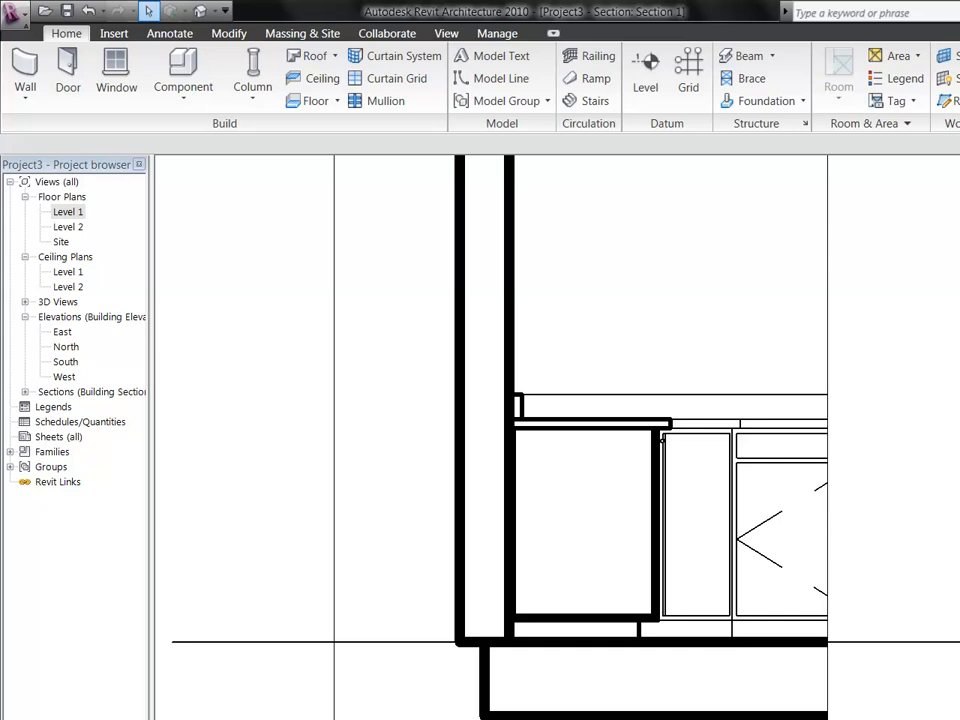
- Bring up the 3D view of the L-shaped kitchen cabinets from the Project Browser
{"action": "double_click", "coordinate": [68, 212]}
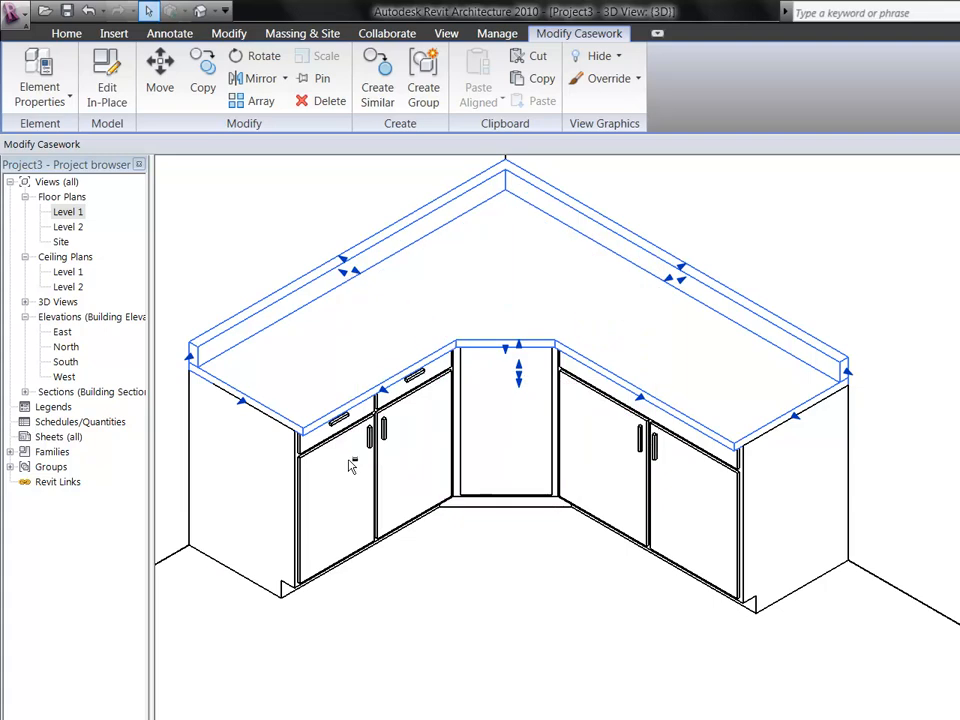
- Select the base cabinets and attempt a first group, dismissing the naming dialog
{"action": "left_click", "coordinate": [350, 430]}
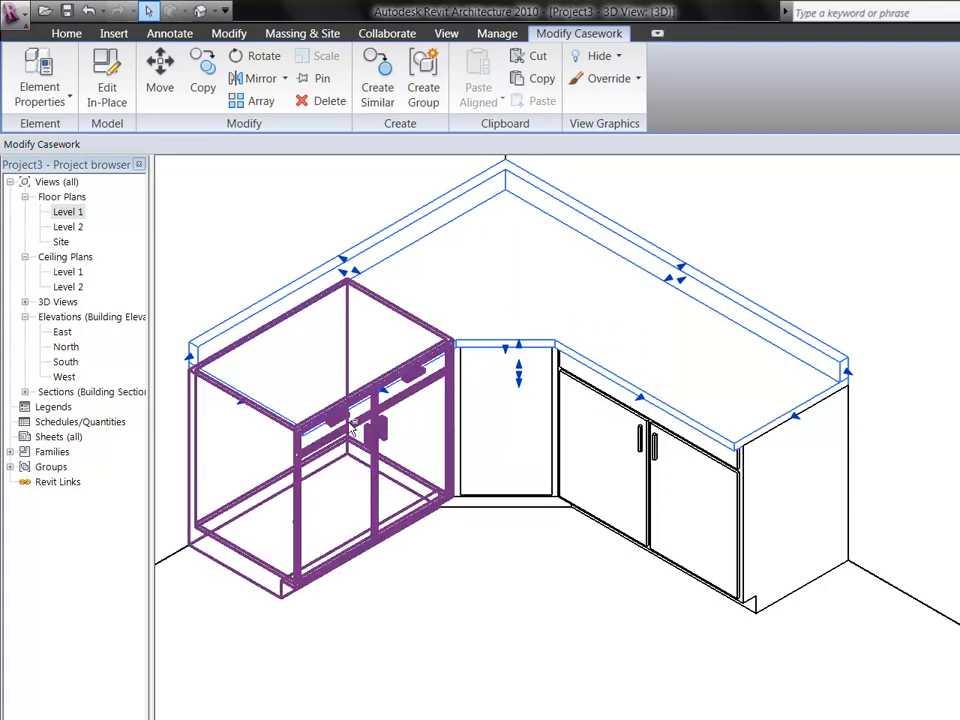
{"action": "mouse_move", "coordinate": [190, 424]}
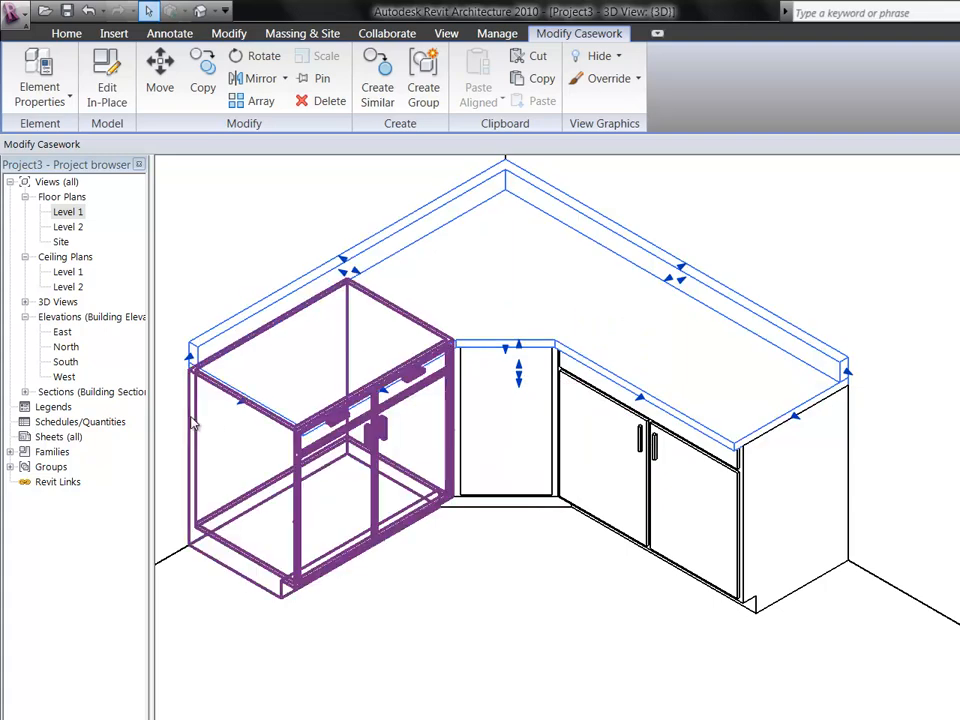
{"action": "left_click", "coordinate": [184, 252]}
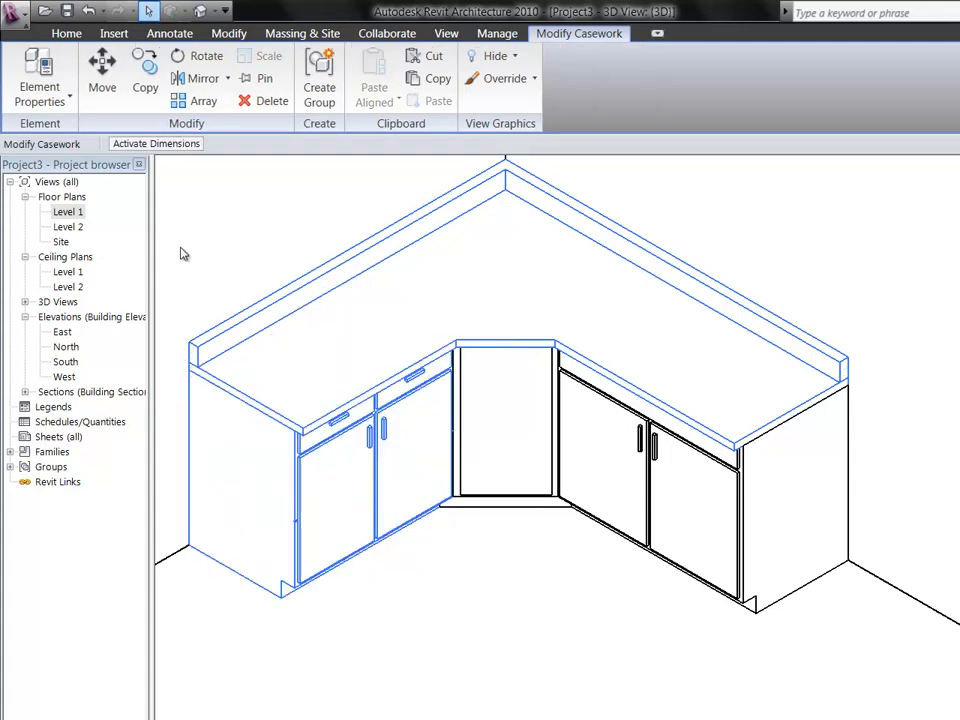
{"action": "mouse_move", "coordinate": [320, 76]}
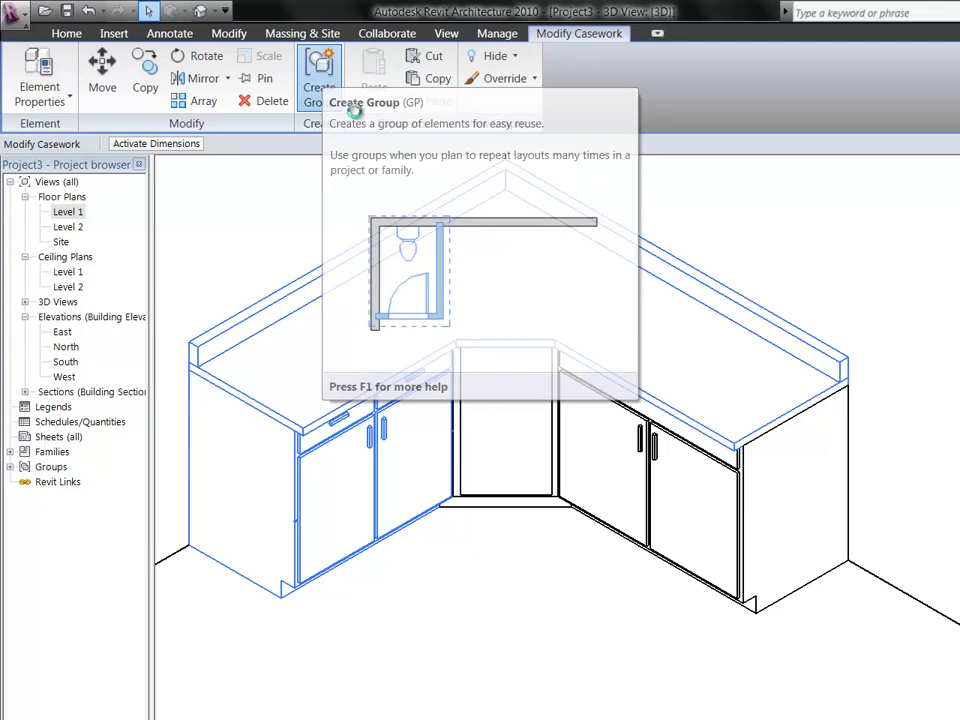
{"action": "left_click", "coordinate": [320, 78]}
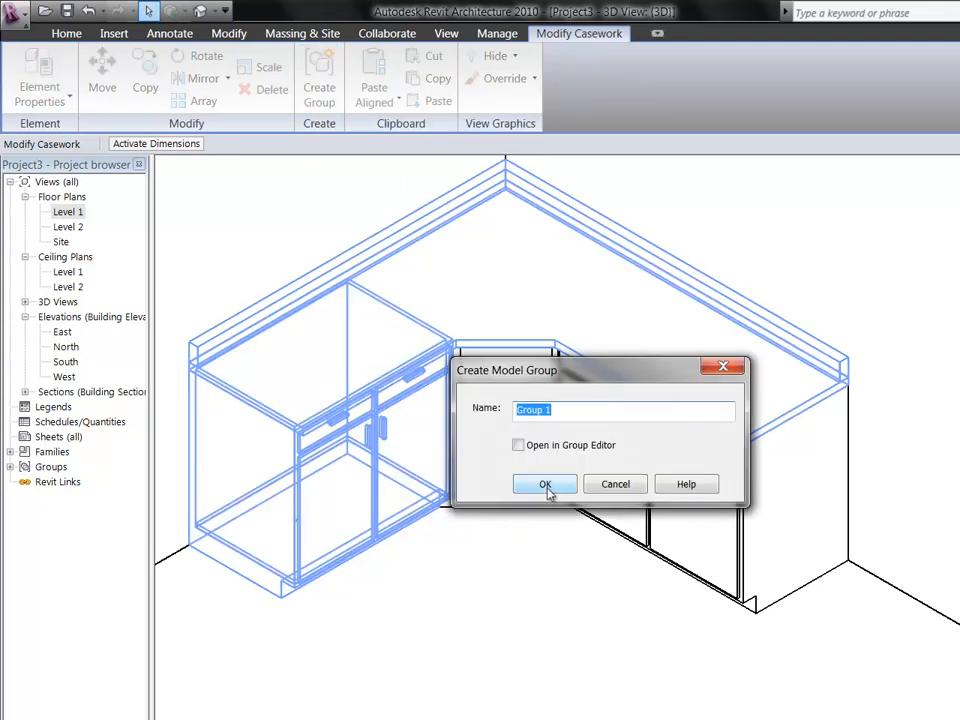
{"action": "left_click", "coordinate": [544, 484]}
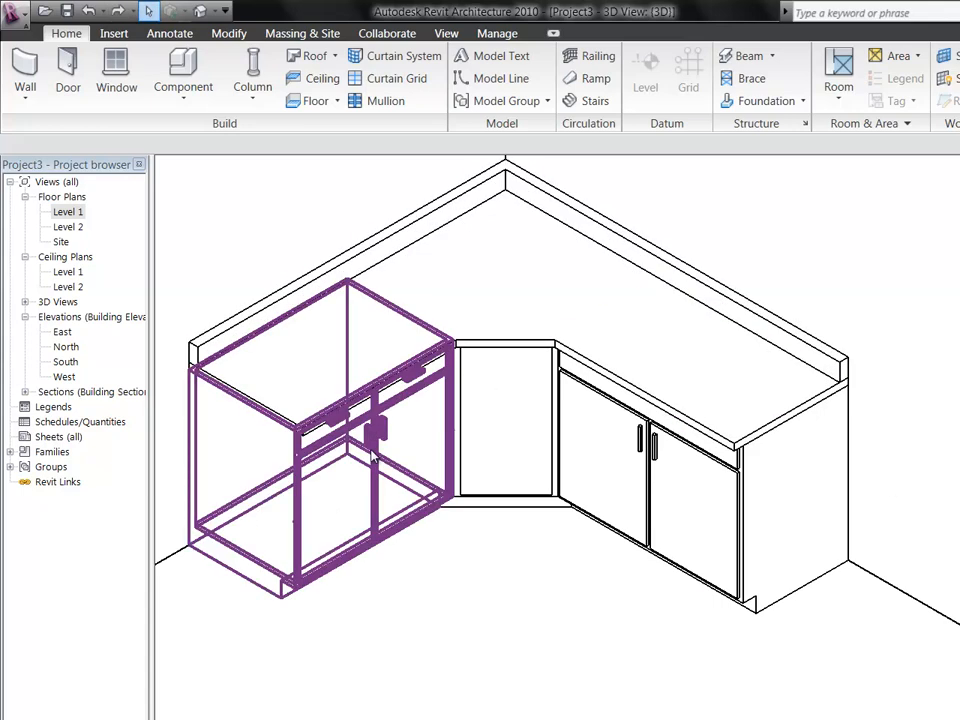
- Reselect all cabinets and create a model group named Kitchen Cab
{"action": "left_click", "coordinate": [400, 370]}
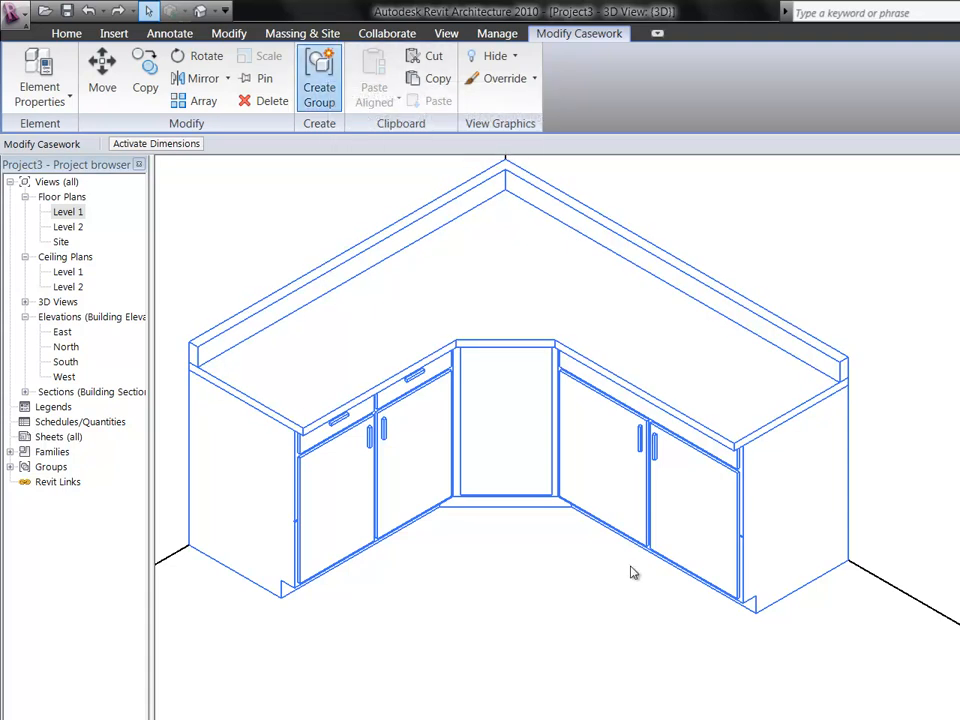
{"action": "left_click", "coordinate": [320, 78]}
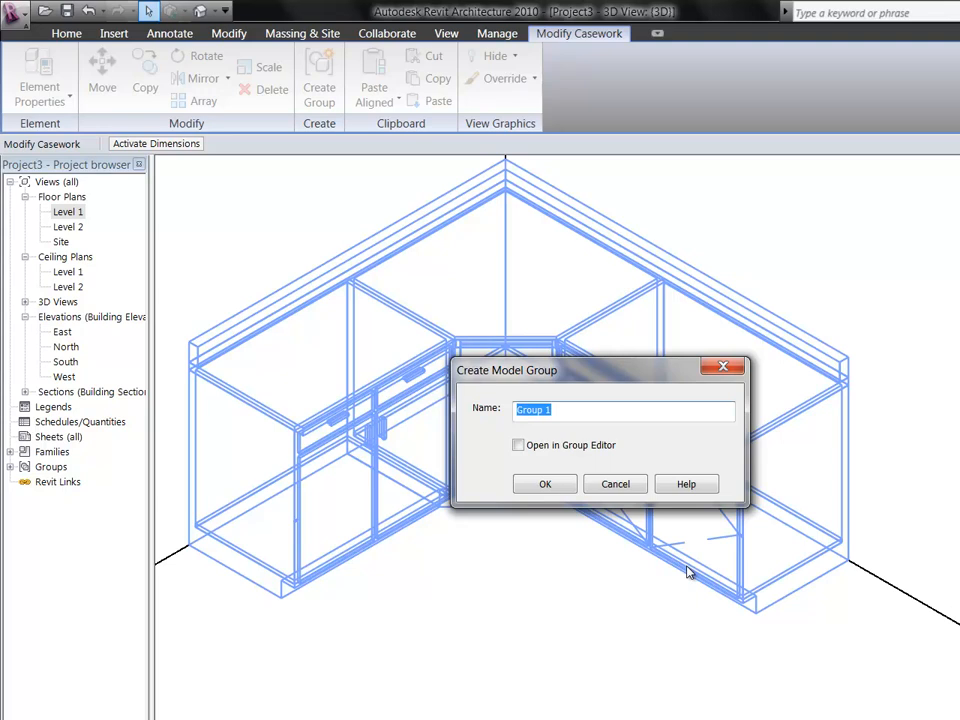
{"action": "type", "text": "k"}
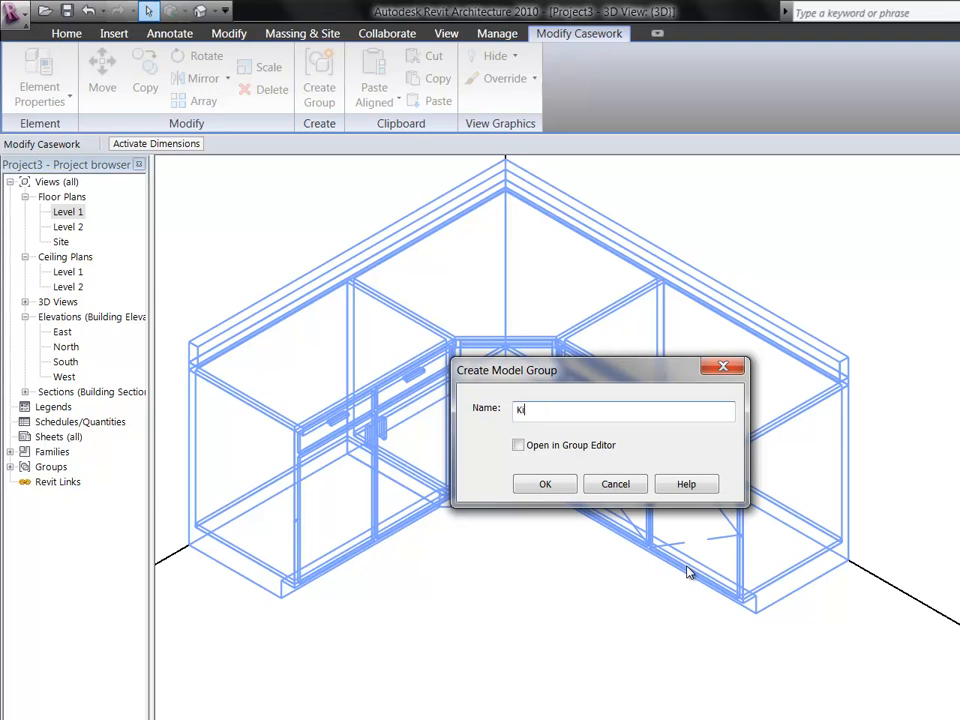
{"action": "type", "text": "Kitchen Cabi"}
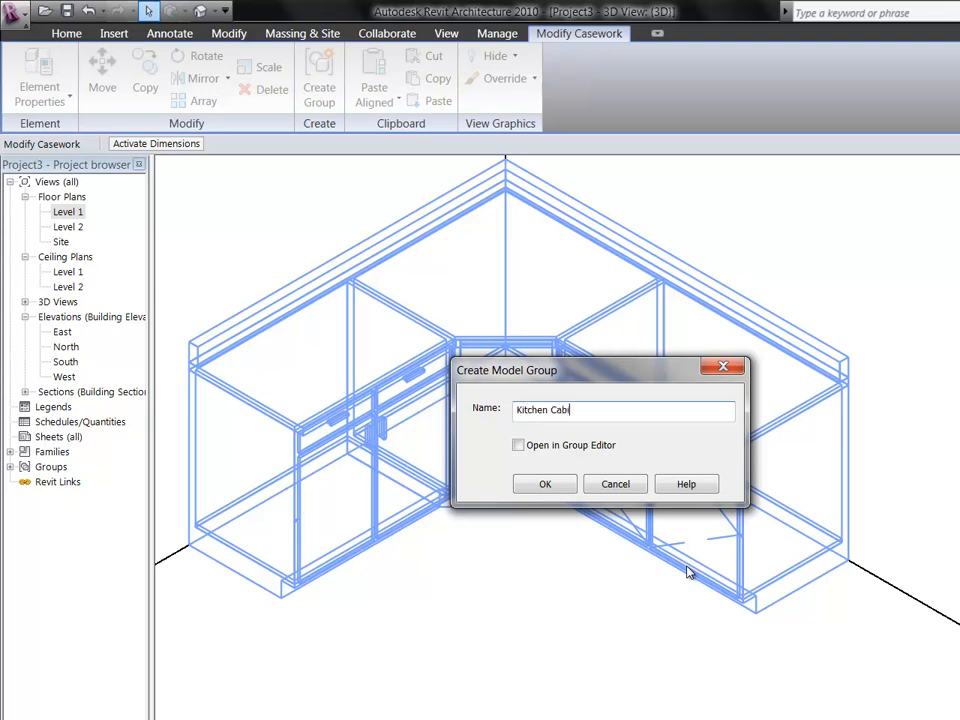
{"action": "left_click", "coordinate": [544, 484]}
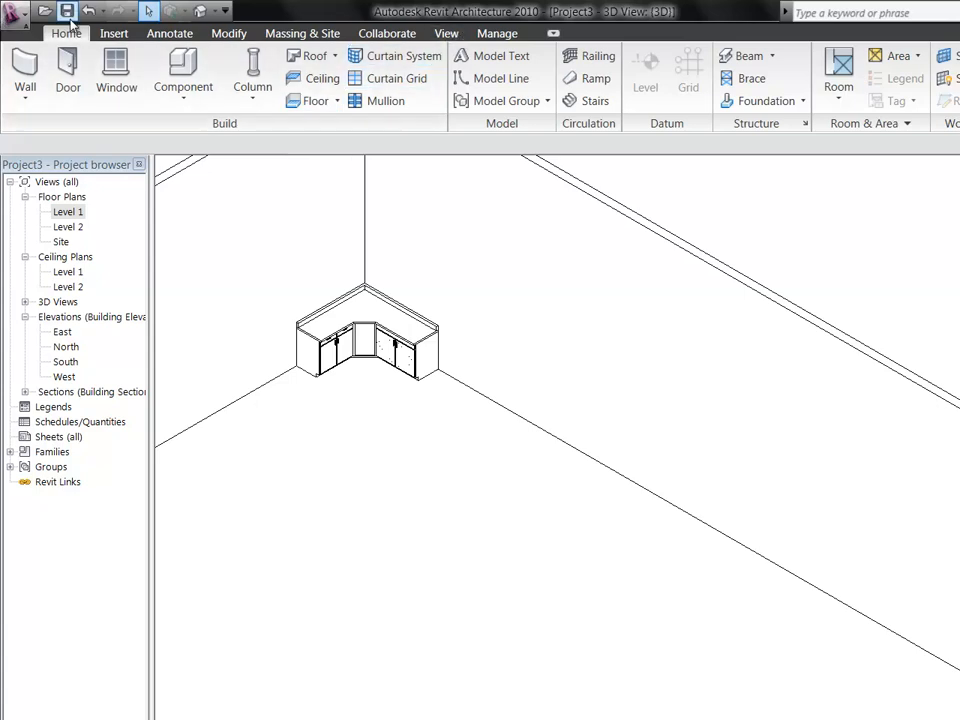
{"action": "mouse_move", "coordinate": [184, 70]}
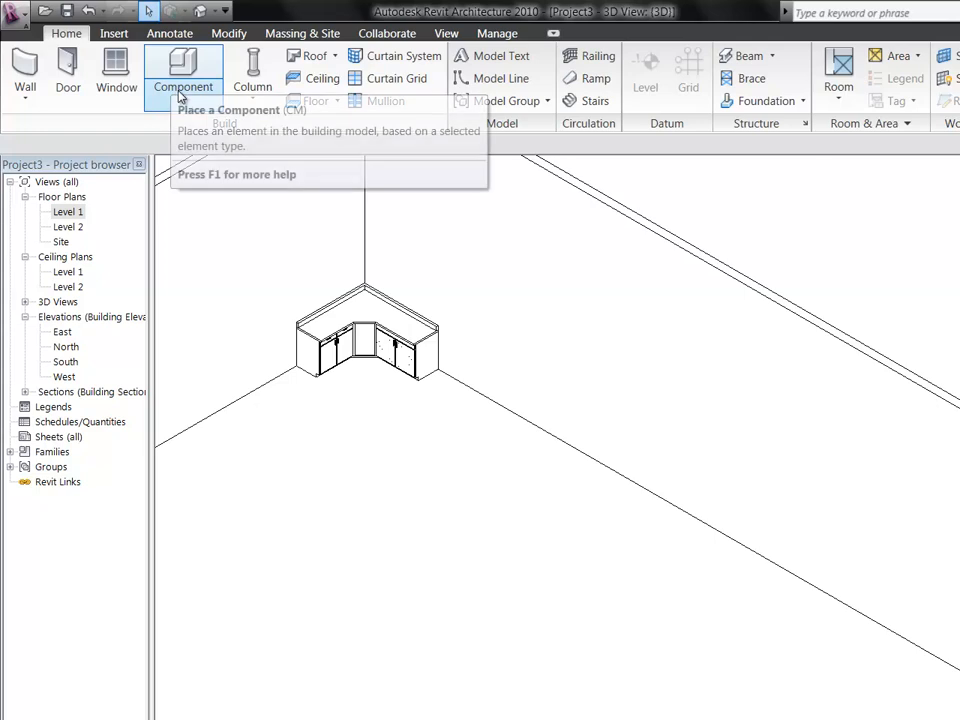
- Start a new Generic Models in-place component named B and enter its editor
{"action": "left_click", "coordinate": [184, 88]}
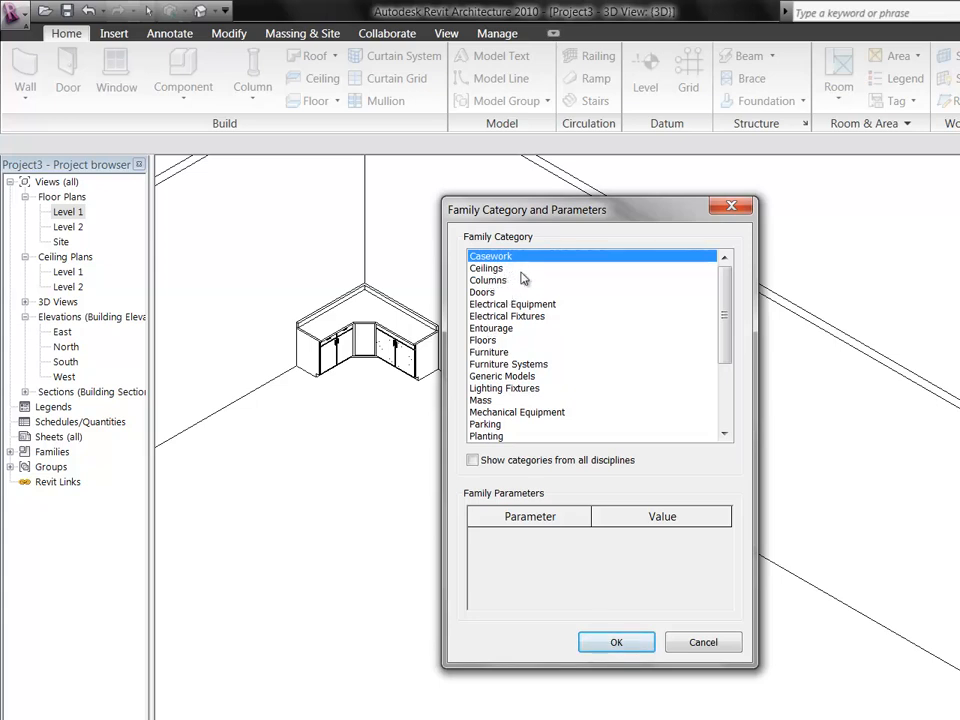
{"action": "mouse_move", "coordinate": [506, 392]}
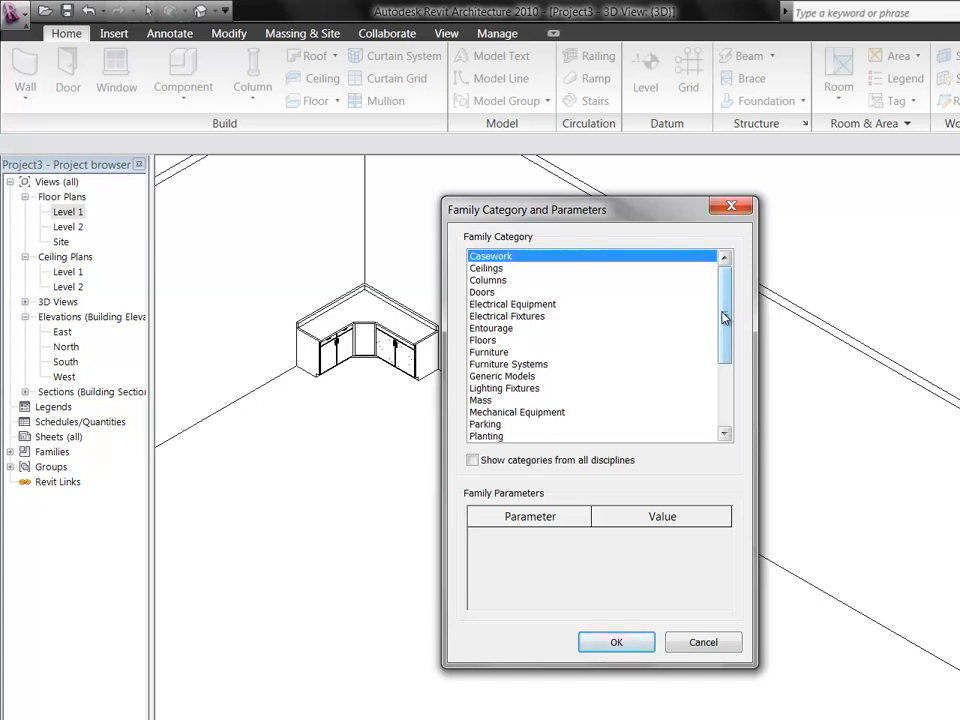
{"action": "left_click_drag", "start_coordinate": [724, 318], "coordinate": [724, 390]}
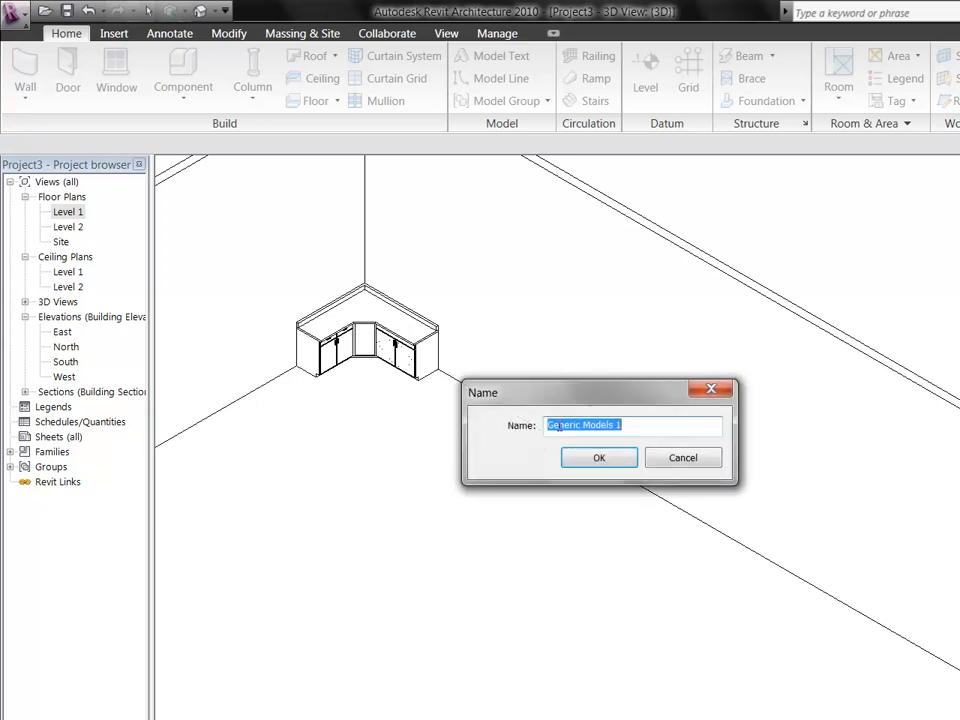
{"action": "type", "text": "B"}
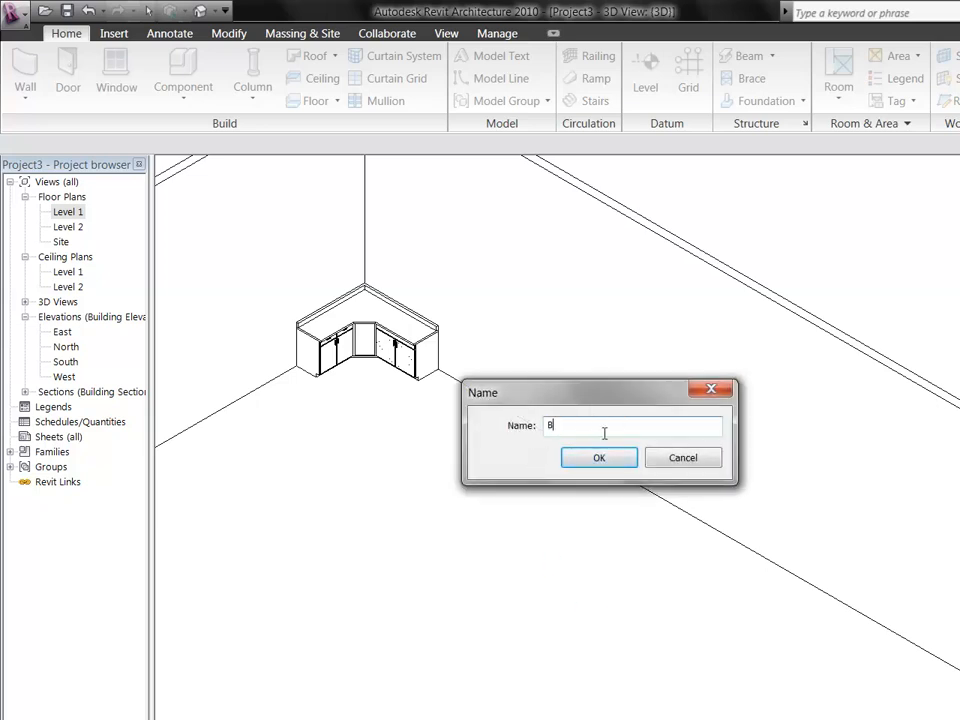
{"action": "left_click", "coordinate": [598, 456]}
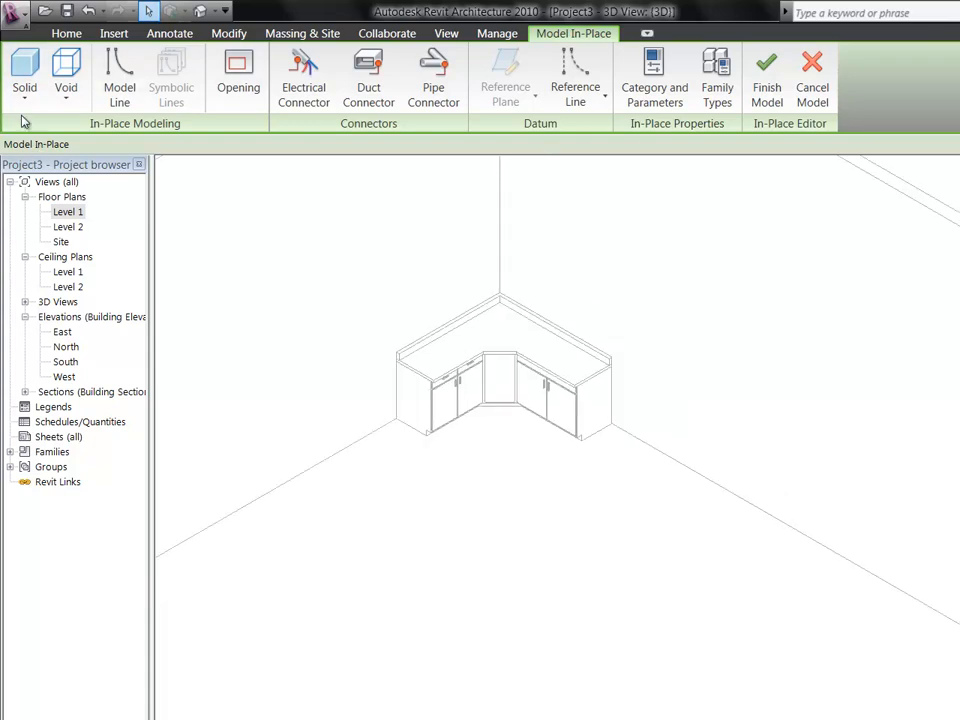
- Begin a solid blend, sketch its small square base, and move to the top profile
{"action": "left_click", "coordinate": [24, 76]}
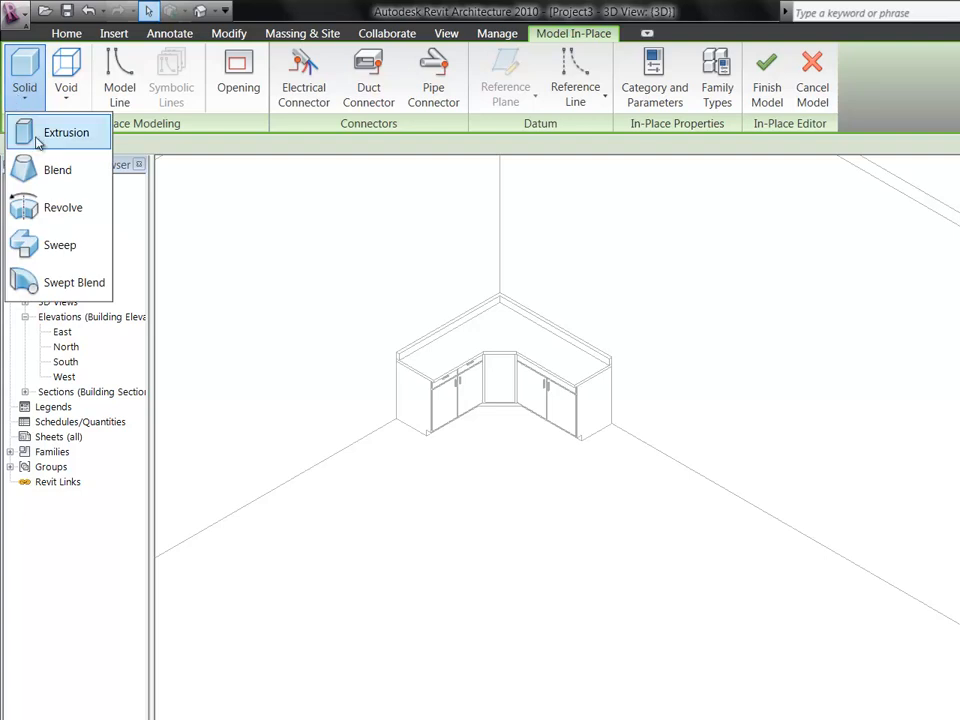
{"action": "mouse_move", "coordinate": [56, 168]}
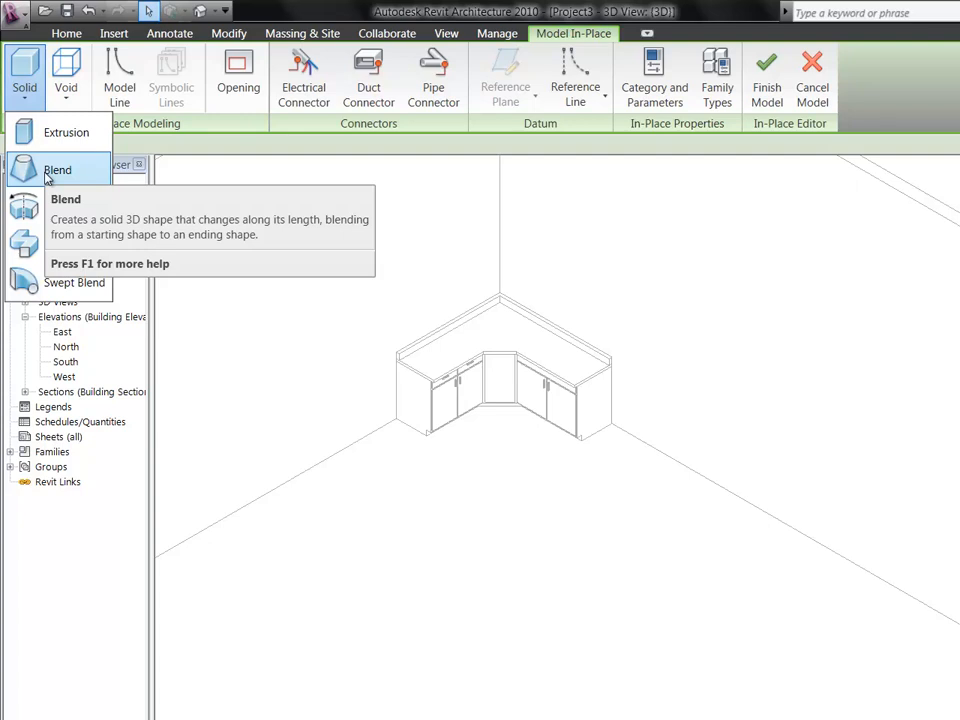
{"action": "left_click", "coordinate": [58, 168]}
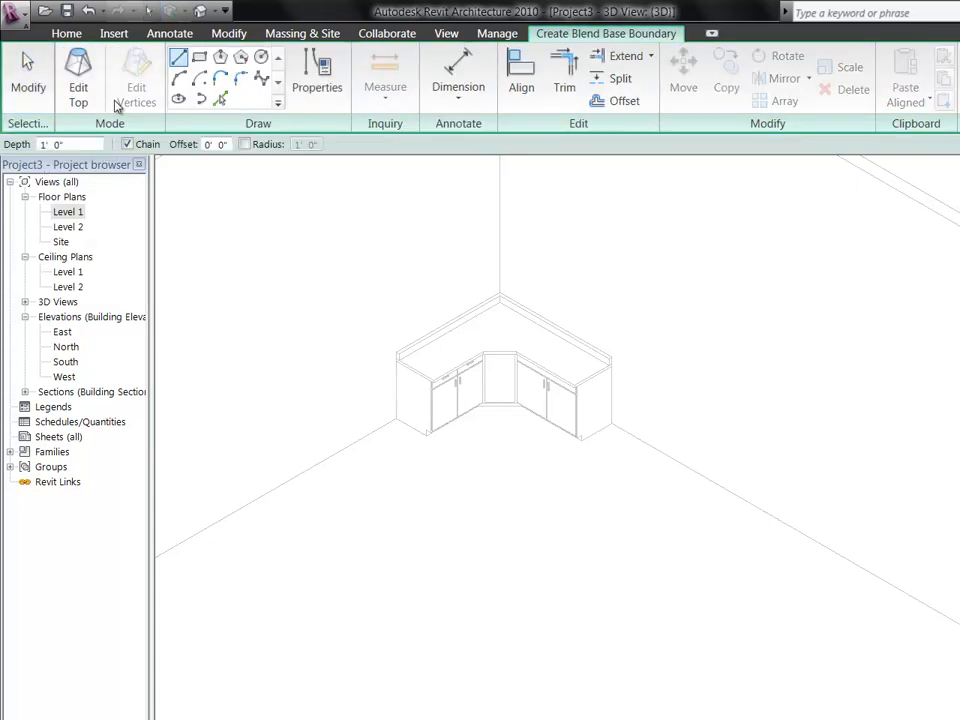
{"action": "mouse_move", "coordinate": [78, 76]}
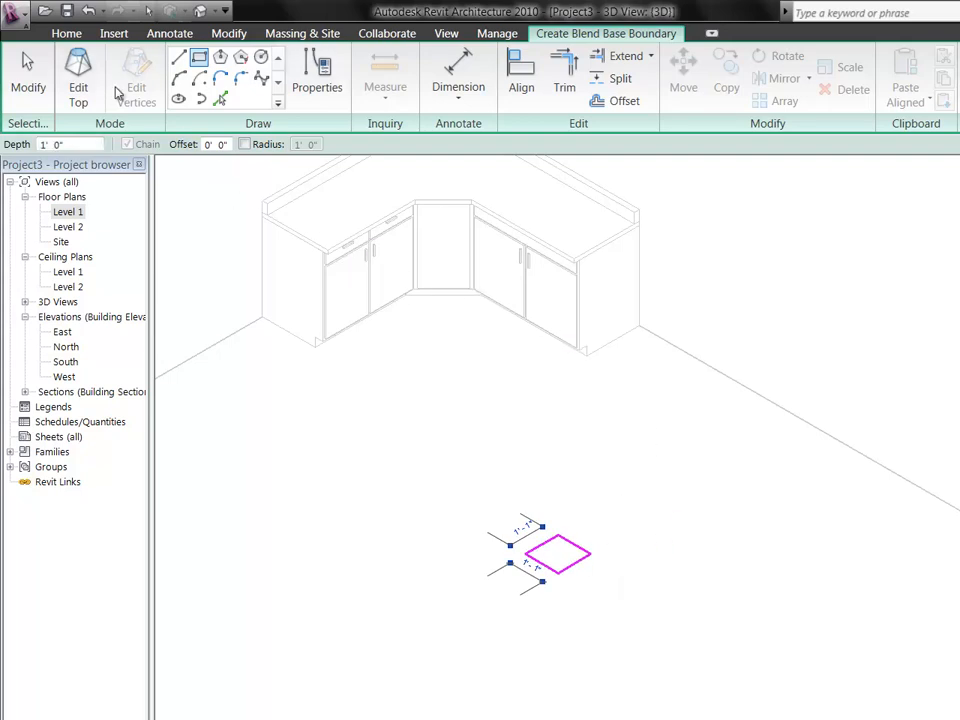
{"action": "left_click", "coordinate": [78, 78]}
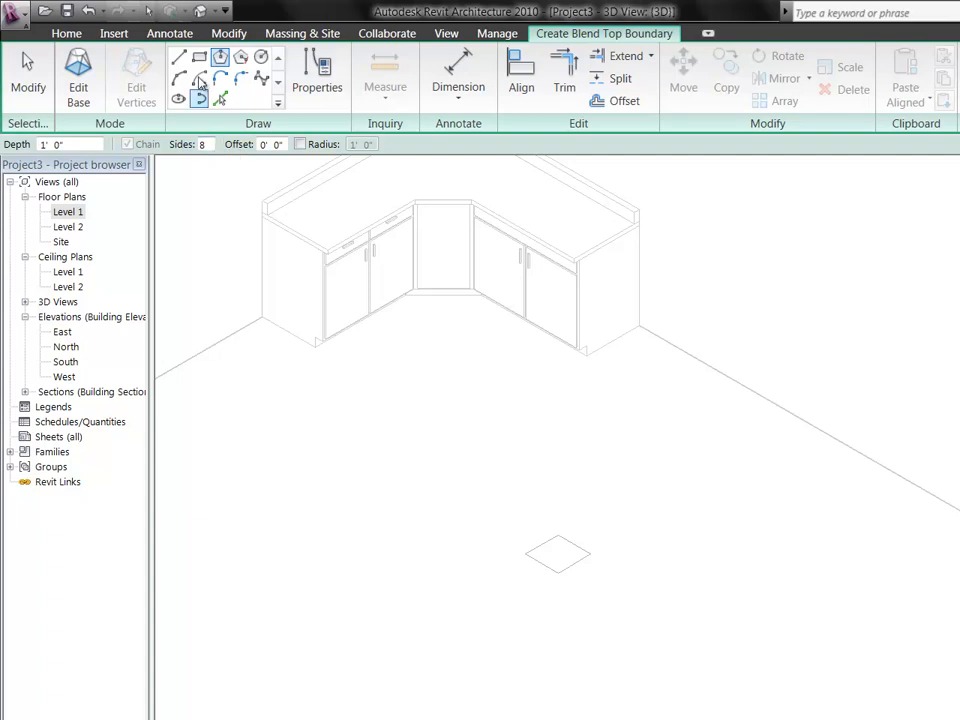
{"action": "mouse_move", "coordinate": [220, 56]}
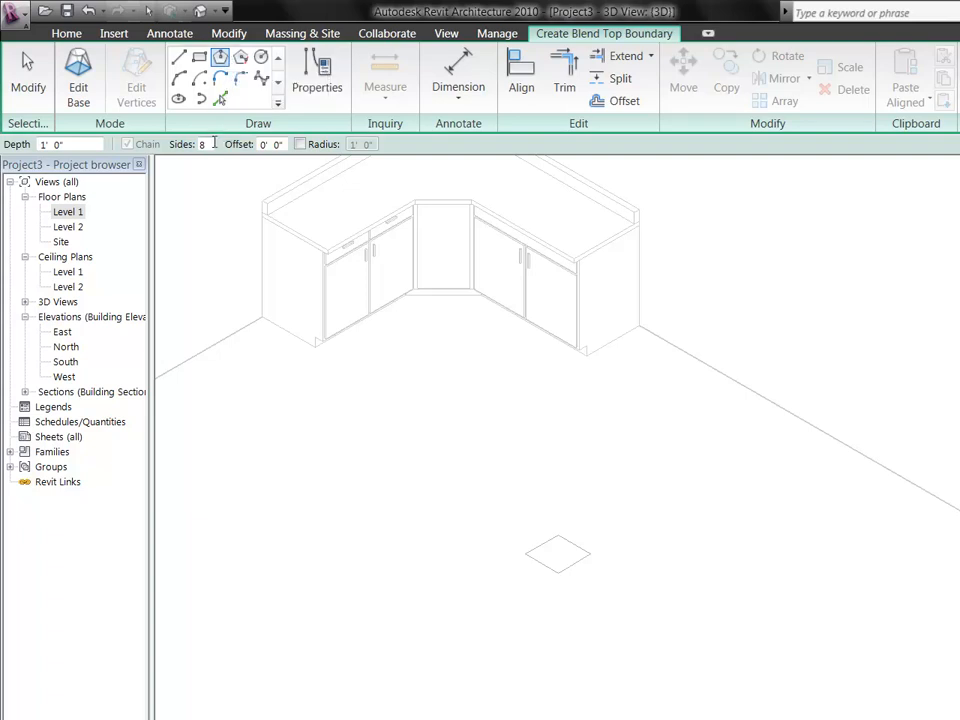
{"action": "mouse_move", "coordinate": [164, 124]}
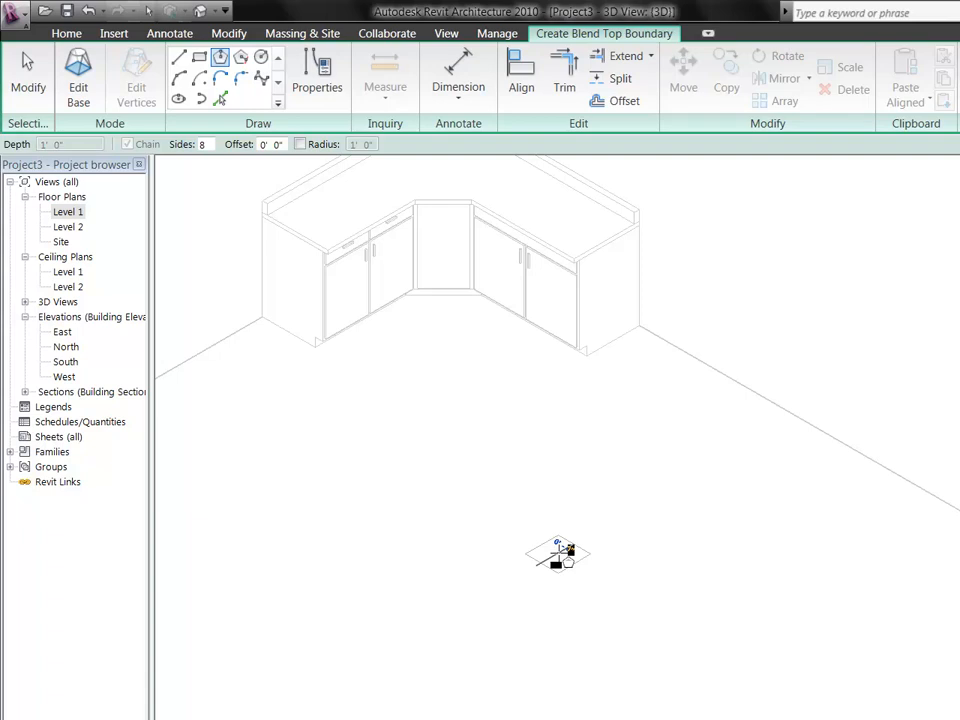
- Sketch a wider octagonal top boundary over the square base and finish the blend
{"action": "left_click_drag", "start_coordinate": [558, 552], "coordinate": [640, 516]}
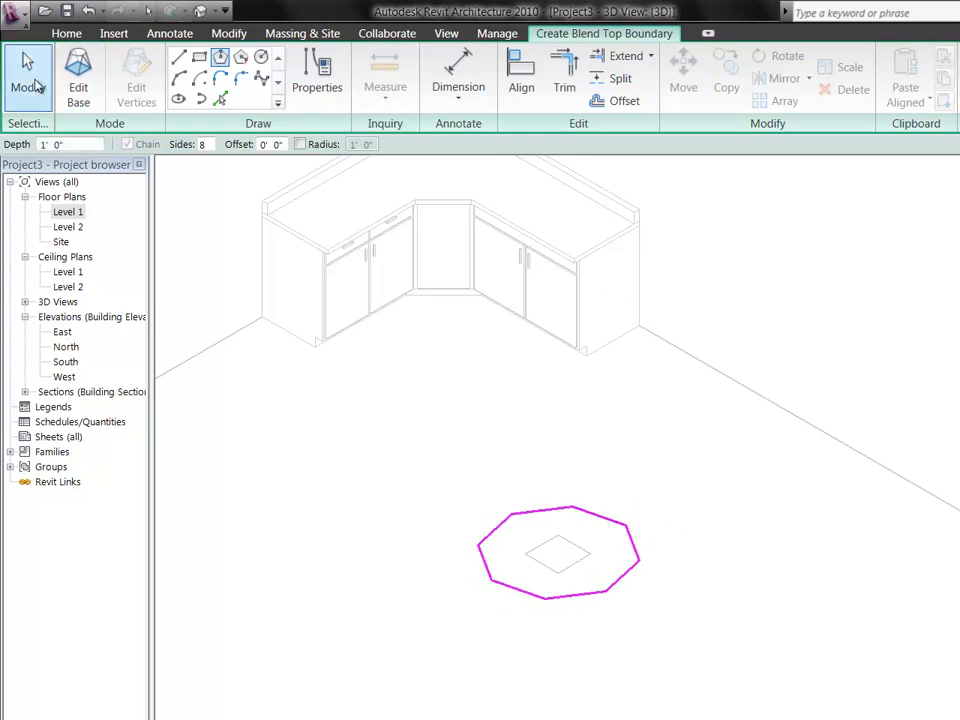
{"action": "mouse_move", "coordinate": [28, 76]}
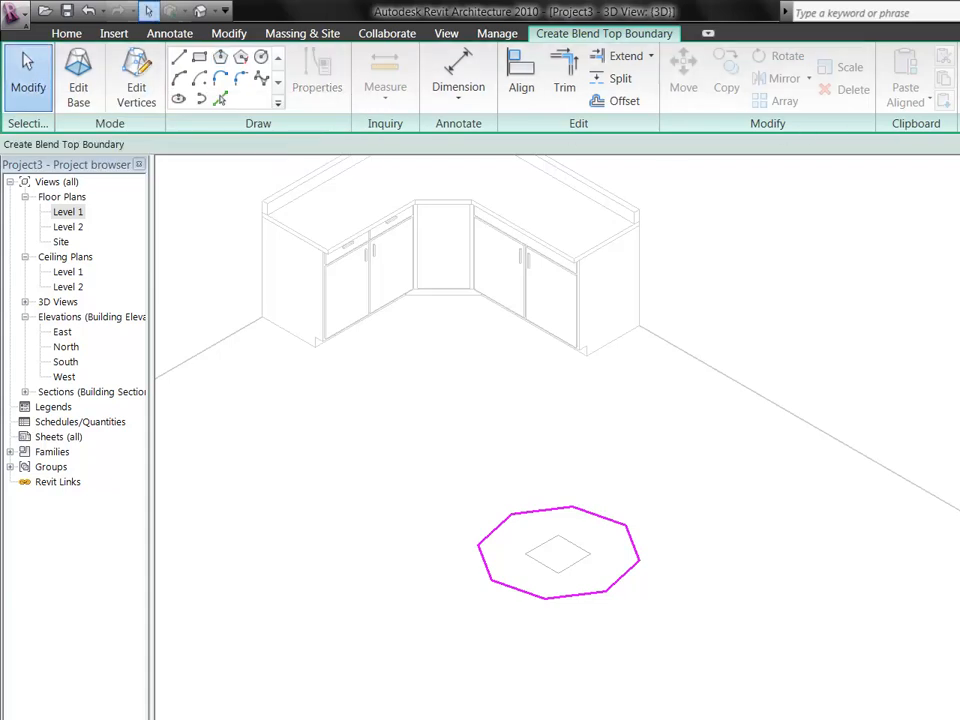
{"action": "mouse_move", "coordinate": [904, 280]}
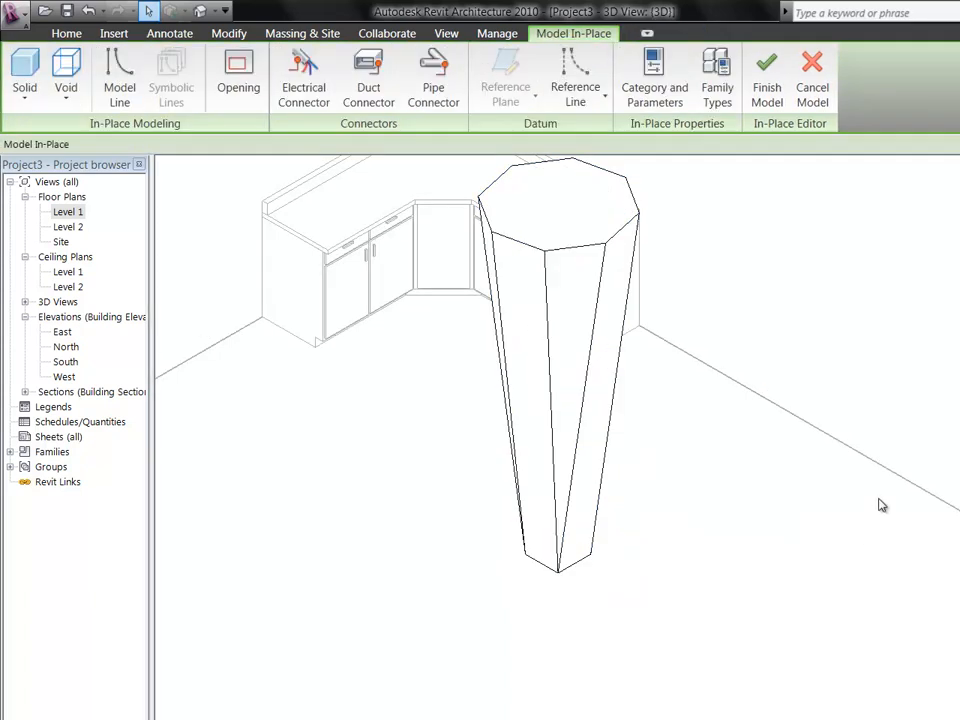
{"action": "mouse_move", "coordinate": [610, 392]}
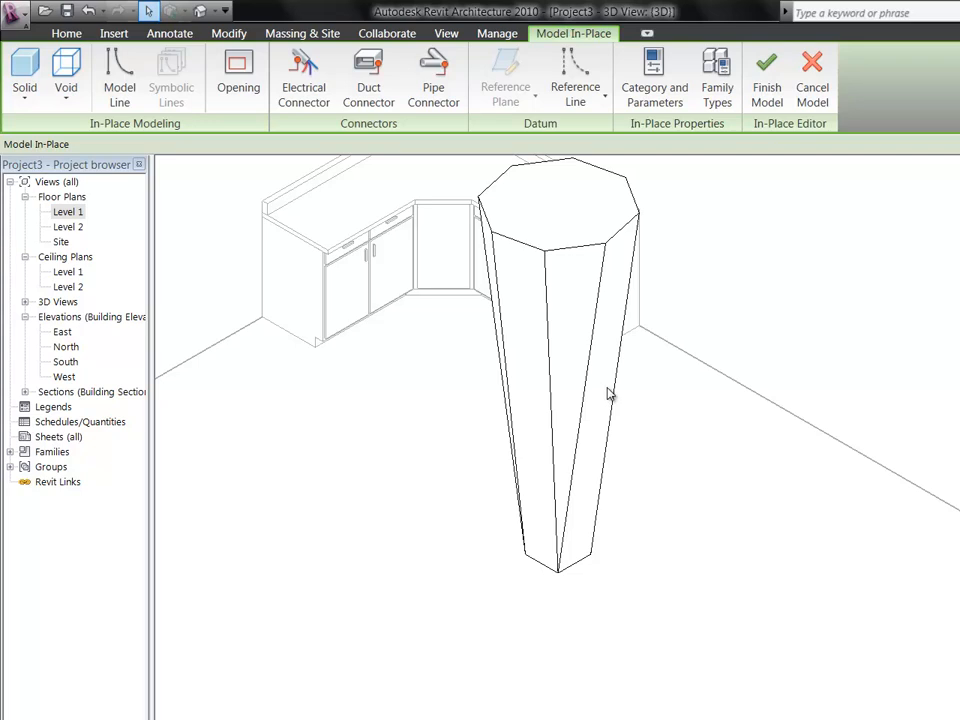
{"action": "mouse_move", "coordinate": [616, 392]}
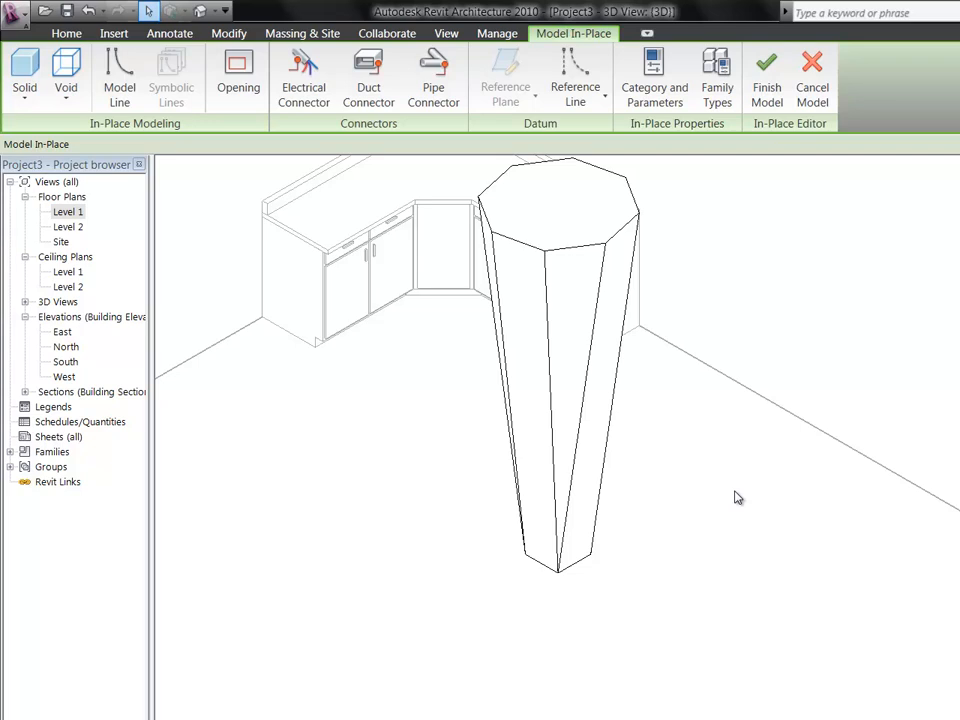
{"action": "mouse_move", "coordinate": [722, 468]}
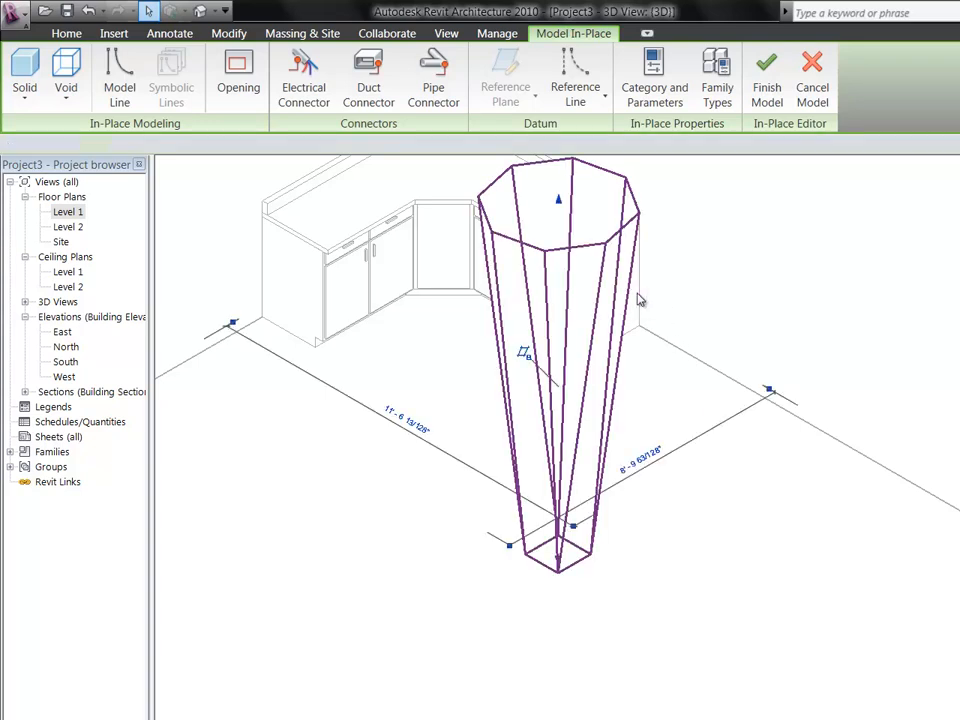
- Choose Masonry - Brick as the tapered blend's material in its properties
{"action": "left_click", "coordinate": [558, 250]}
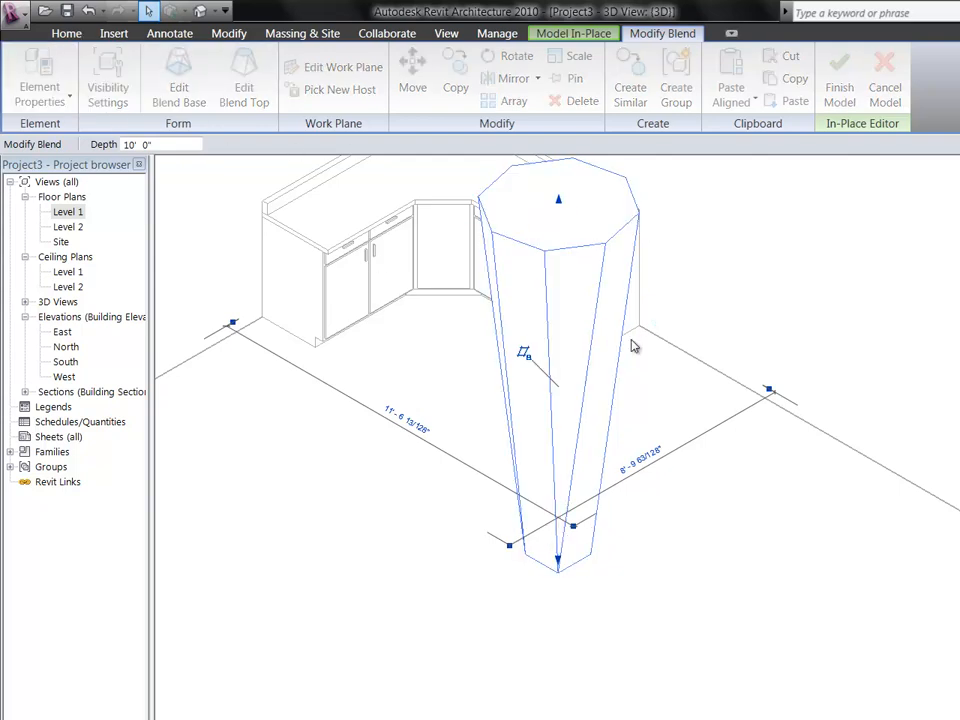
{"action": "left_click", "coordinate": [40, 76]}
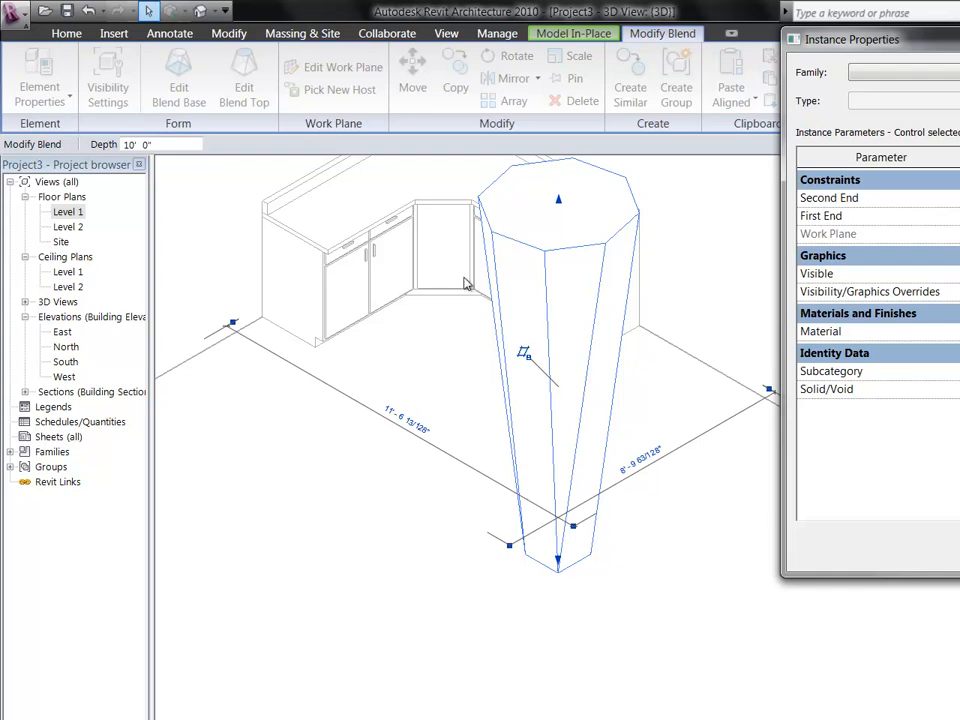
{"action": "mouse_move", "coordinate": [464, 284]}
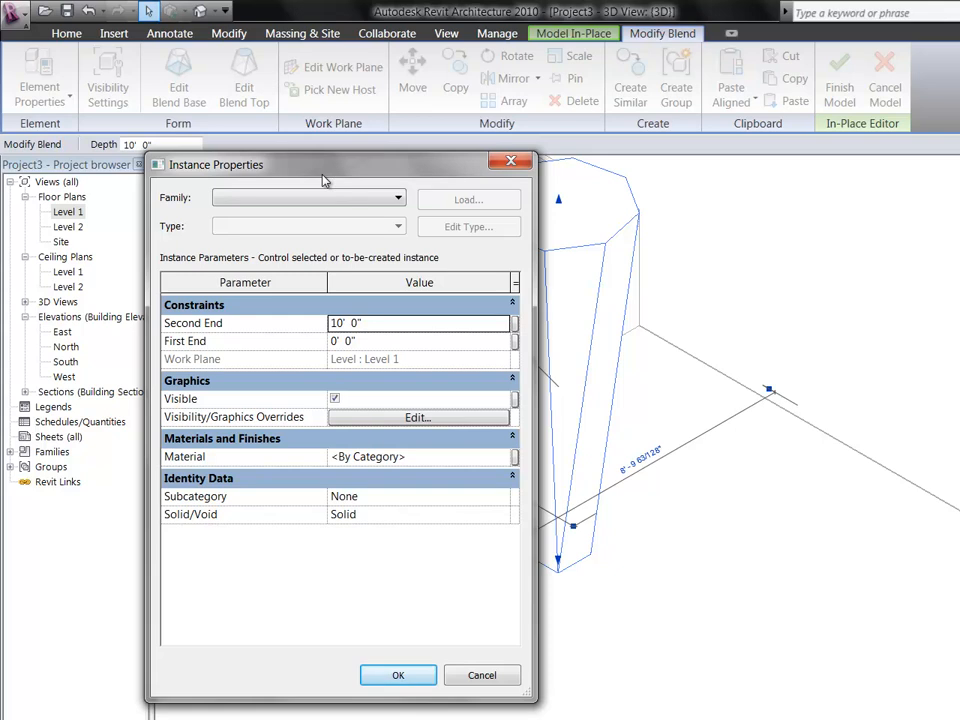
{"action": "mouse_move", "coordinate": [368, 336]}
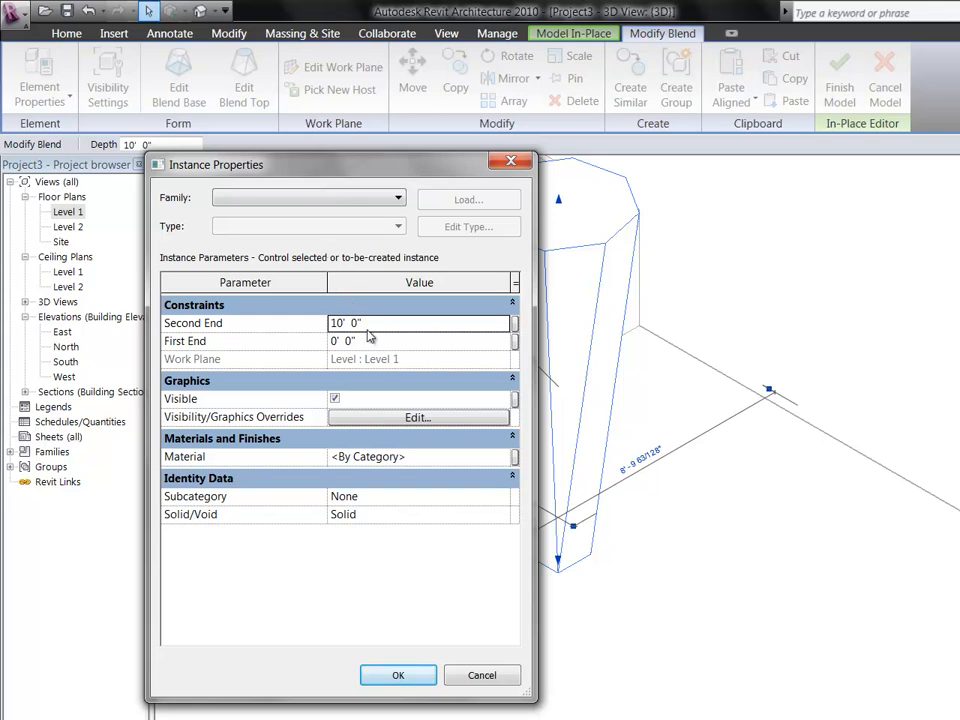
{"action": "mouse_move", "coordinate": [396, 412]}
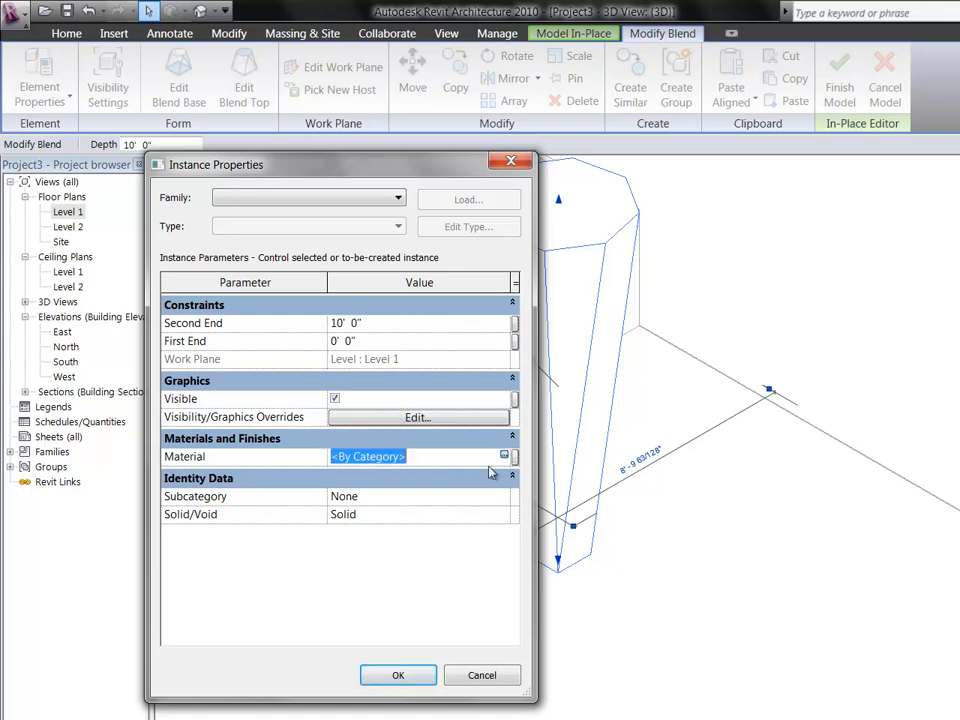
{"action": "left_click", "coordinate": [504, 456]}
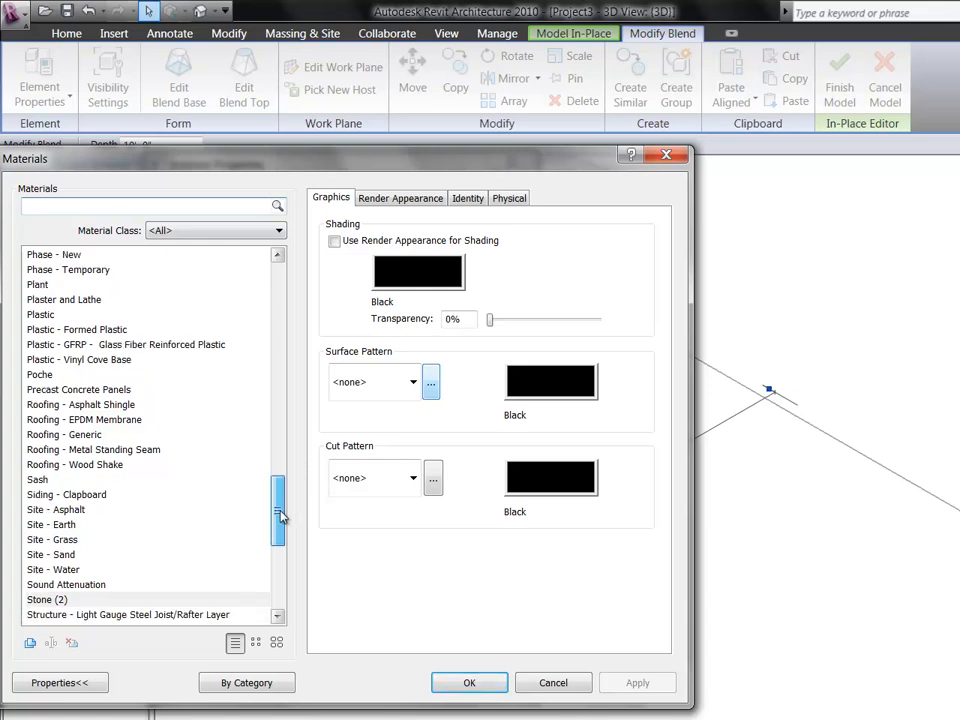
{"action": "scroll", "scroll_direction": "down", "scroll_amount": 3}
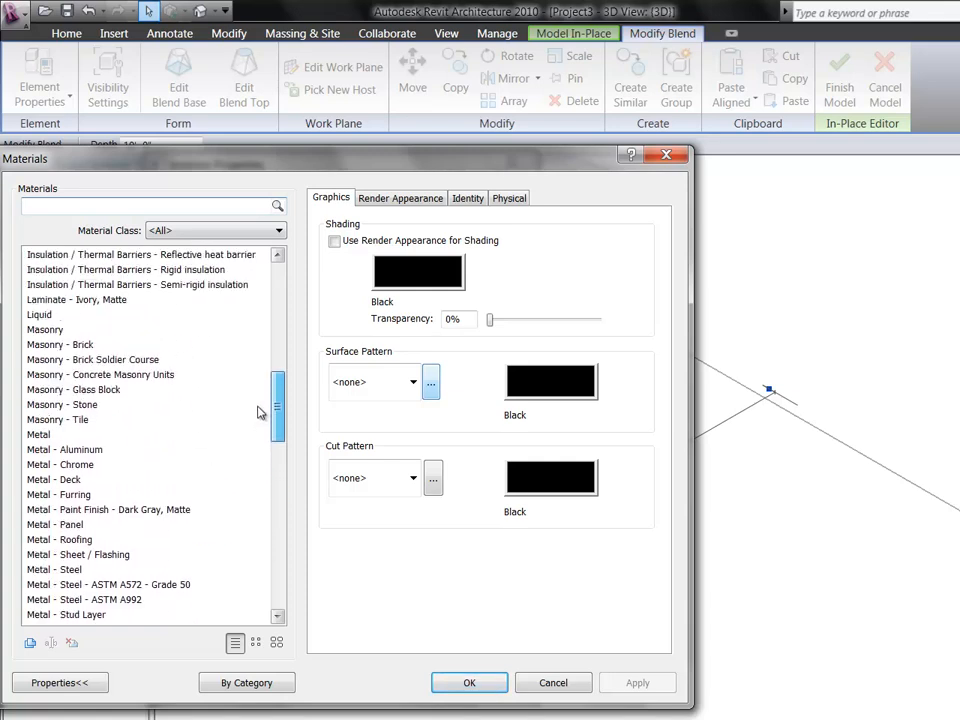
{"action": "left_click", "coordinate": [60, 344]}
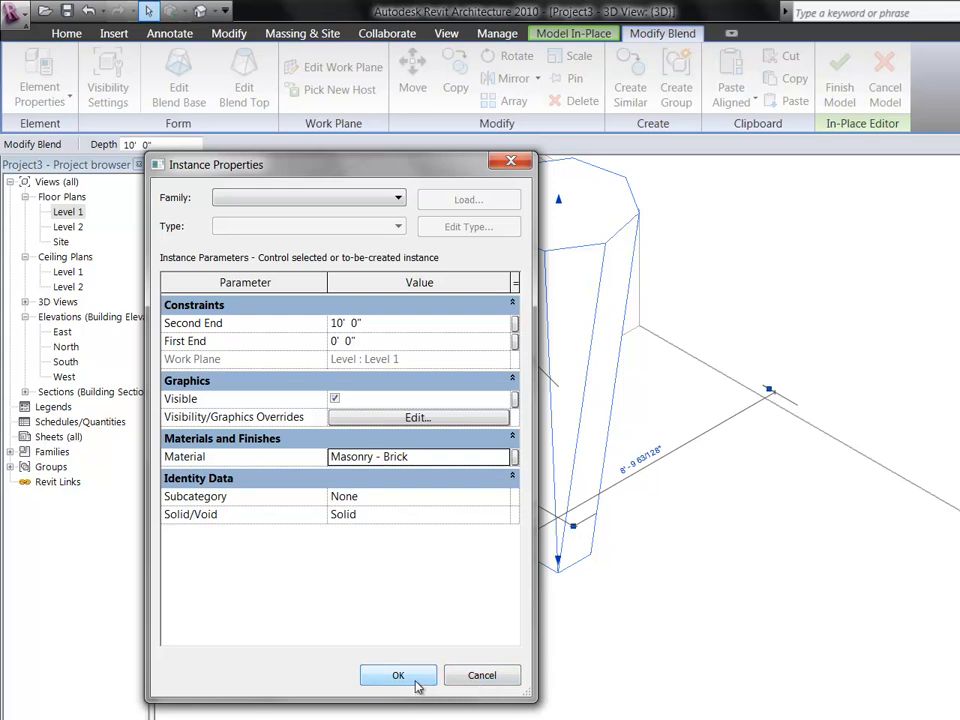
- Confirm the brick material, inspect the column, and finish the in-place model
{"action": "left_click", "coordinate": [398, 676]}
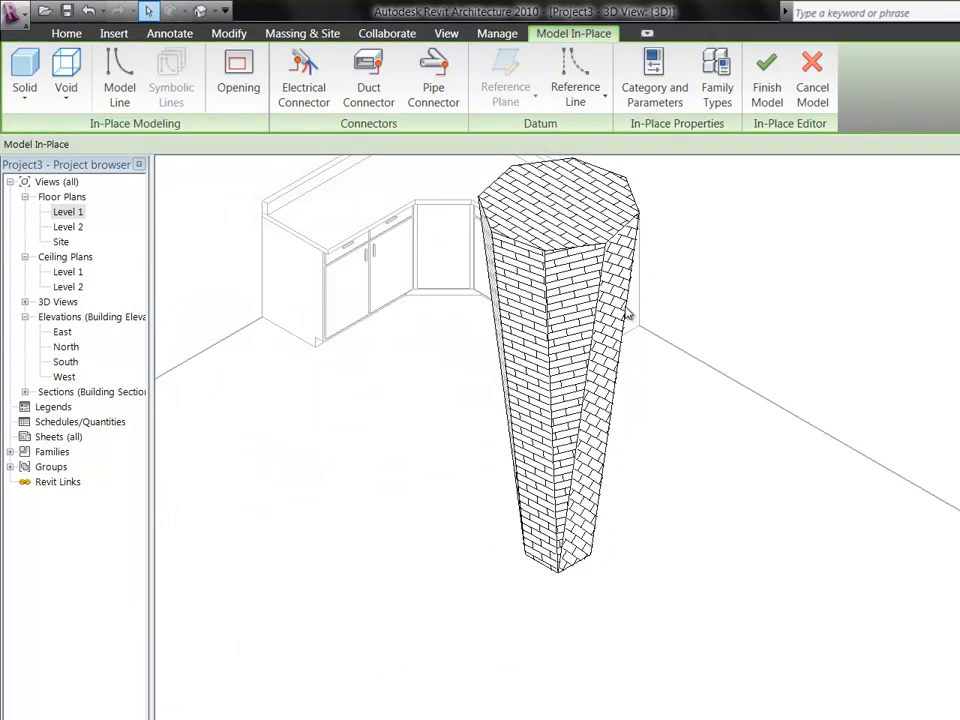
{"action": "mouse_move", "coordinate": [624, 696]}
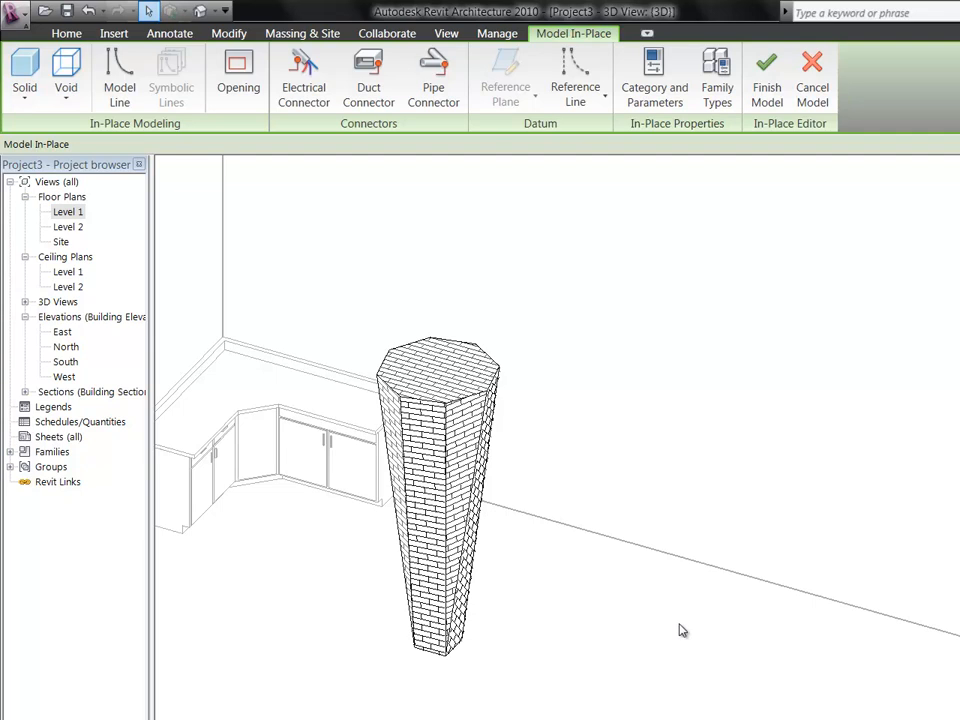
{"action": "left_click_drag", "start_coordinate": [684, 630], "coordinate": [548, 624]}
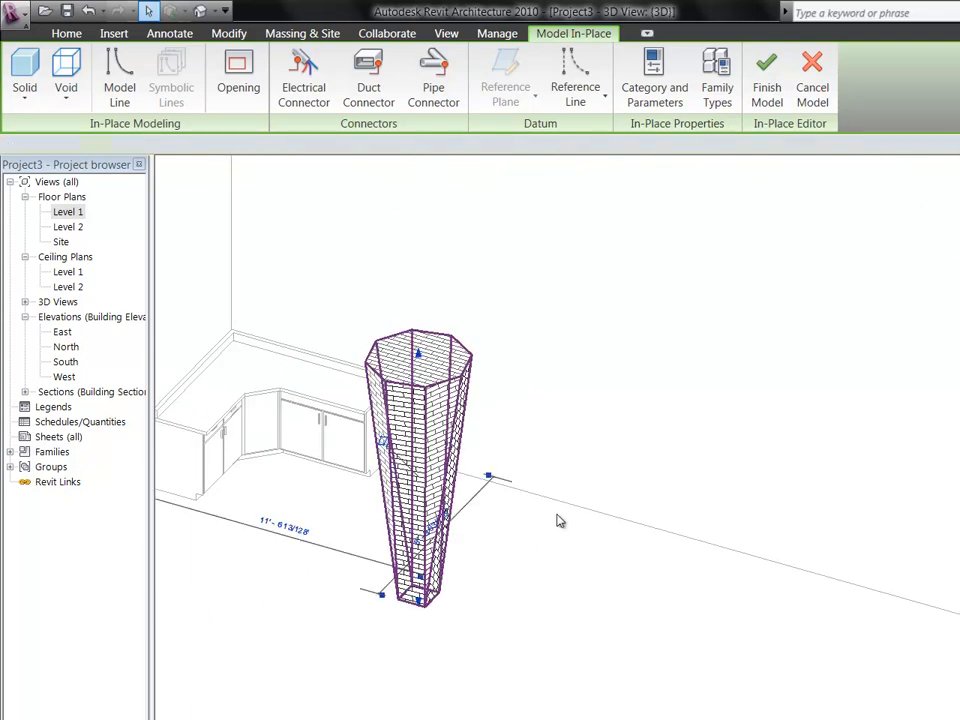
{"action": "left_click", "coordinate": [420, 470]}
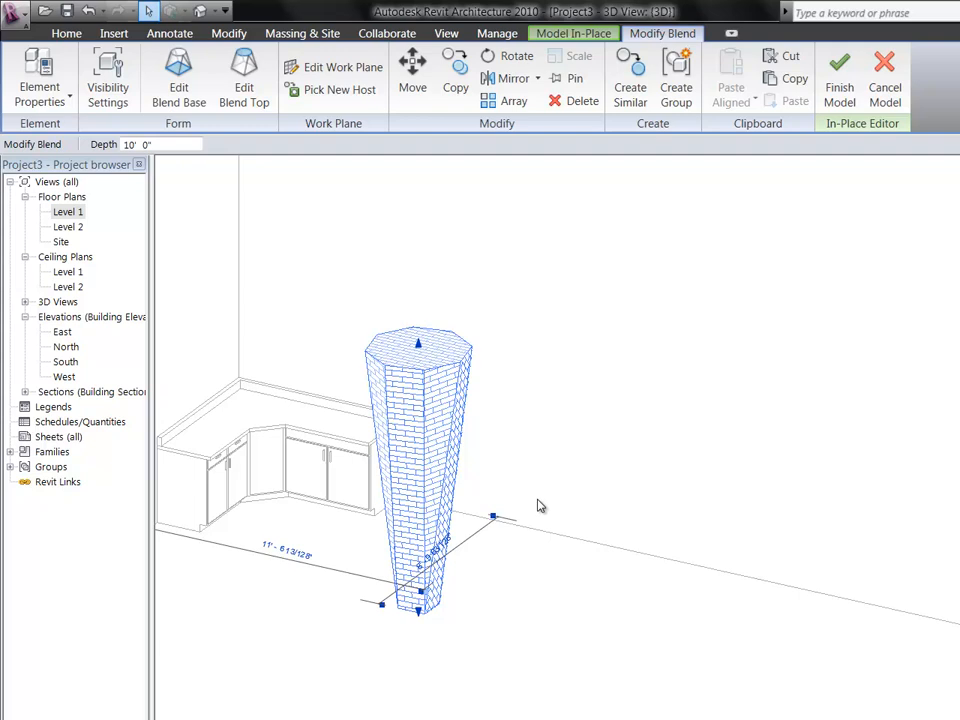
{"action": "left_click", "coordinate": [424, 496]}
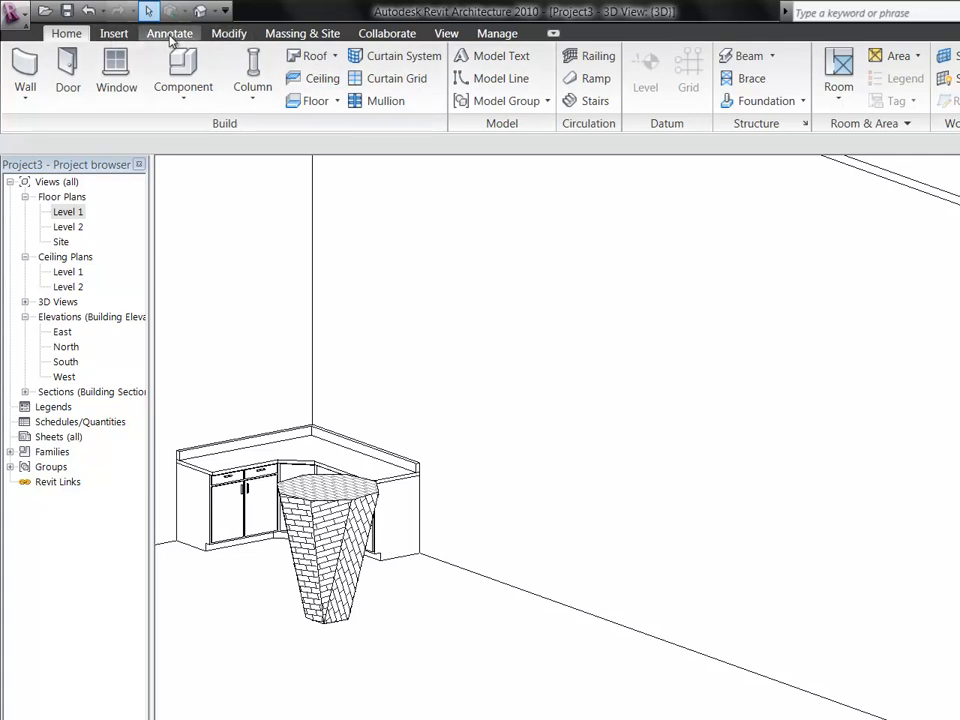
- Create a second in-place model in the Casework category with the default name
{"action": "left_click", "coordinate": [112, 32]}
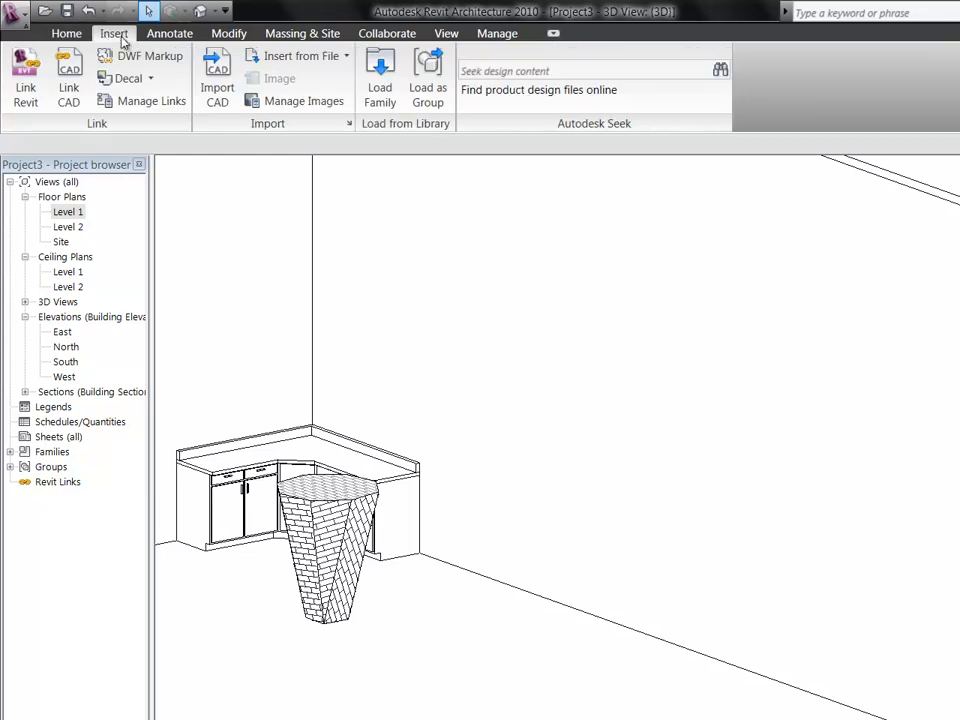
{"action": "left_click", "coordinate": [184, 76]}
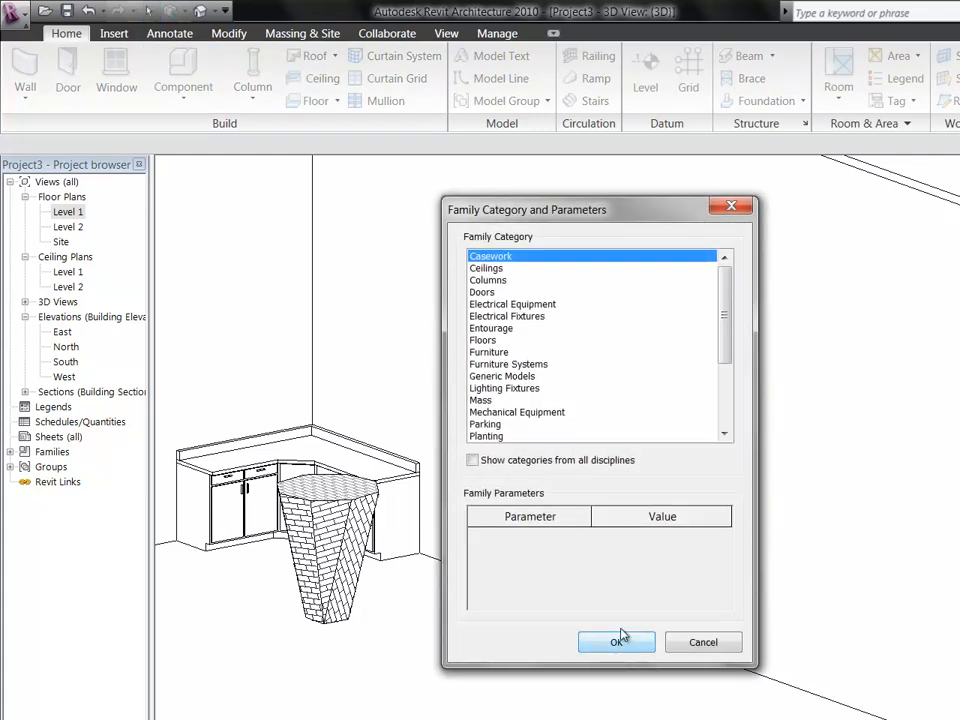
{"action": "left_click", "coordinate": [616, 642]}
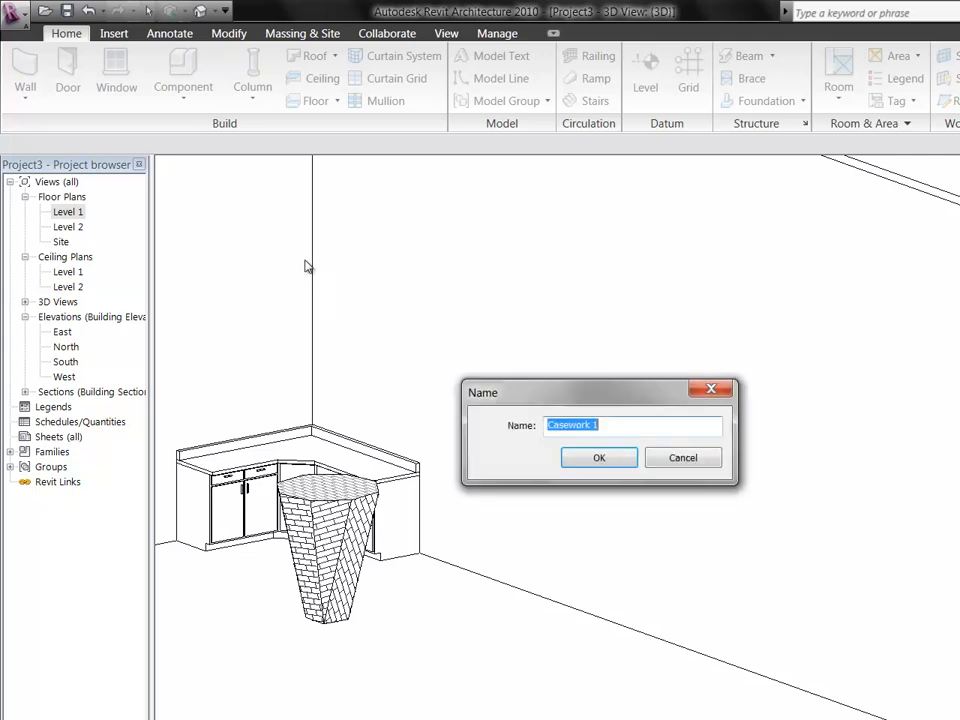
{"action": "left_click", "coordinate": [598, 456]}
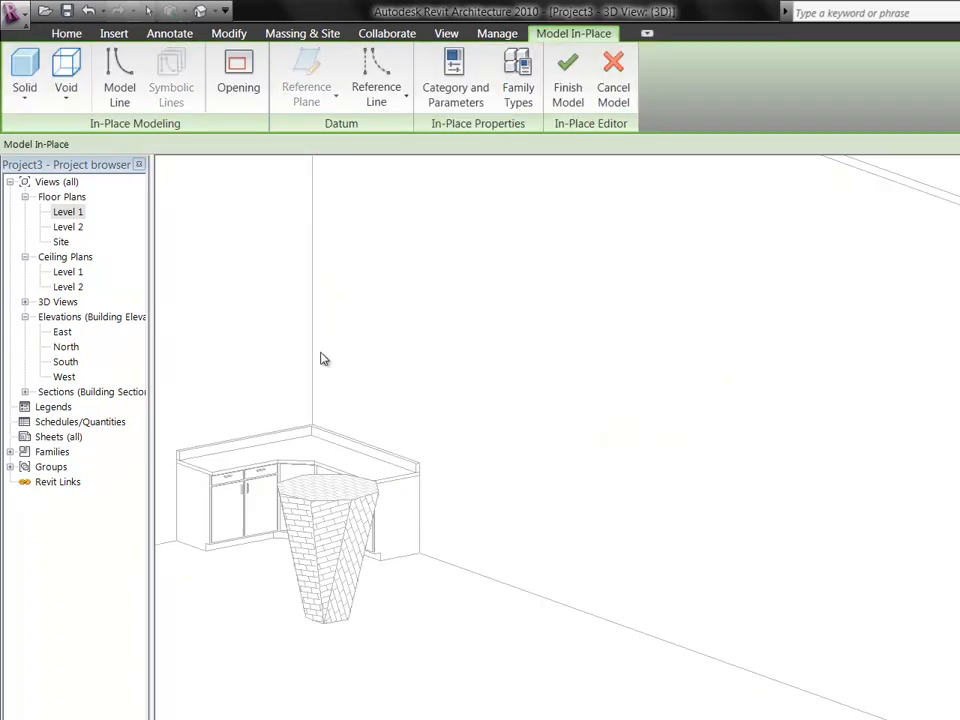
- Start a solid blend, dismiss the empty-sketch warning, and sketch an eight-sided base polygon
{"action": "left_click", "coordinate": [24, 76]}
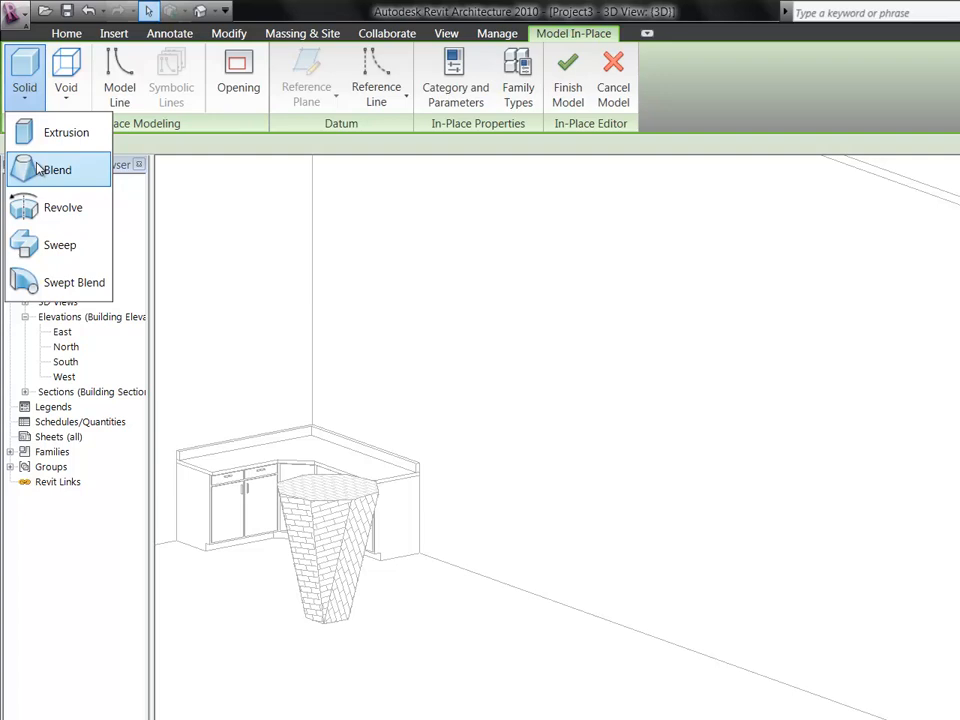
{"action": "left_click", "coordinate": [56, 168]}
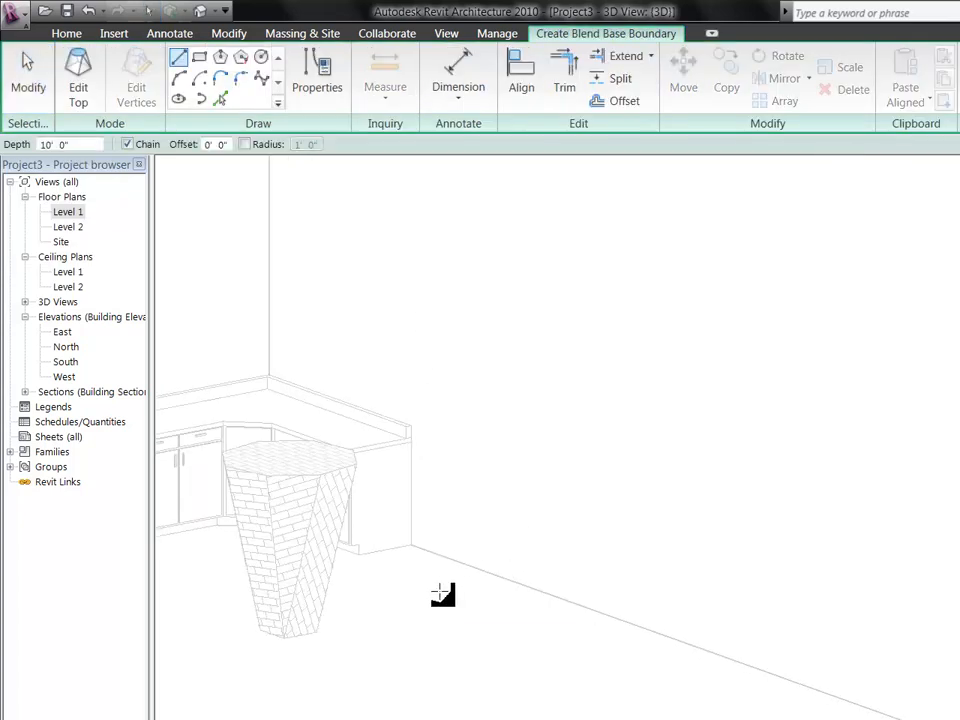
{"action": "left_click", "coordinate": [78, 76]}
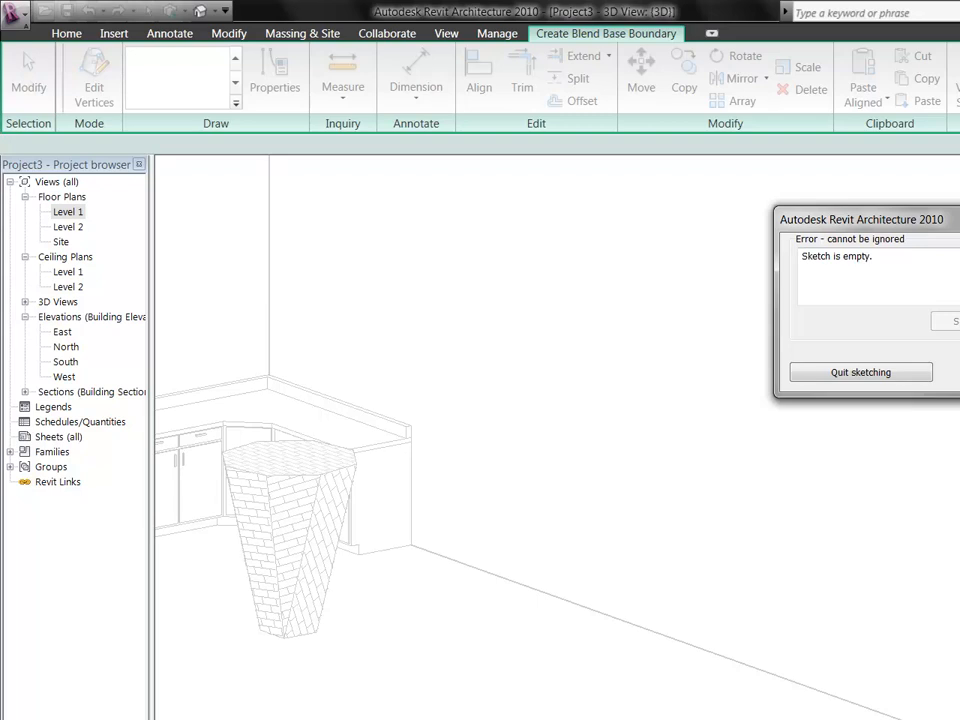
{"action": "left_click", "coordinate": [860, 372]}
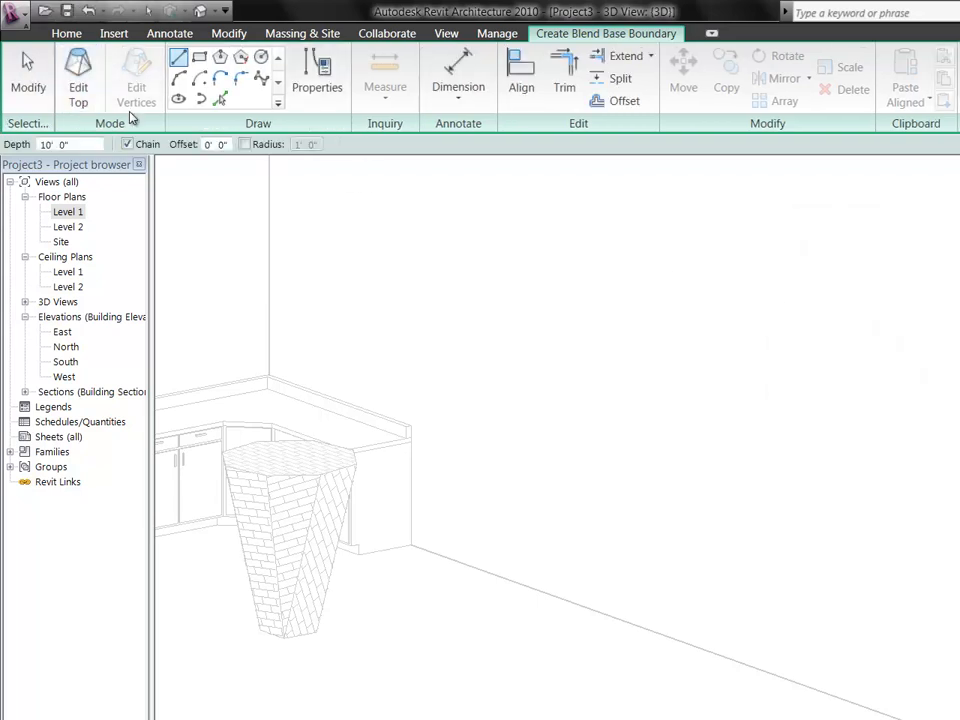
{"action": "mouse_move", "coordinate": [78, 76]}
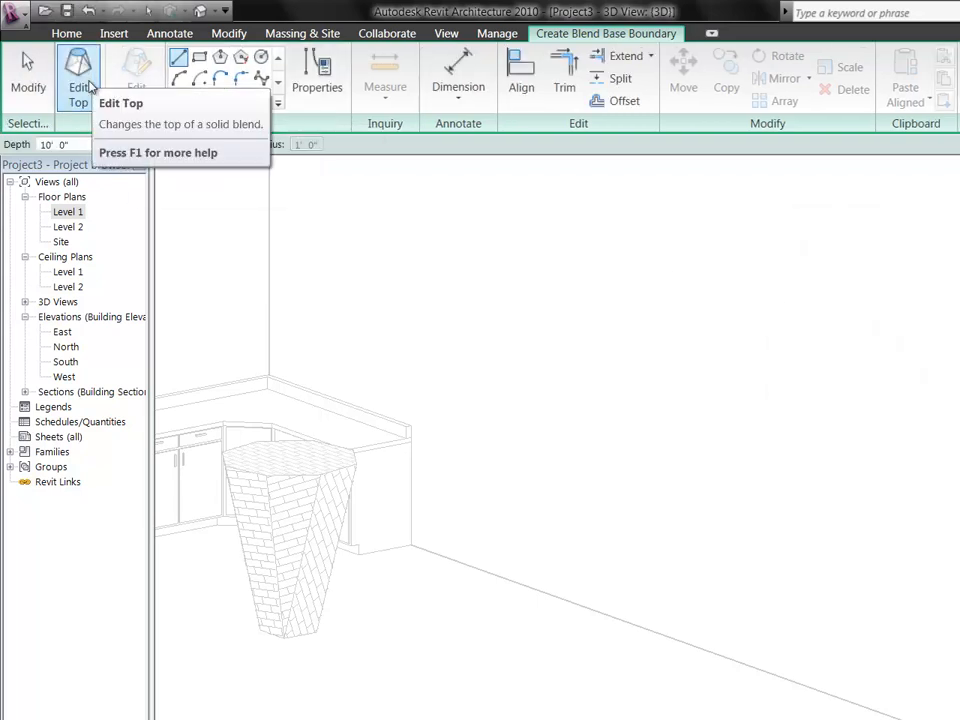
{"action": "left_click", "coordinate": [78, 76]}
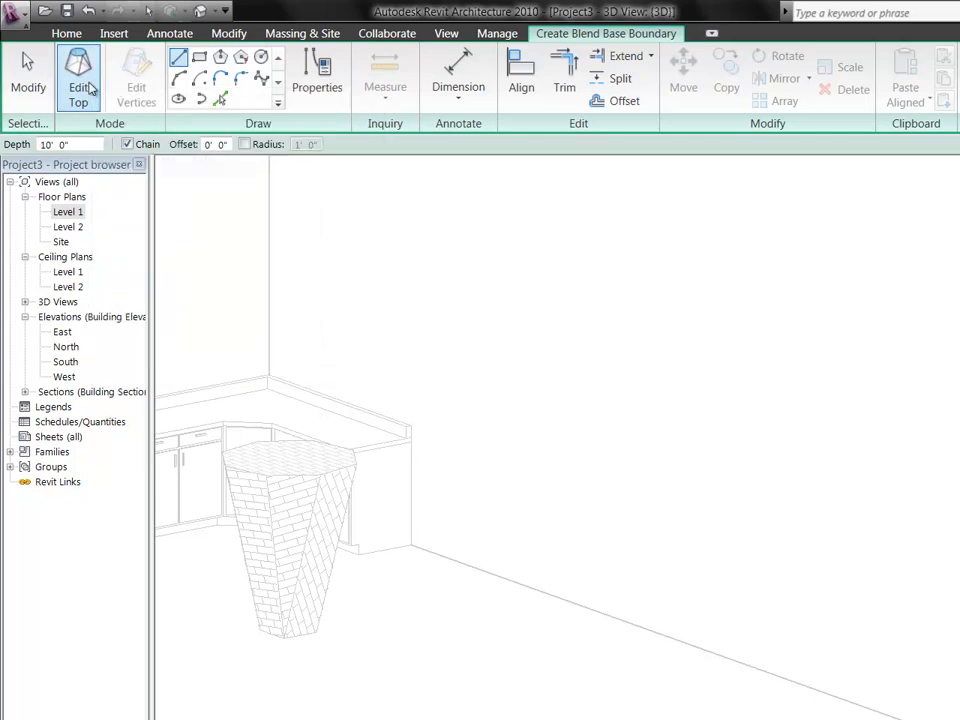
{"action": "mouse_move", "coordinate": [78, 76]}
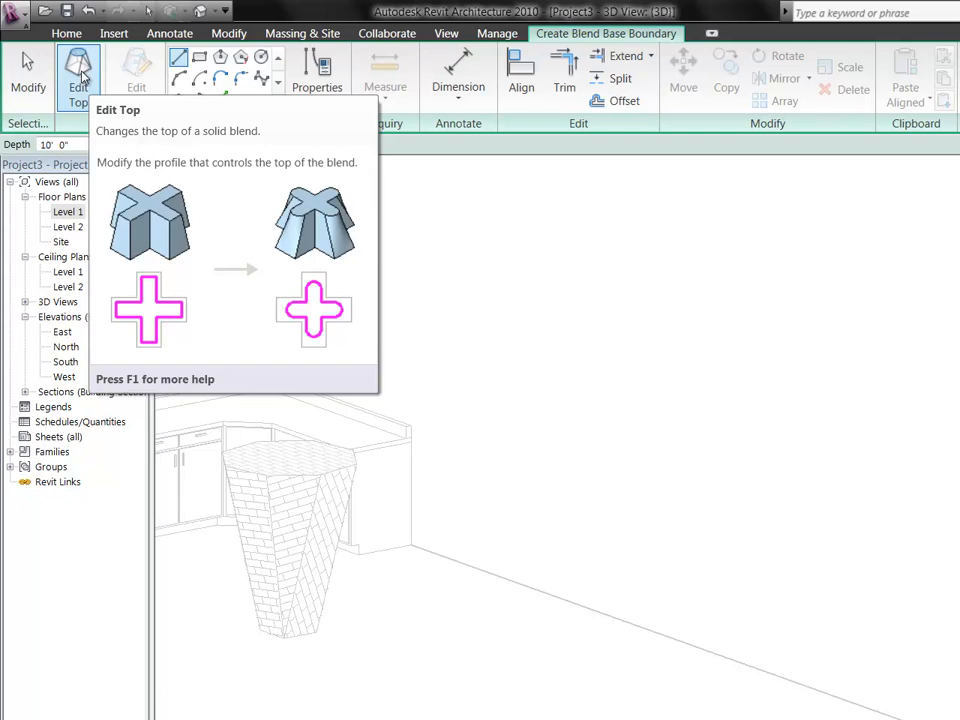
{"action": "left_click", "coordinate": [78, 76]}
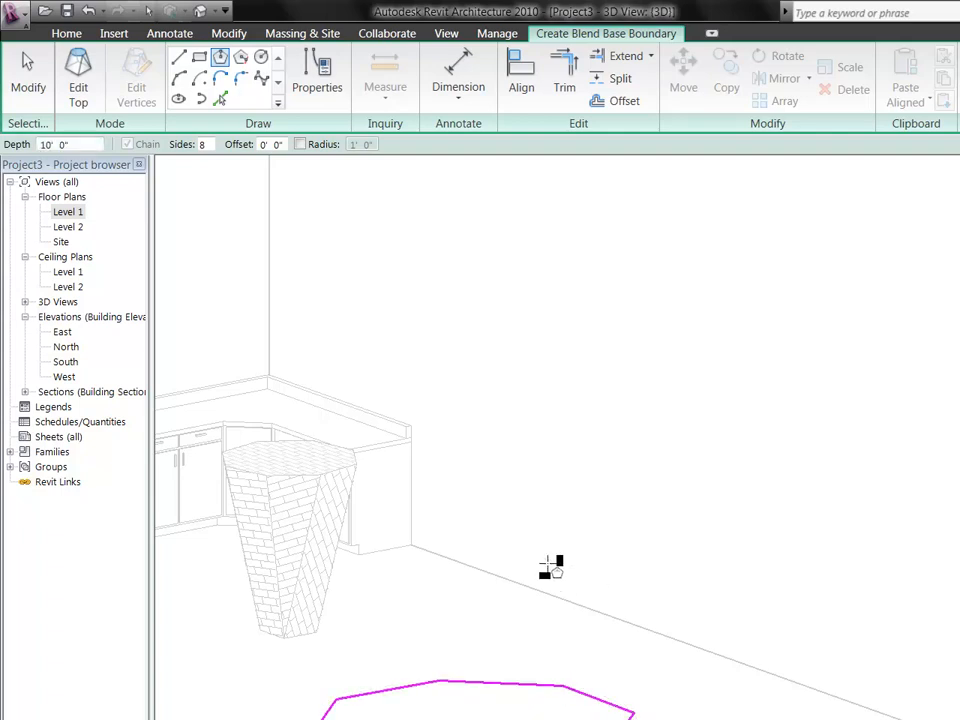
{"action": "mouse_move", "coordinate": [78, 64]}
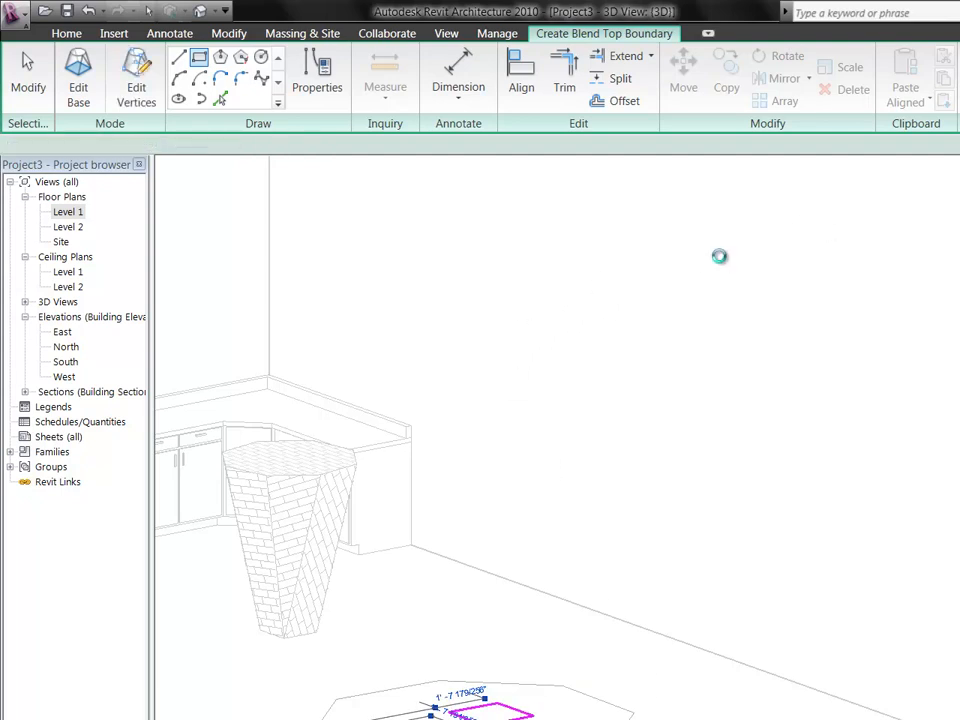
- Accept the blend's 10' Second End height and cancel out of the context options
{"action": "left_click", "coordinate": [316, 76]}
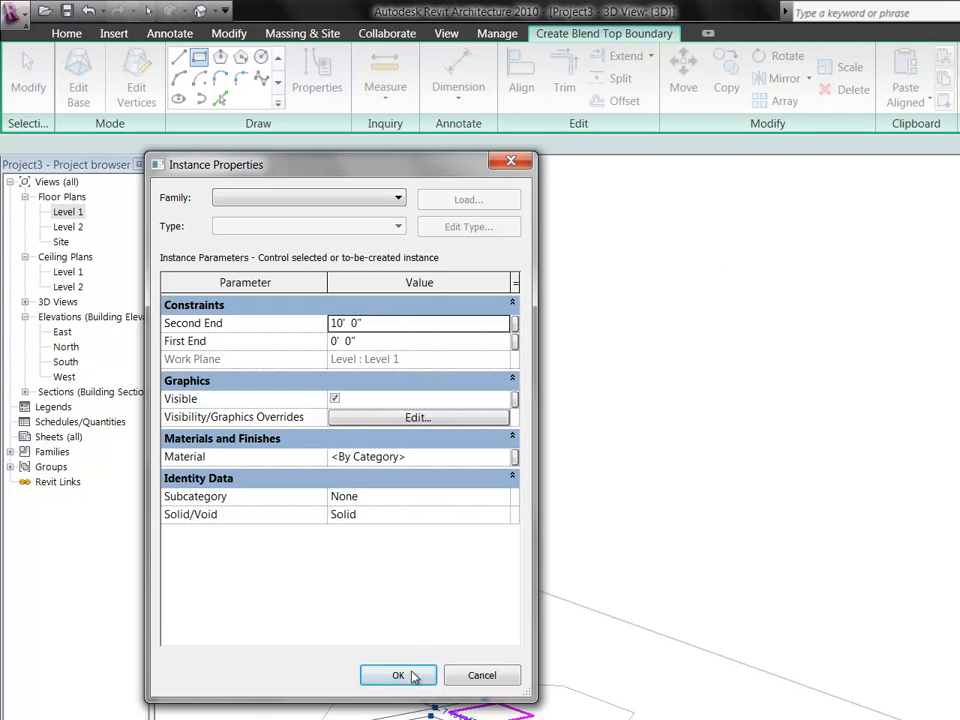
{"action": "left_click", "coordinate": [398, 676]}
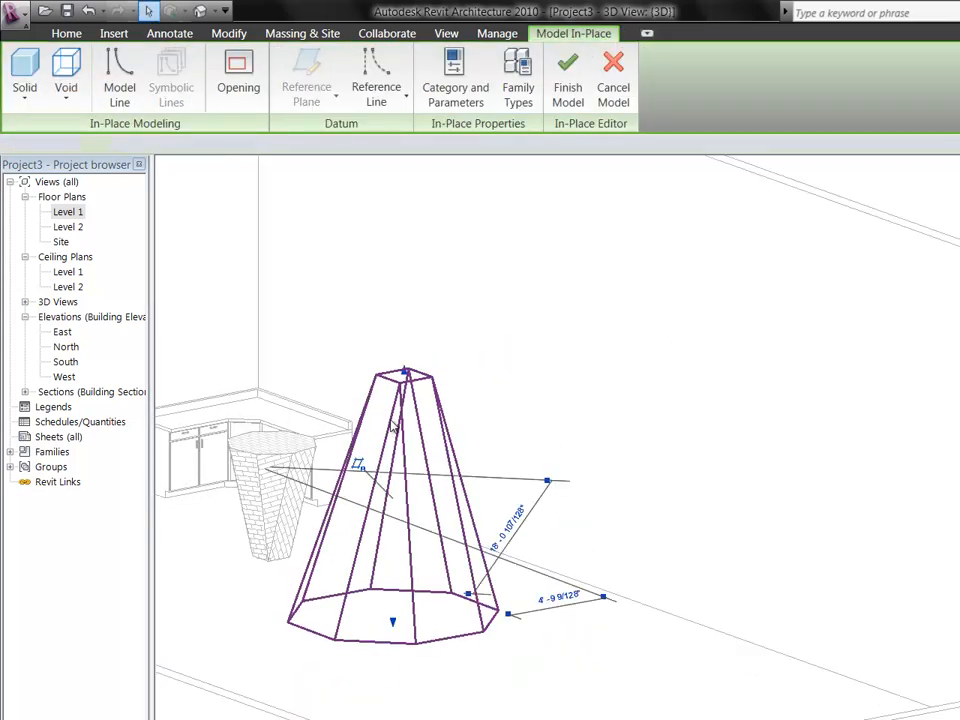
{"action": "right_click", "coordinate": [398, 436]}
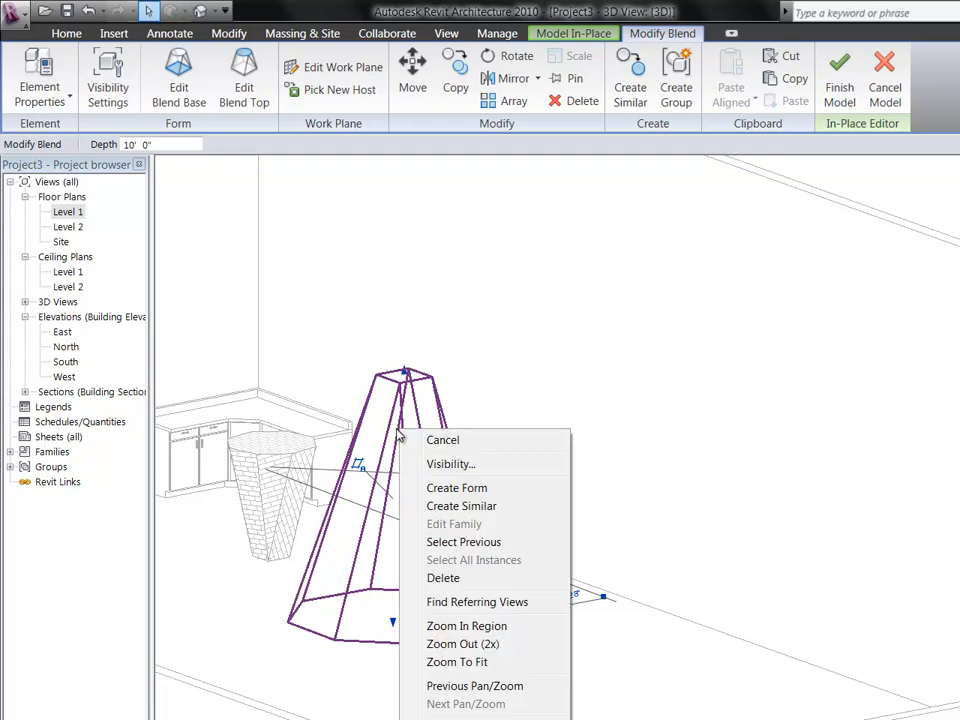
{"action": "mouse_move", "coordinate": [448, 616]}
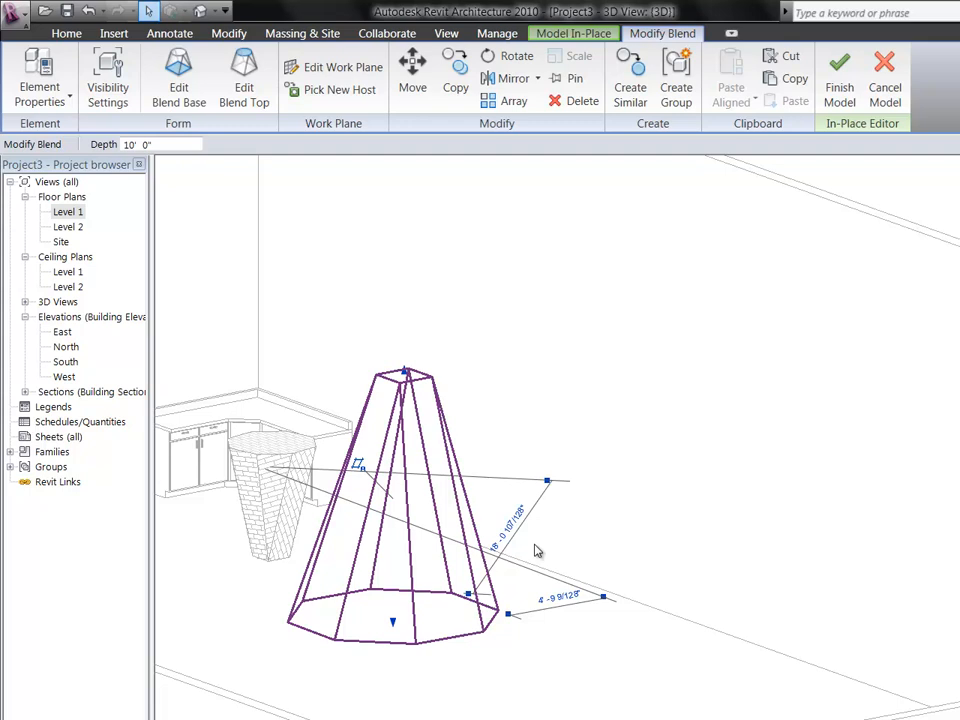
{"action": "left_click", "coordinate": [40, 78]}
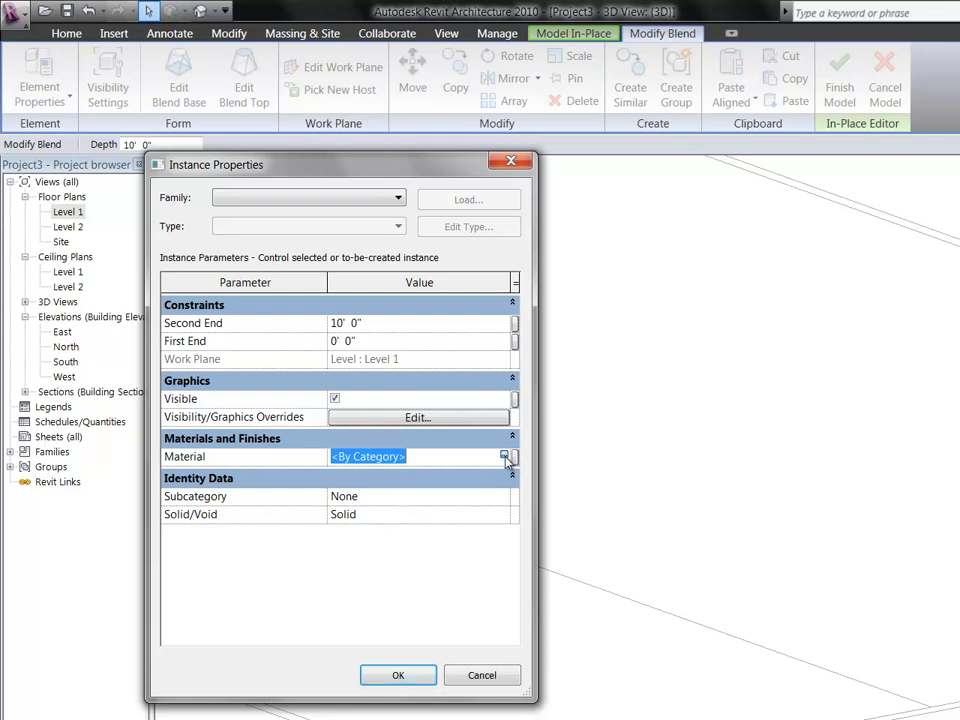
- Assign the Masonry - Brick material to the tapering octagonal blend and deselect it
{"action": "left_click", "coordinate": [504, 456]}
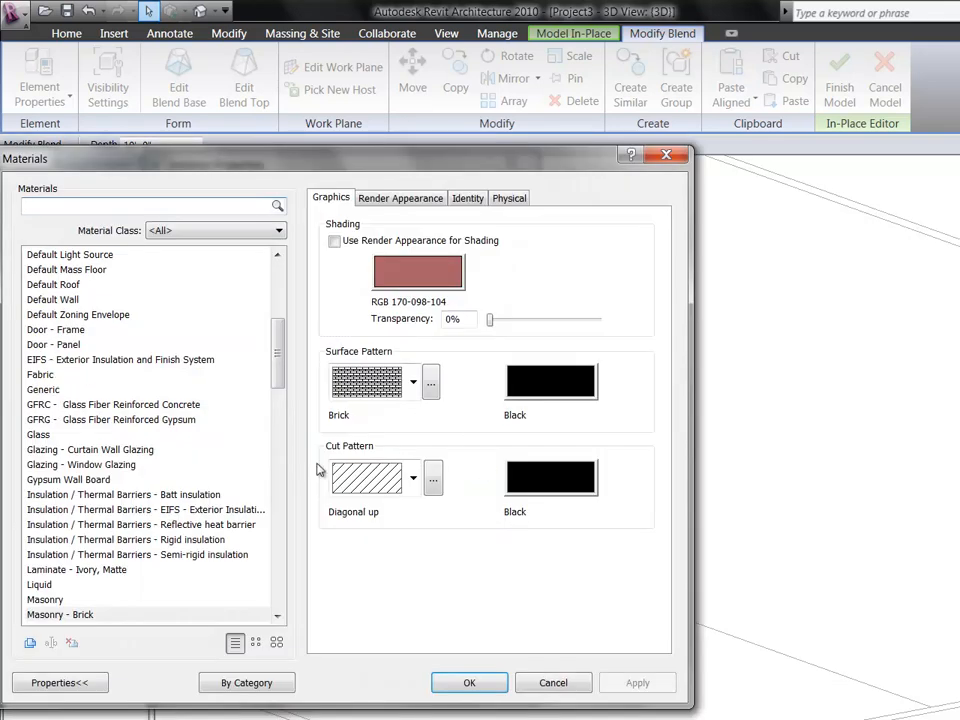
{"action": "left_click", "coordinate": [60, 614]}
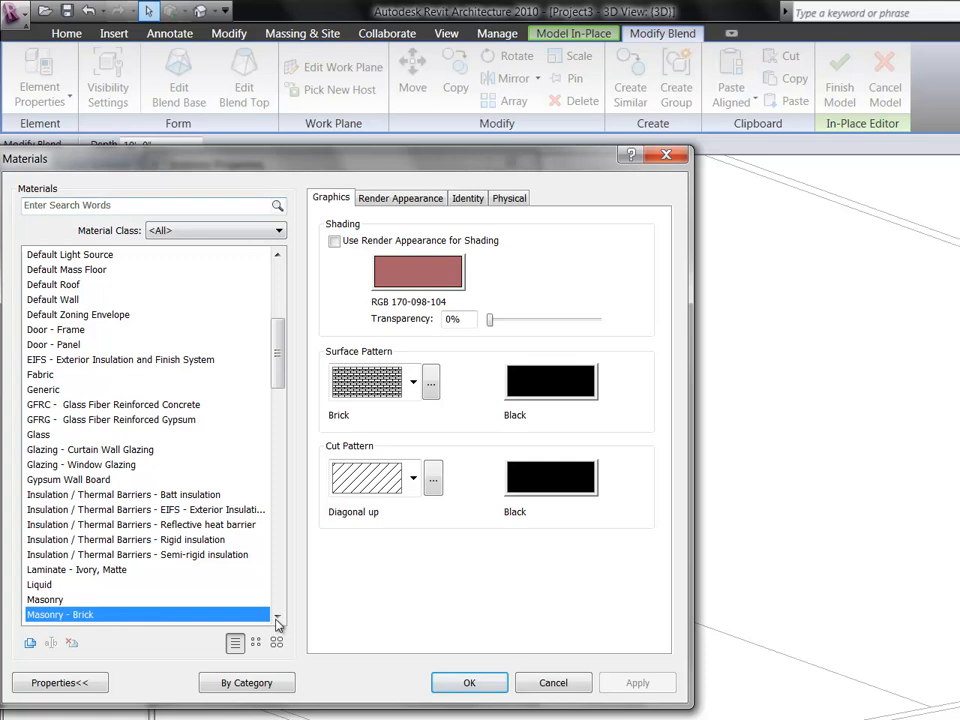
{"action": "left_click", "coordinate": [468, 682]}
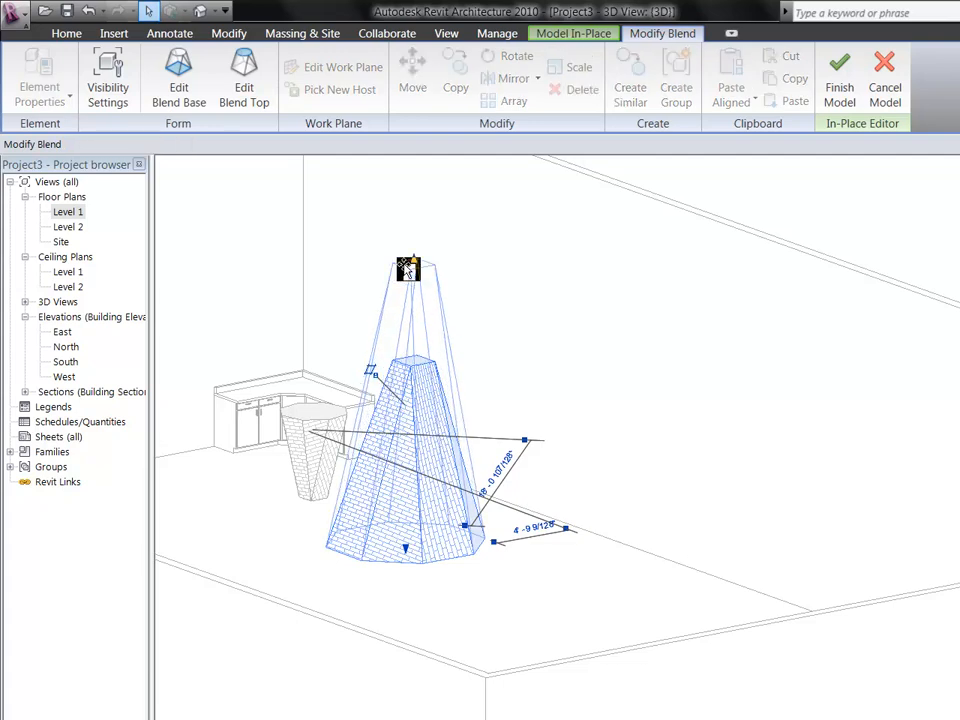
{"action": "left_click", "coordinate": [840, 76]}
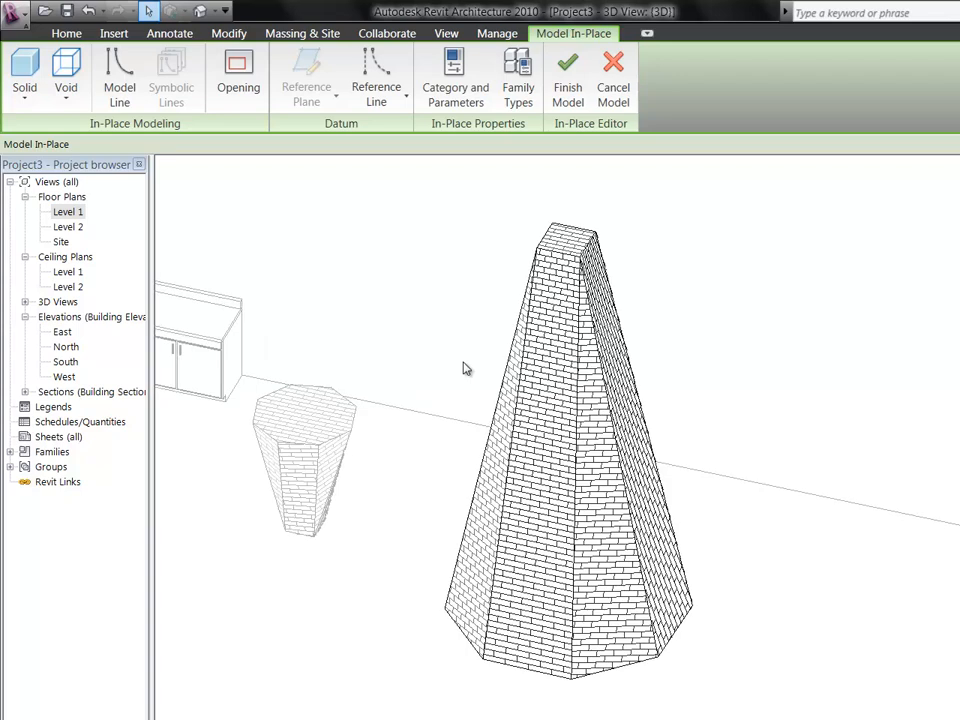
{"action": "left_click", "coordinate": [480, 580]}
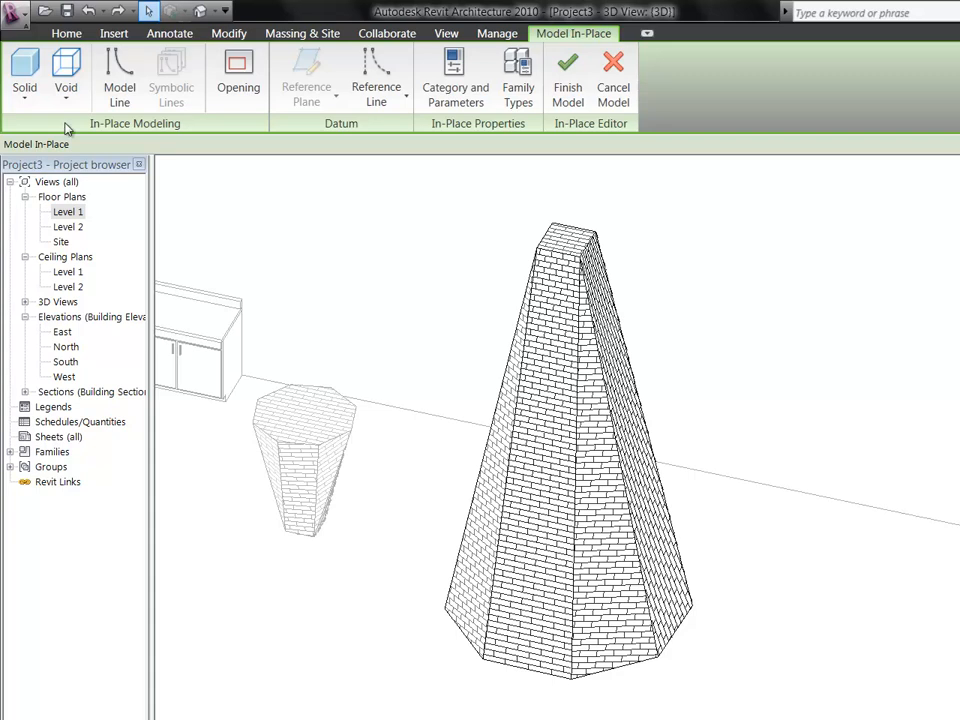
- Create a rectangular void extrusion at the pyramid base with Extrusion End 3' and finish the model
{"action": "left_click", "coordinate": [66, 76]}
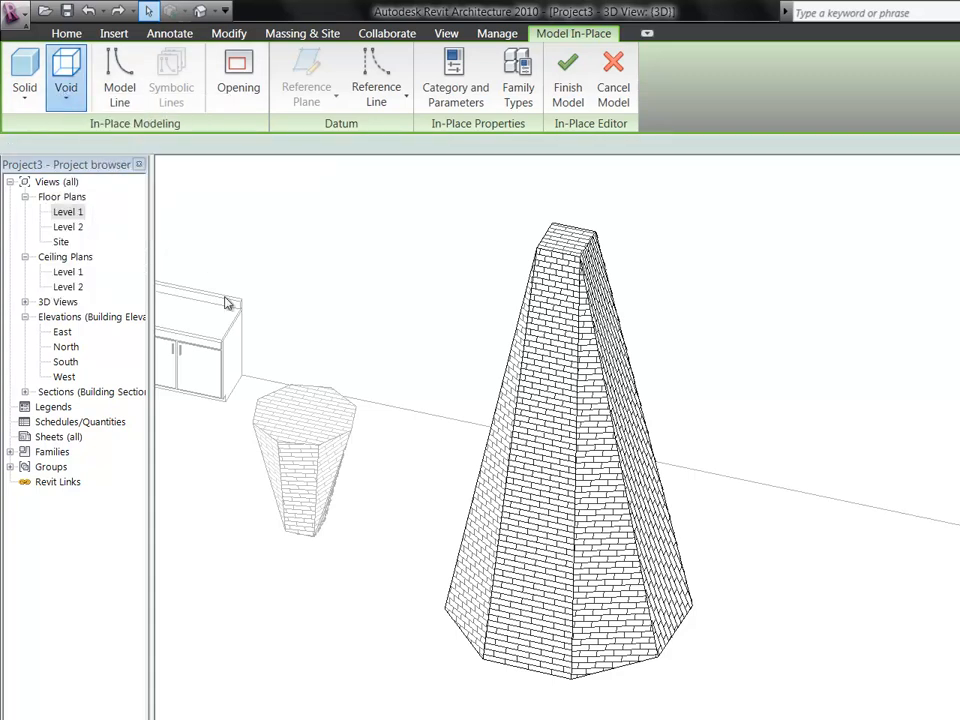
{"action": "left_click", "coordinate": [66, 76]}
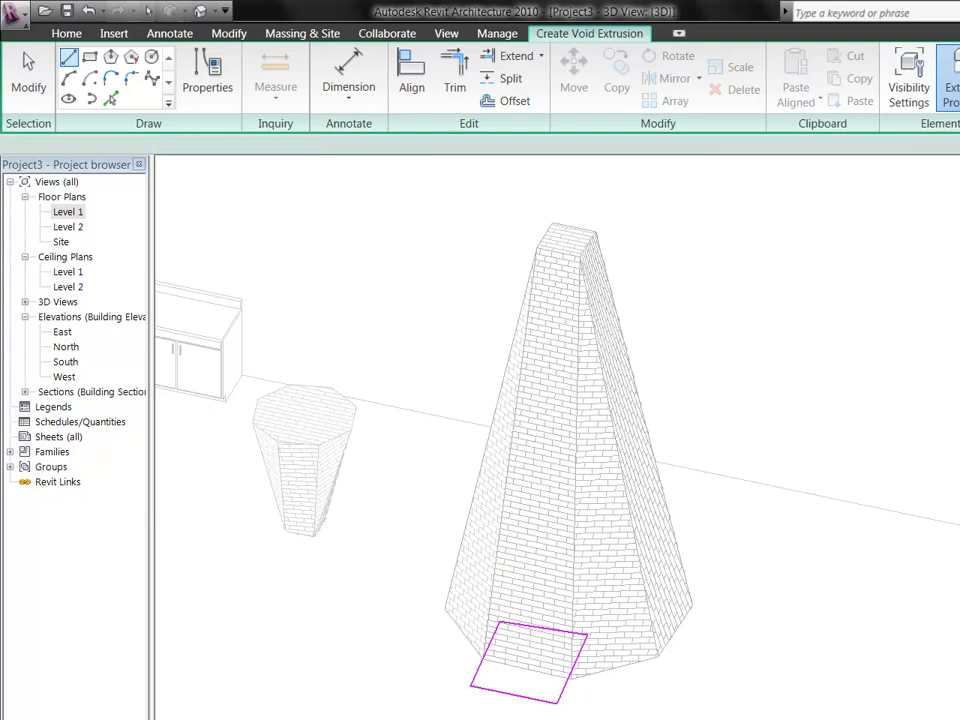
{"action": "left_click", "coordinate": [208, 76]}
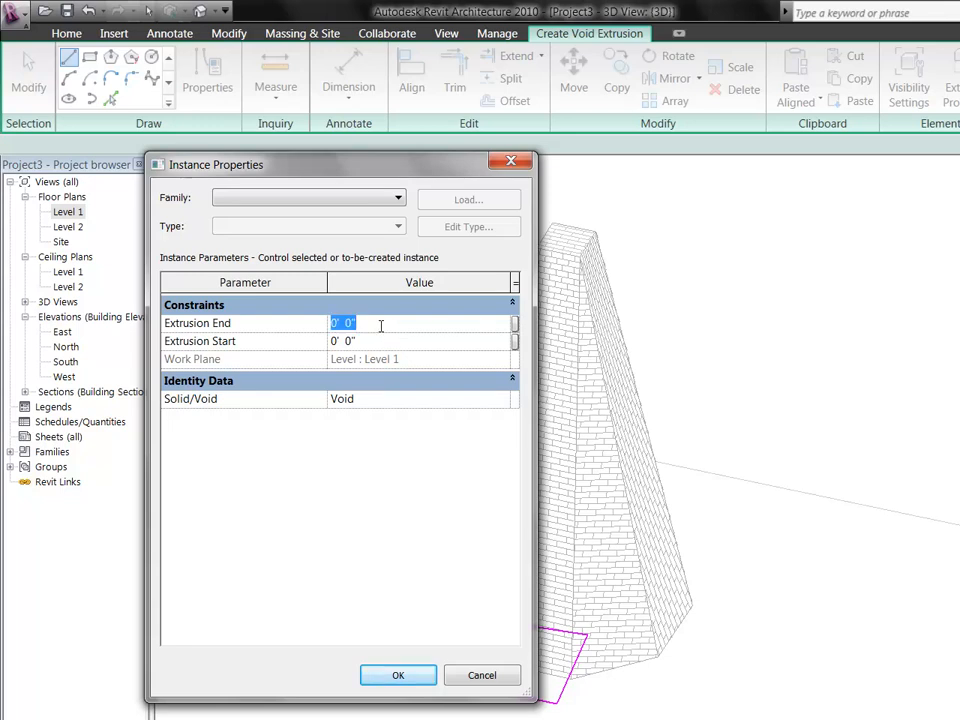
{"action": "type", "text": "3' 0\""}
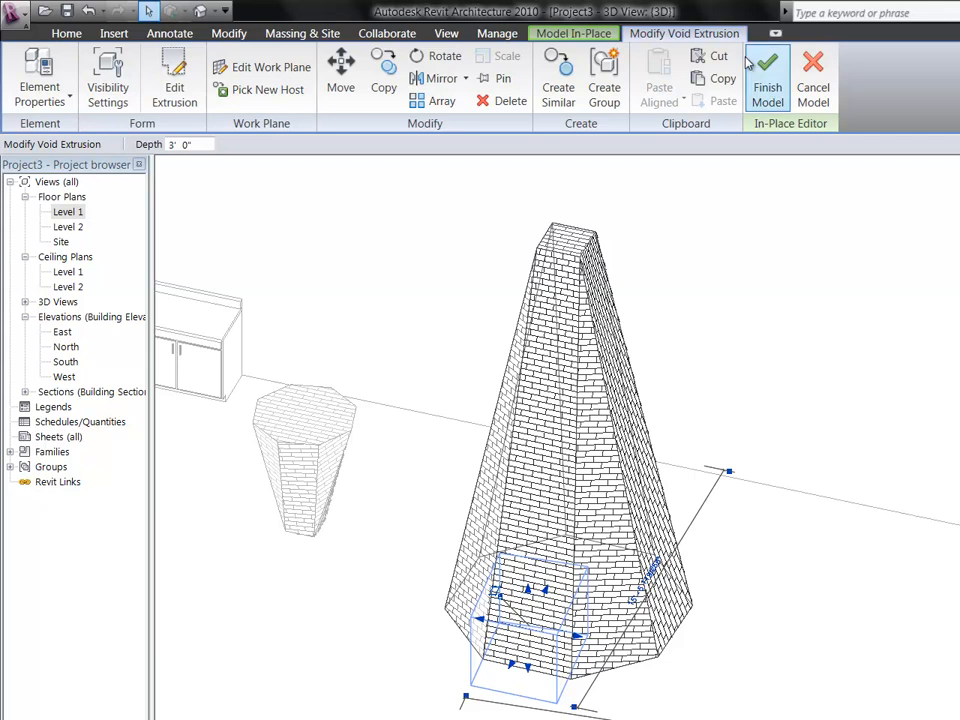
{"action": "left_click", "coordinate": [768, 80]}
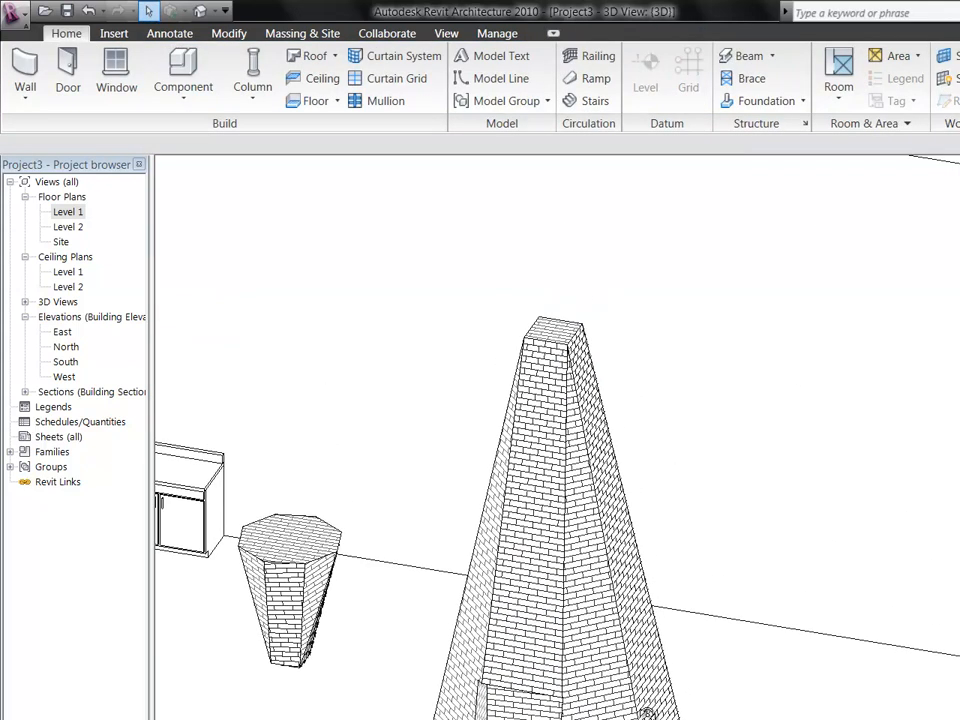
- Select the completed brick pyramid to check it
{"action": "left_click", "coordinate": [556, 450]}
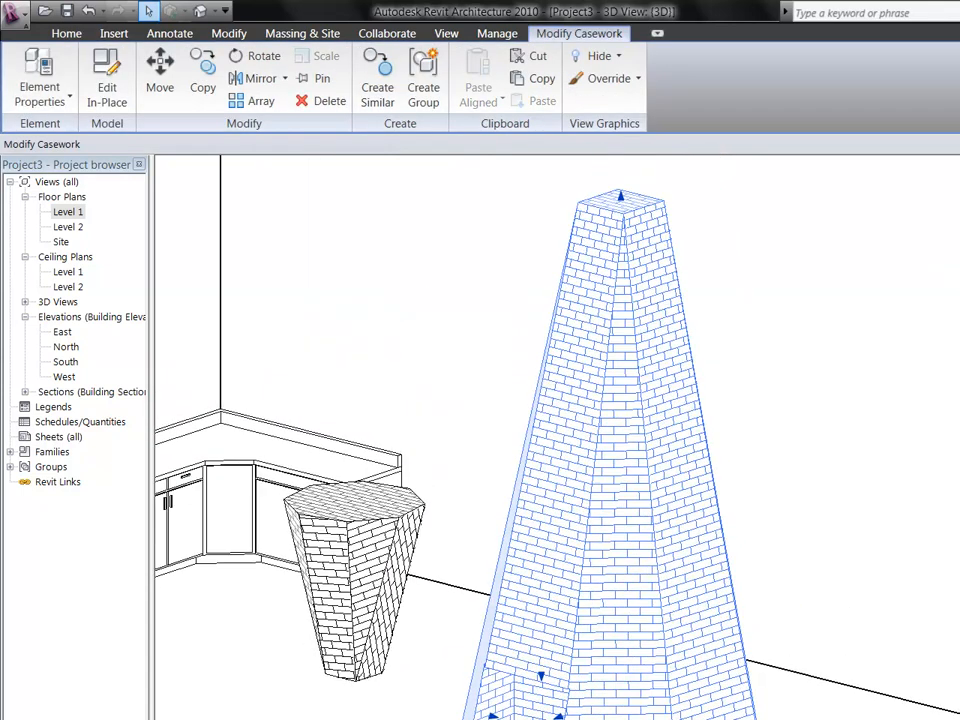
{"action": "mouse_move", "coordinate": [476, 504]}
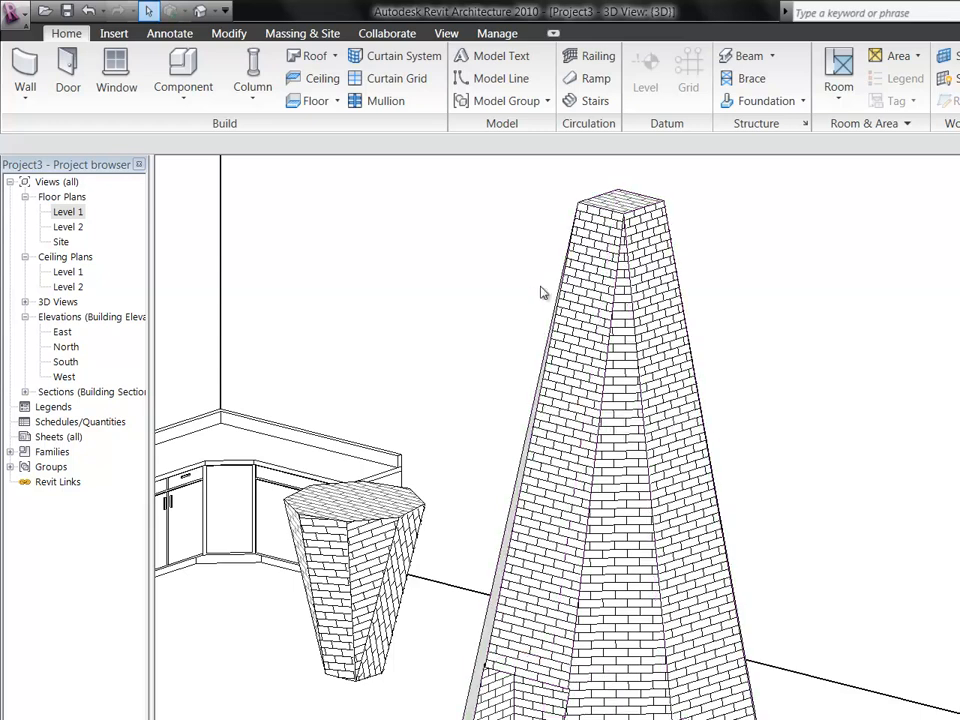
{"action": "mouse_move", "coordinate": [308, 336]}
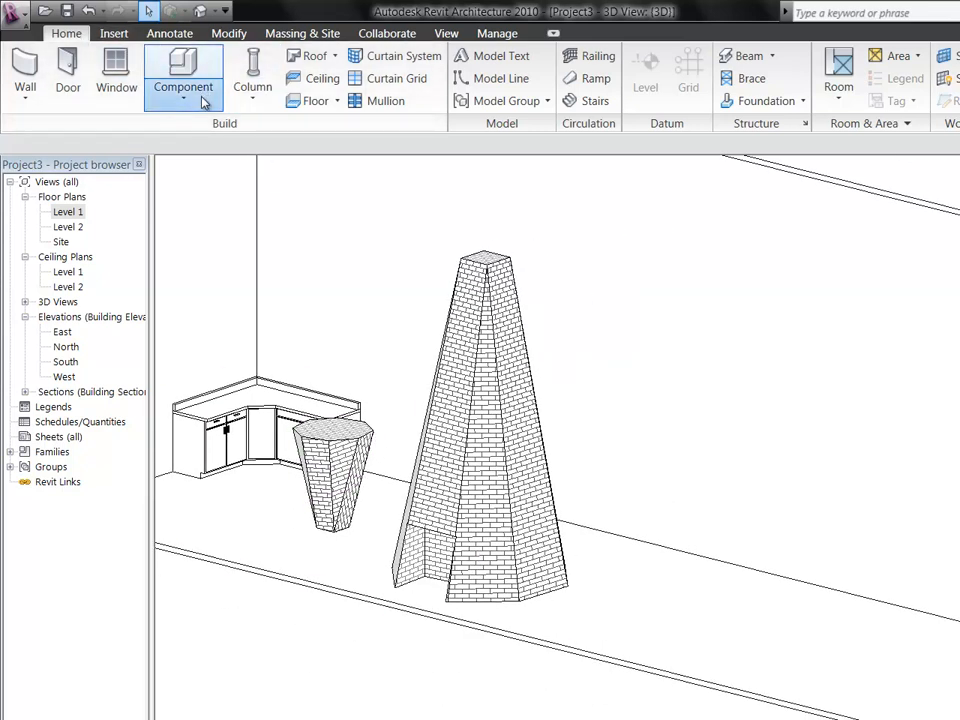
- Start a Model In-Place component in the Furniture category named 'Revol'
{"action": "left_click", "coordinate": [184, 86]}
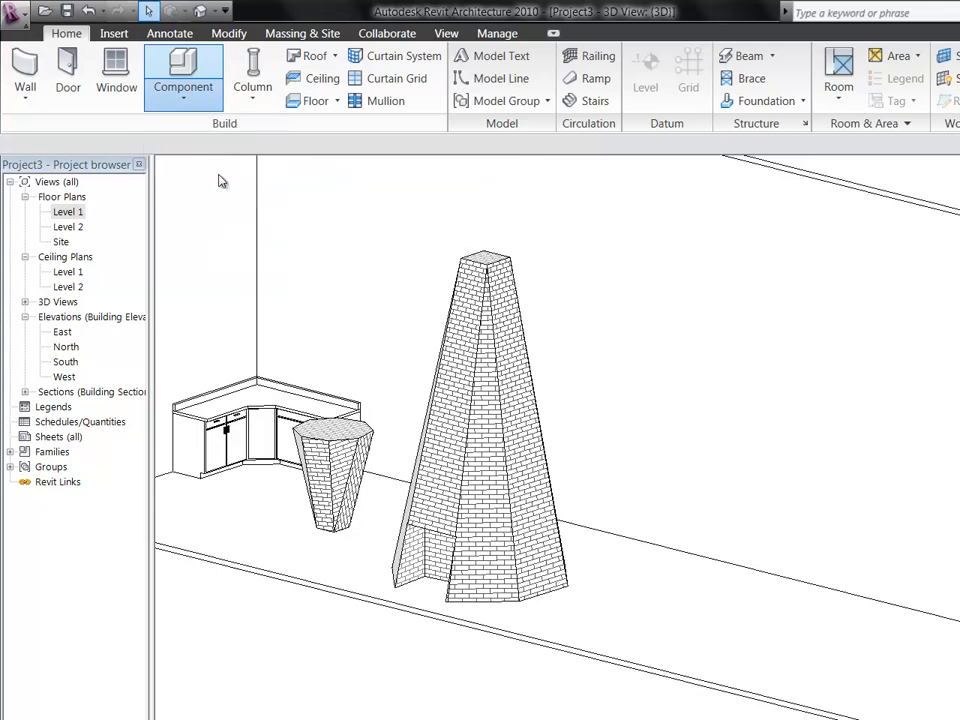
{"action": "left_click", "coordinate": [184, 70]}
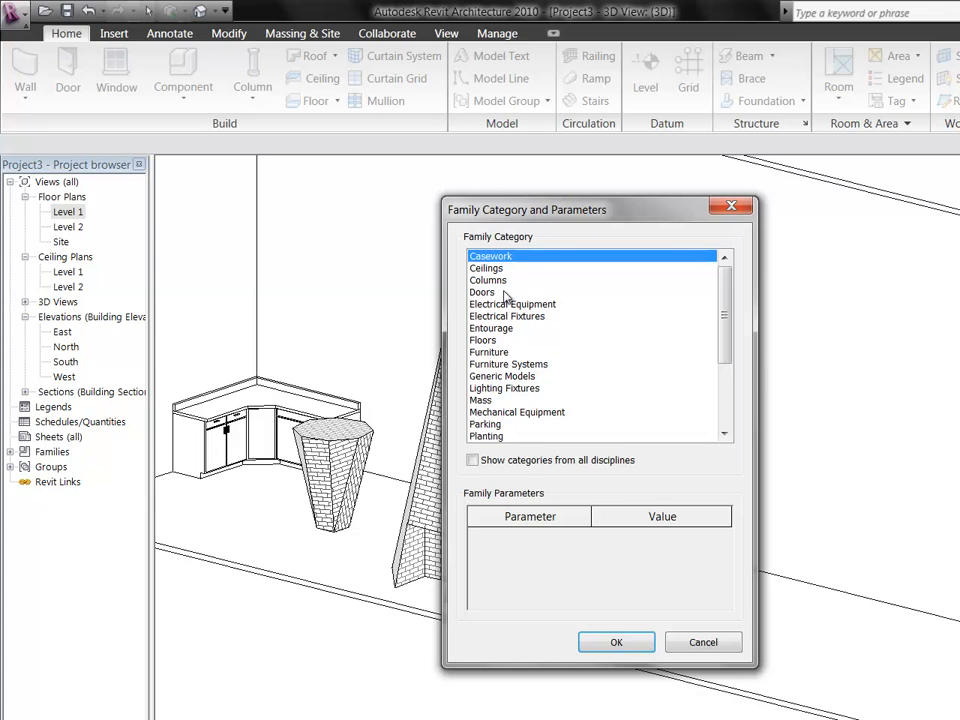
{"action": "left_click", "coordinate": [488, 352]}
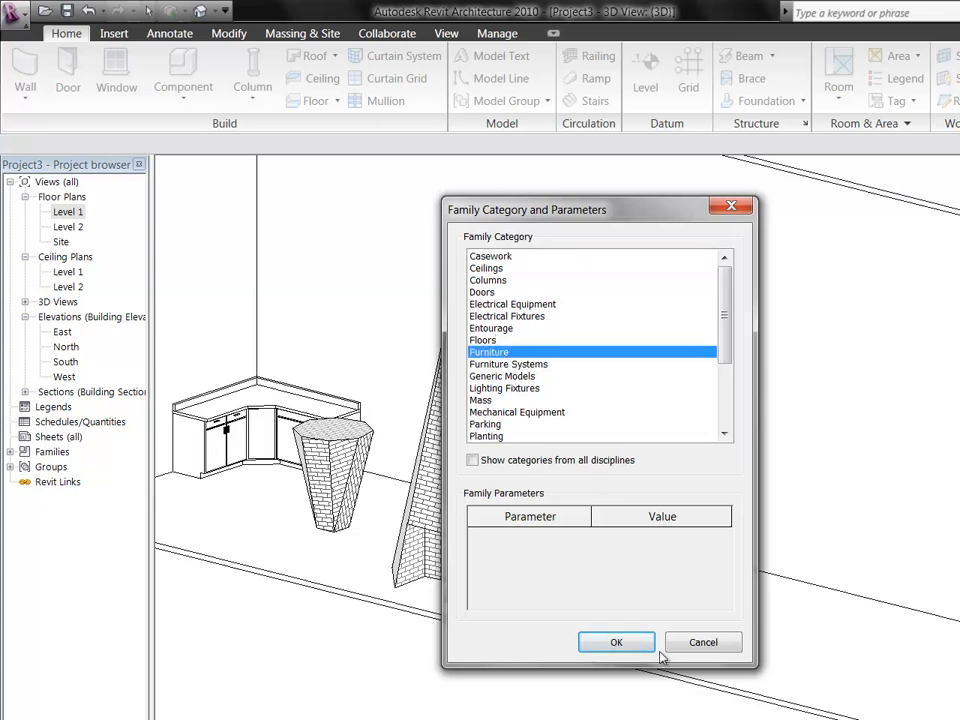
{"action": "left_click", "coordinate": [616, 642]}
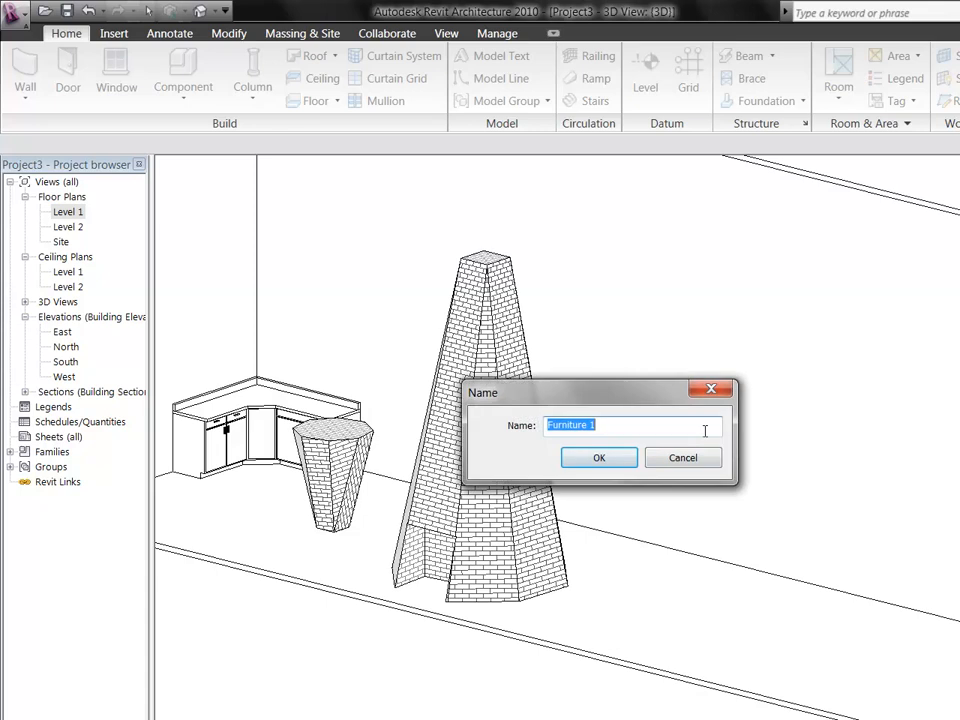
{"action": "type", "text": "Revol"}
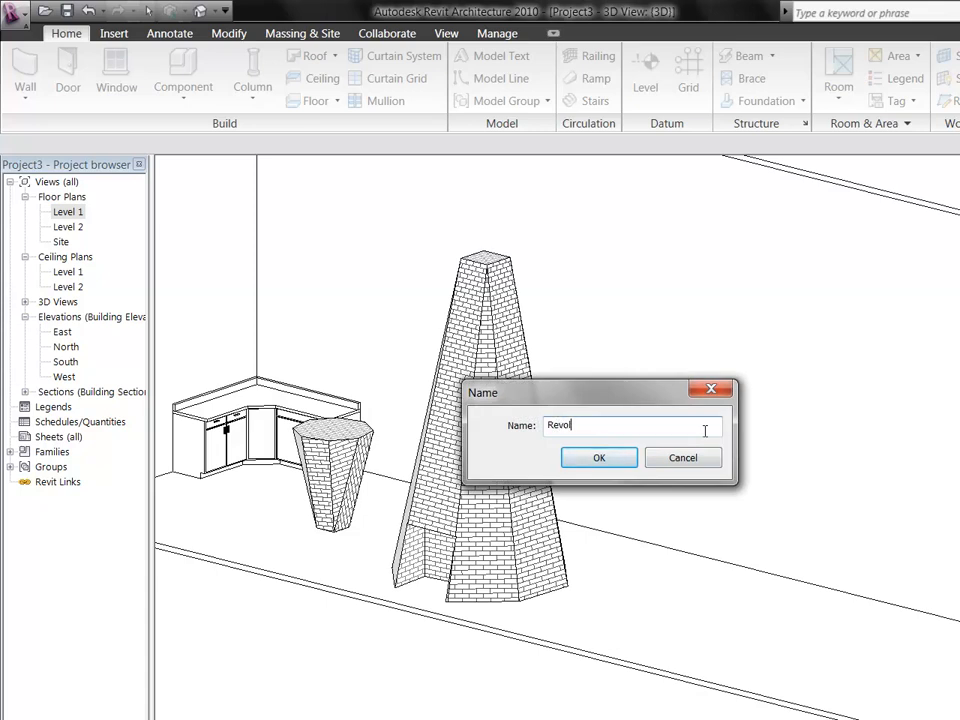
{"action": "left_click", "coordinate": [600, 456]}
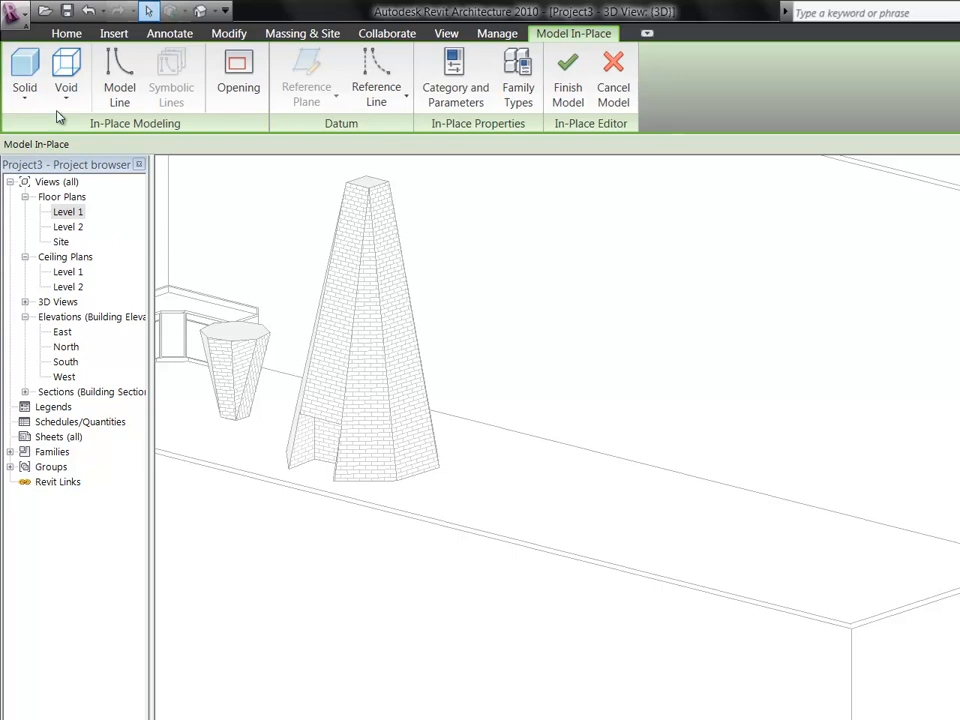
- Start a solid Revolve and sketch its closed zigzag profile with lines on Level 1
{"action": "left_click", "coordinate": [24, 78]}
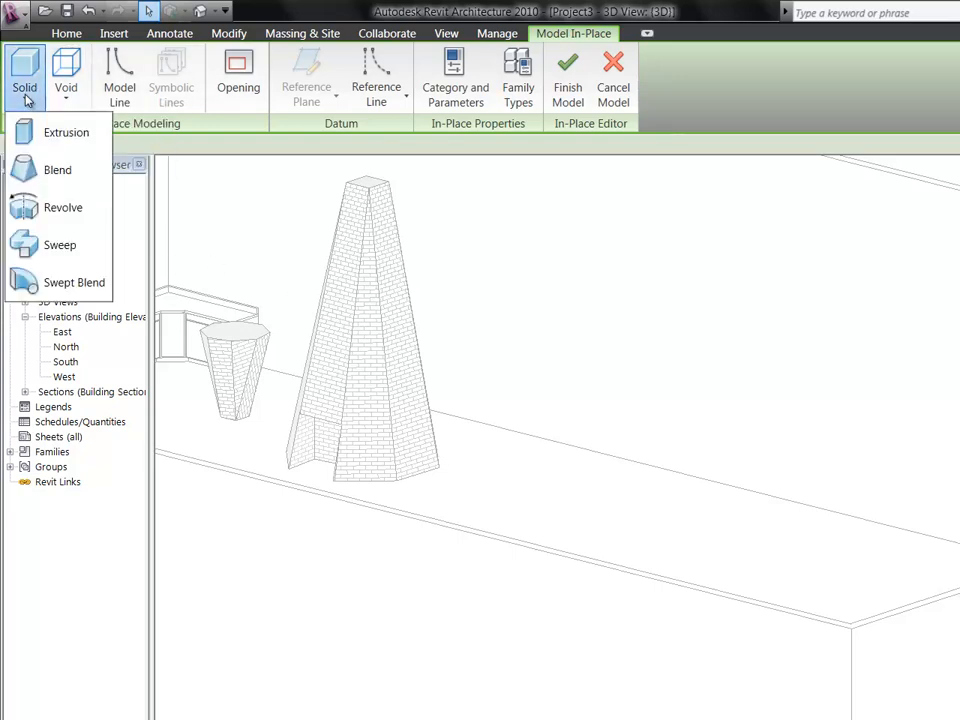
{"action": "mouse_move", "coordinate": [64, 206]}
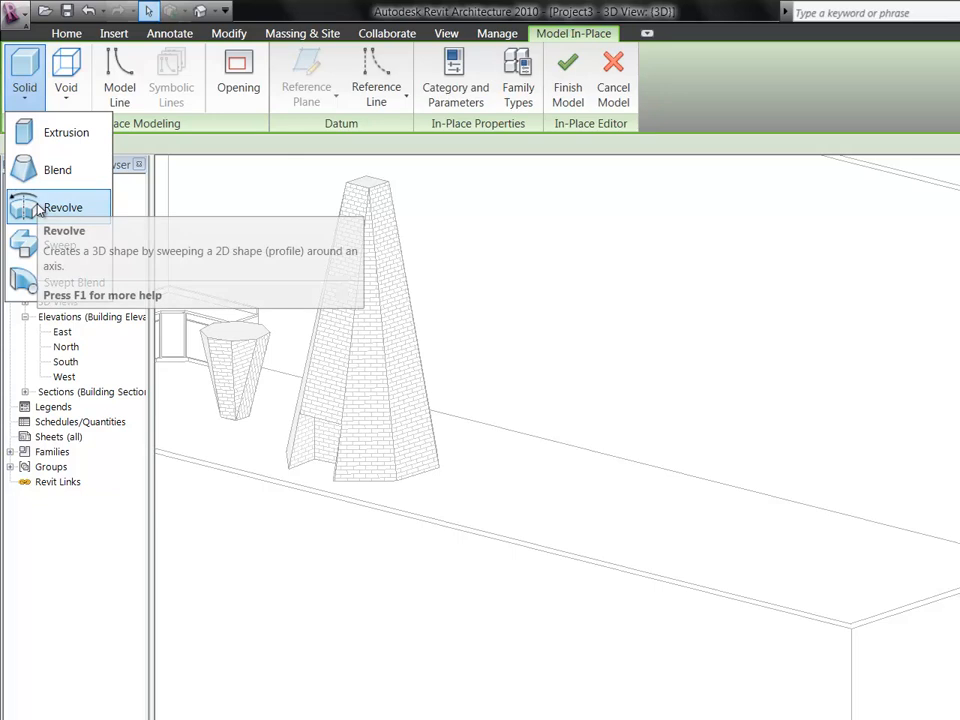
{"action": "left_click", "coordinate": [64, 206]}
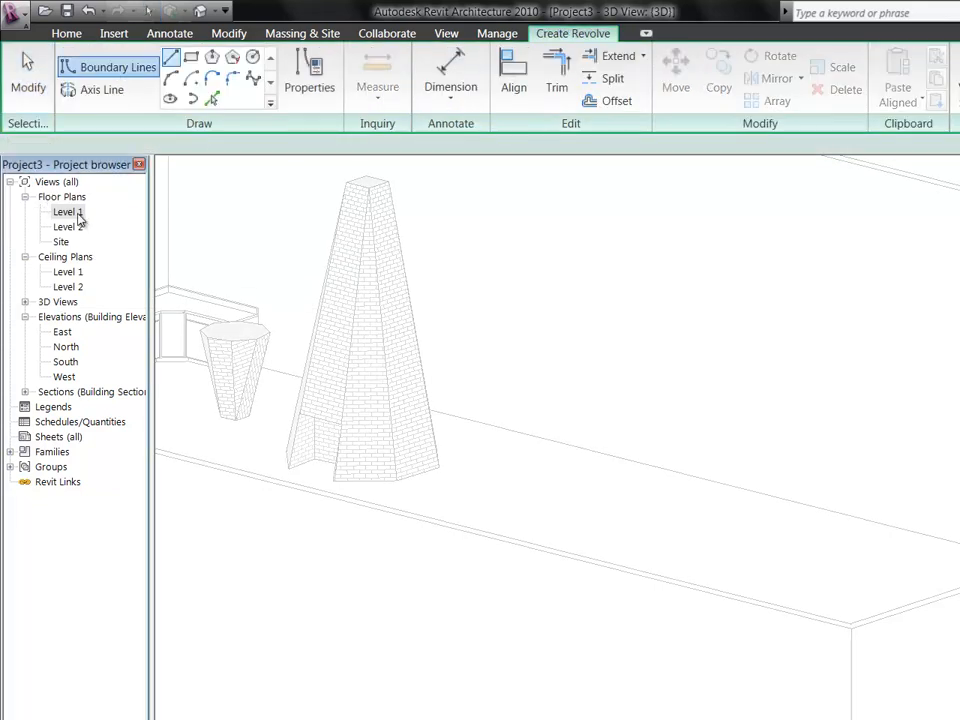
{"action": "double_click", "coordinate": [64, 212]}
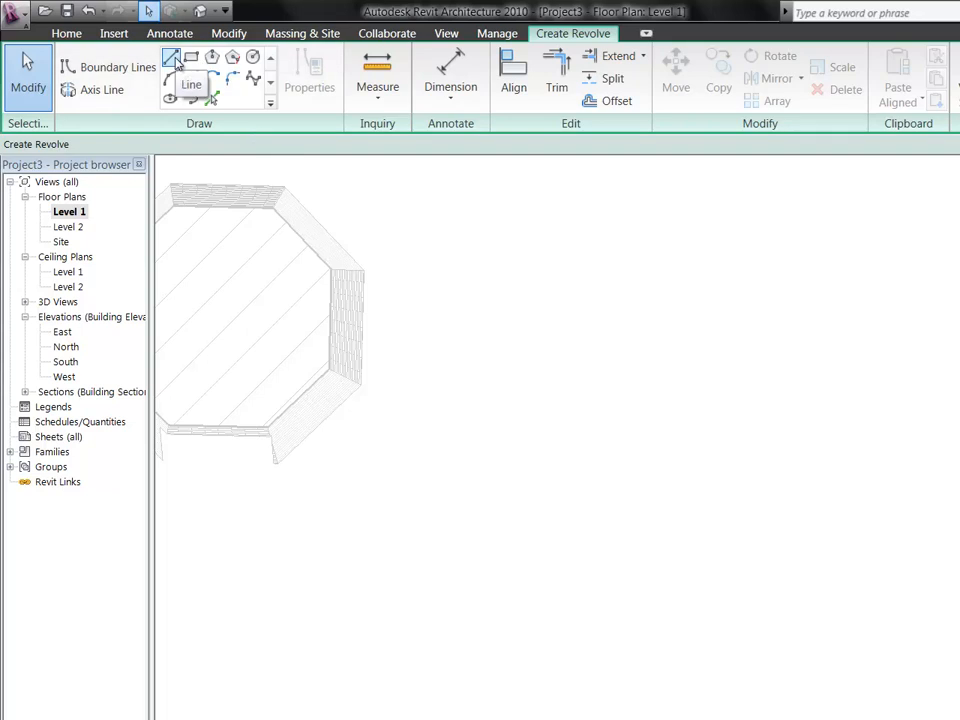
{"action": "mouse_move", "coordinate": [140, 104]}
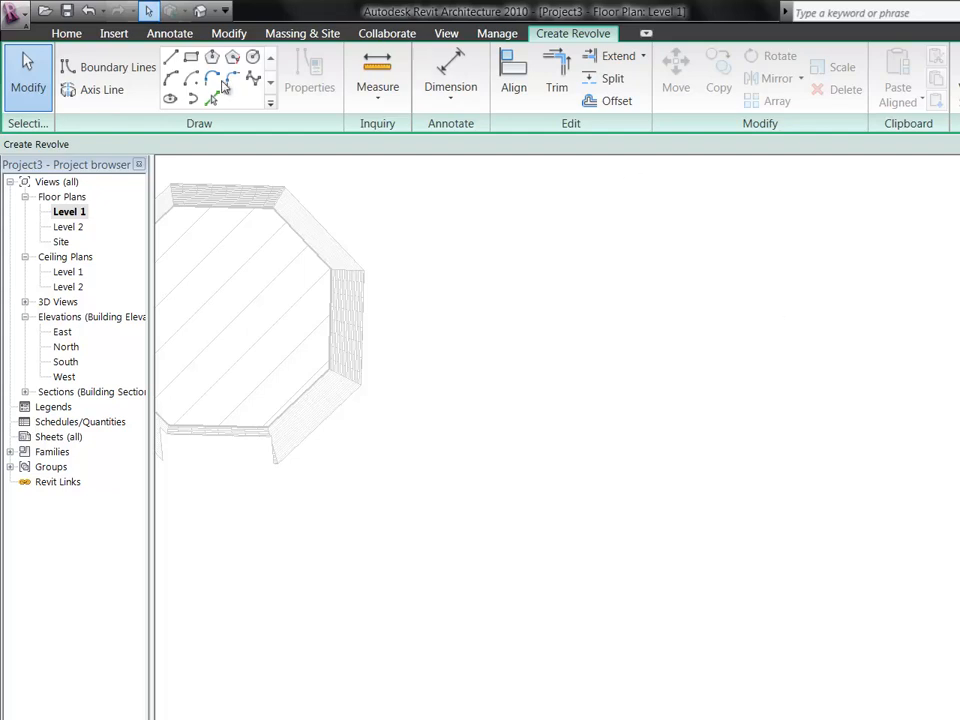
{"action": "left_click", "coordinate": [106, 68]}
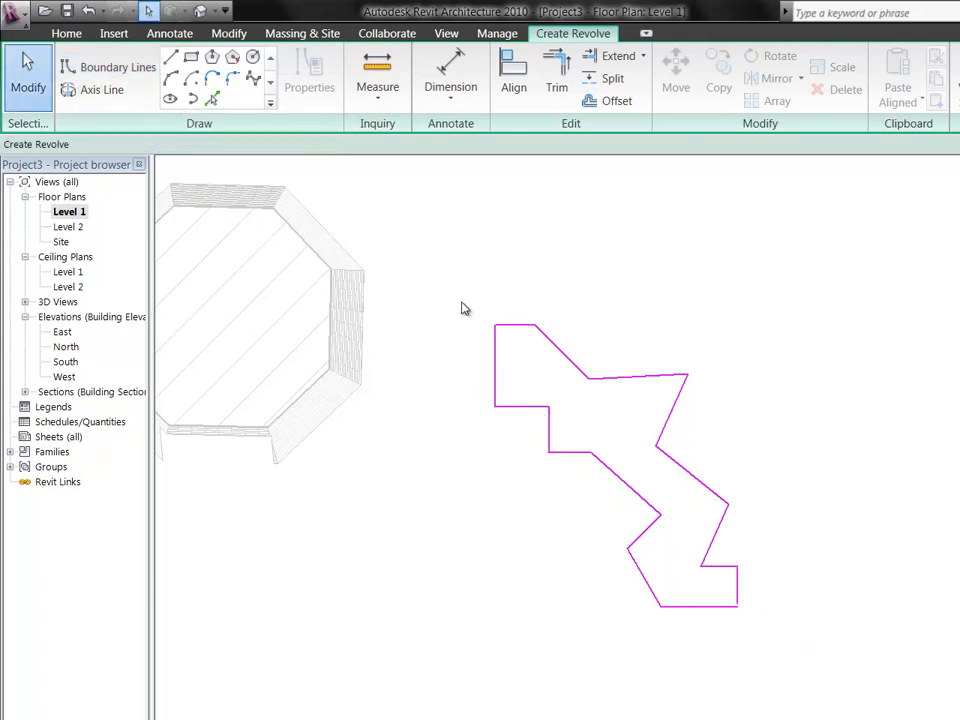
{"action": "mouse_move", "coordinate": [100, 88]}
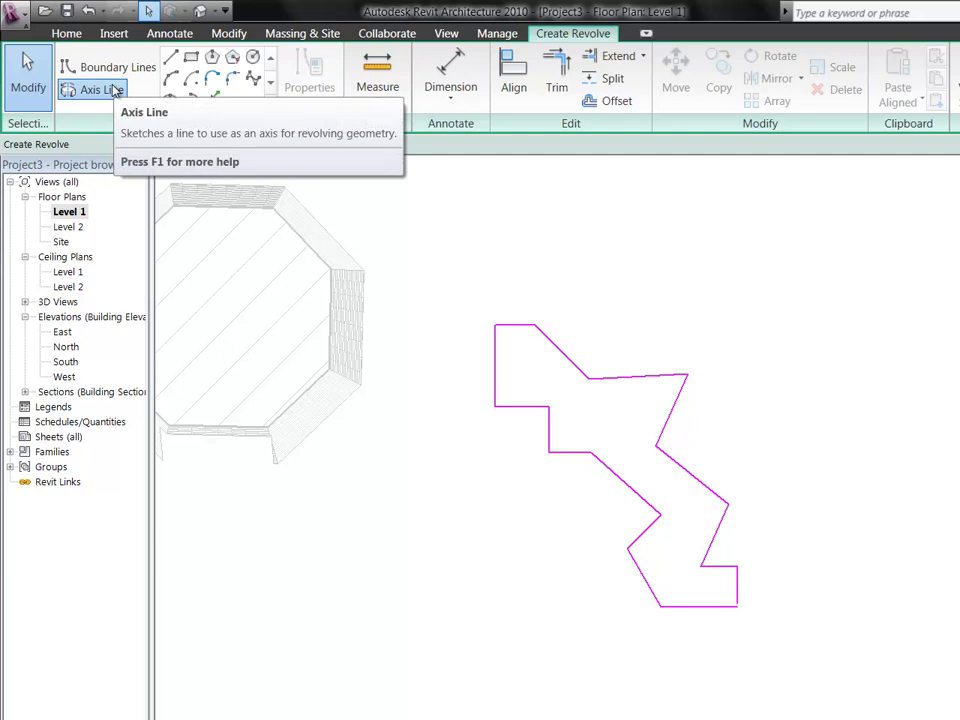
- Draw the rotation axis along the profile edge and finish the revolve
{"action": "left_click", "coordinate": [100, 88]}
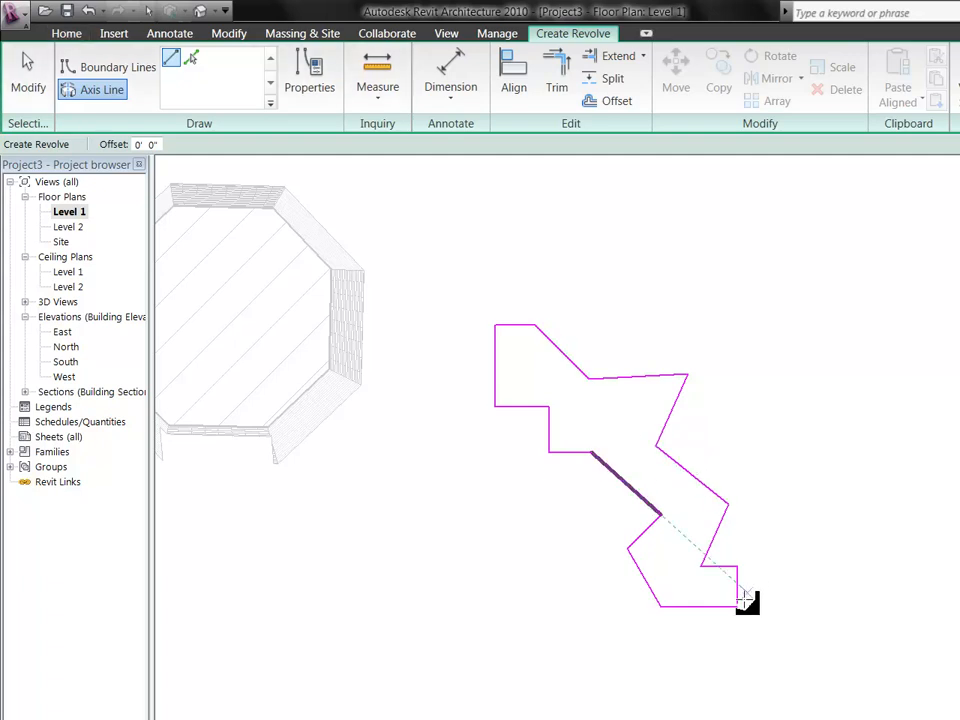
{"action": "left_click", "coordinate": [28, 76]}
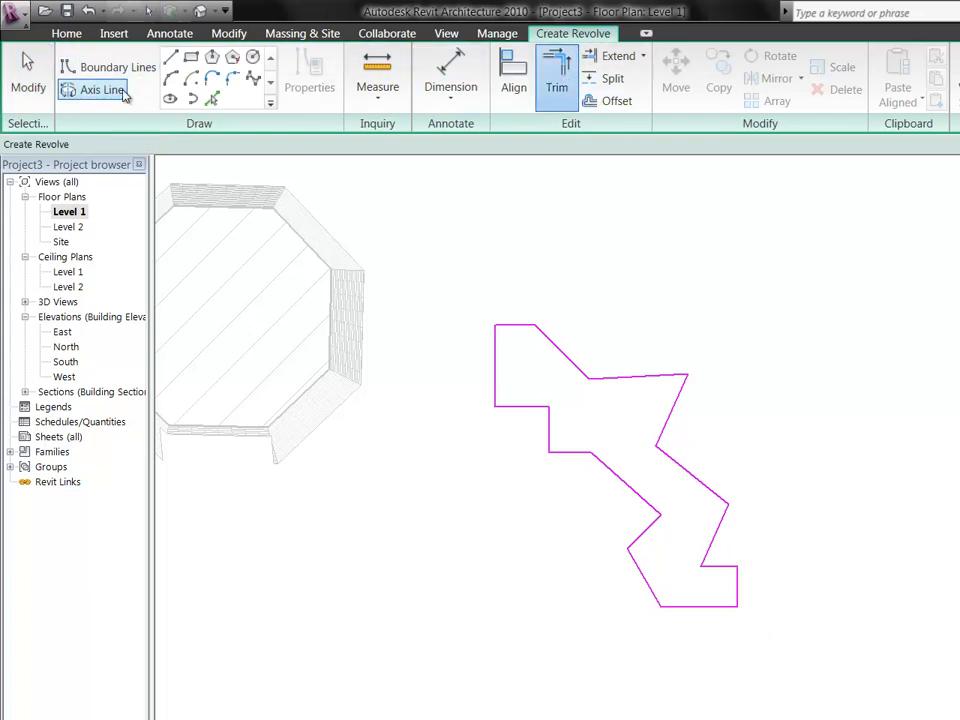
{"action": "left_click", "coordinate": [100, 88]}
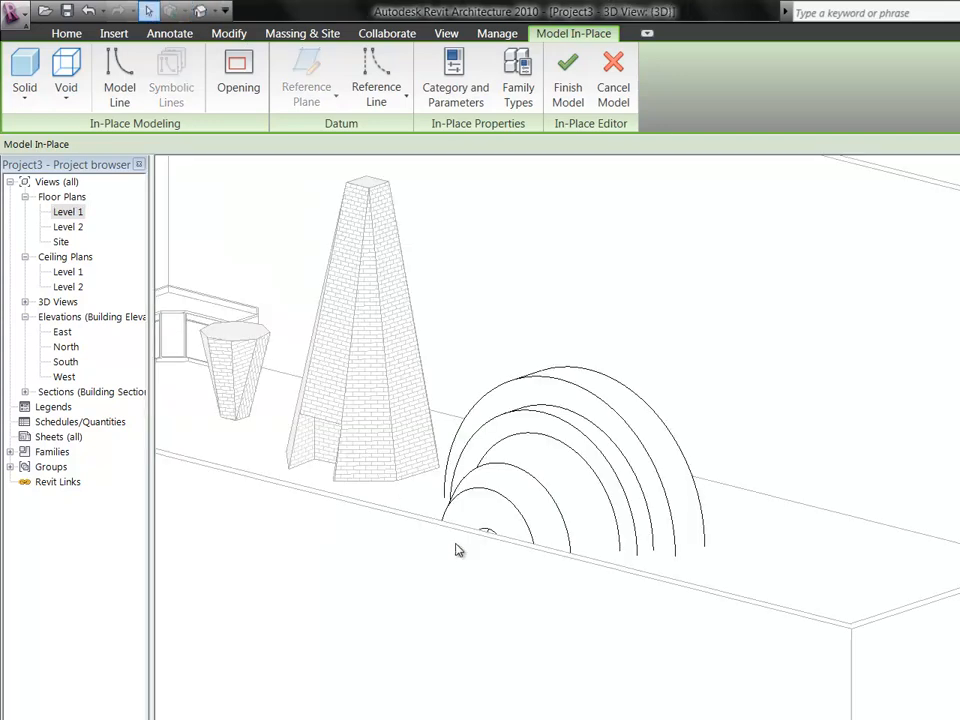
{"action": "mouse_move", "coordinate": [568, 76]}
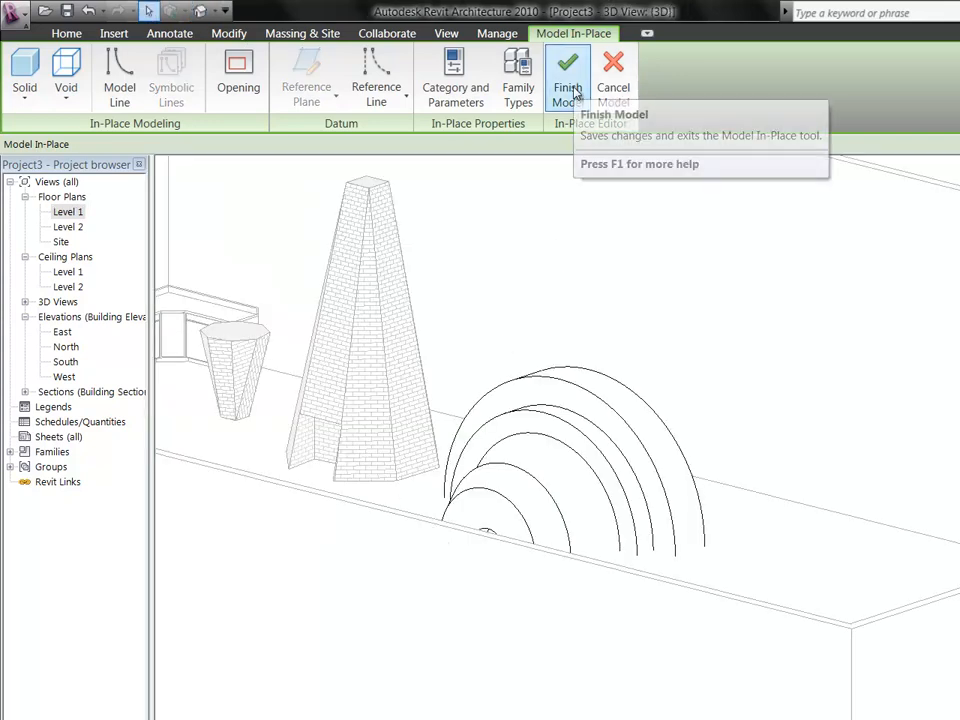
- Finish the revolve model, view it shaded and inspect its Element Properties without changes
{"action": "left_click", "coordinate": [568, 76]}
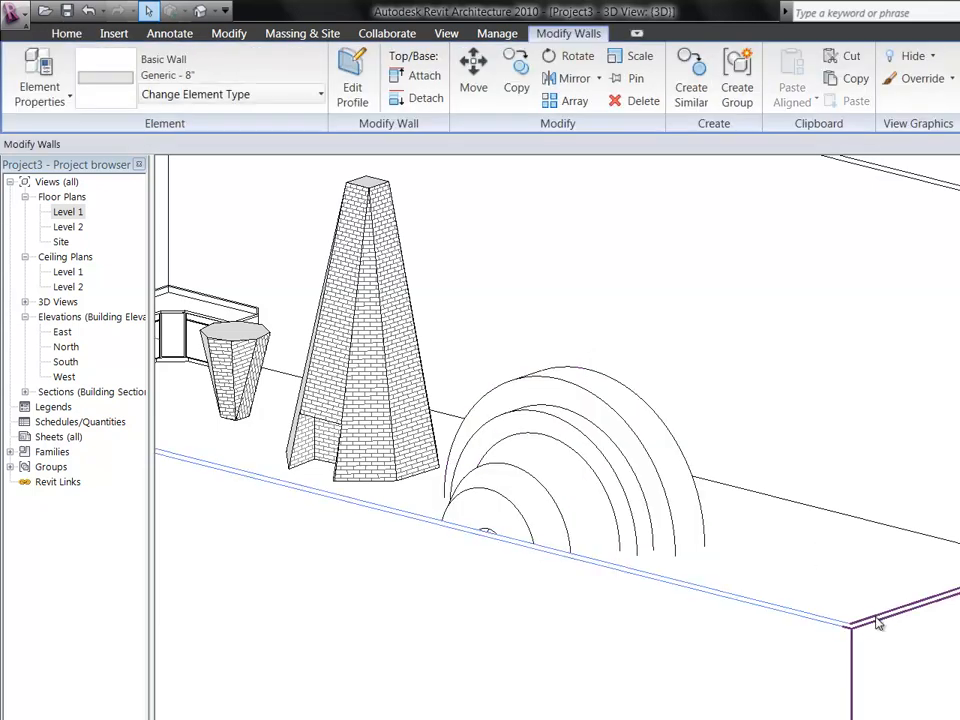
{"action": "right_click", "coordinate": [876, 624]}
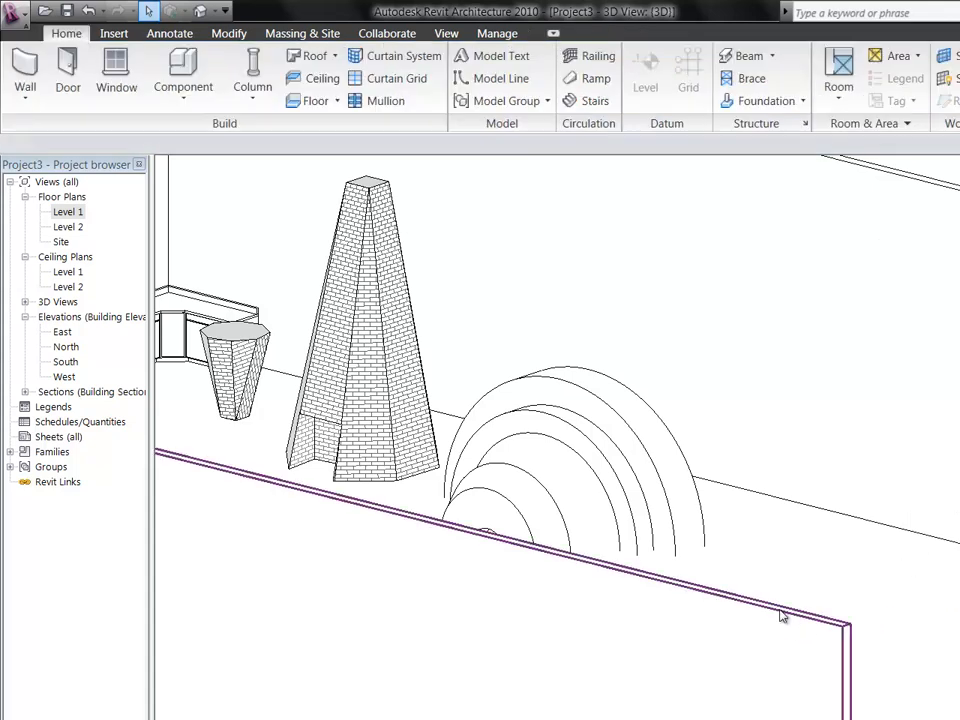
{"action": "right_click", "coordinate": [782, 616]}
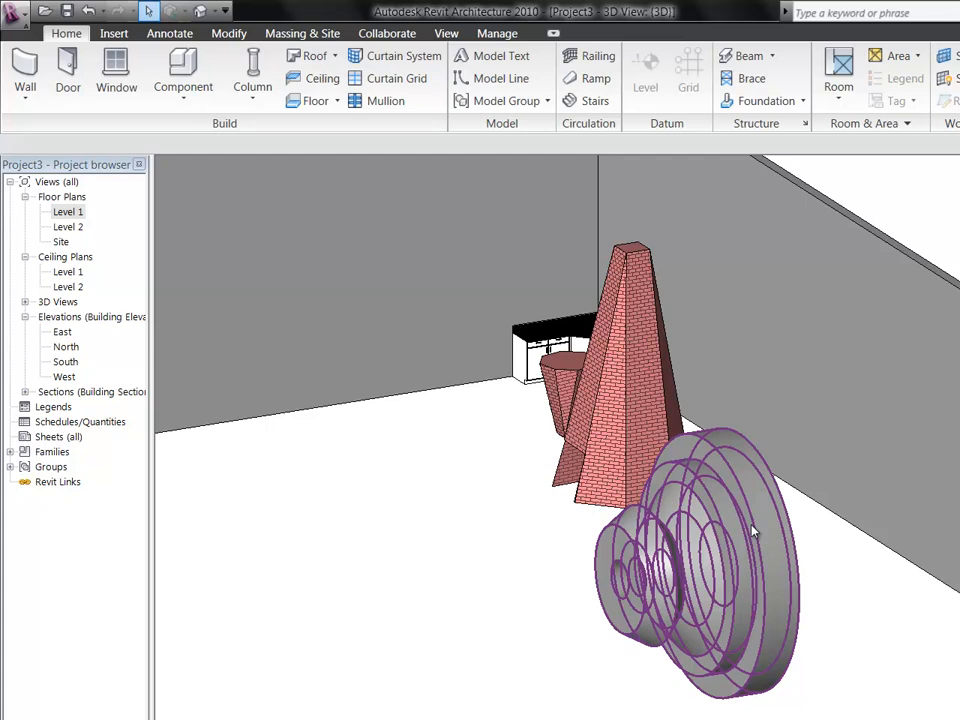
{"action": "mouse_move", "coordinate": [750, 530]}
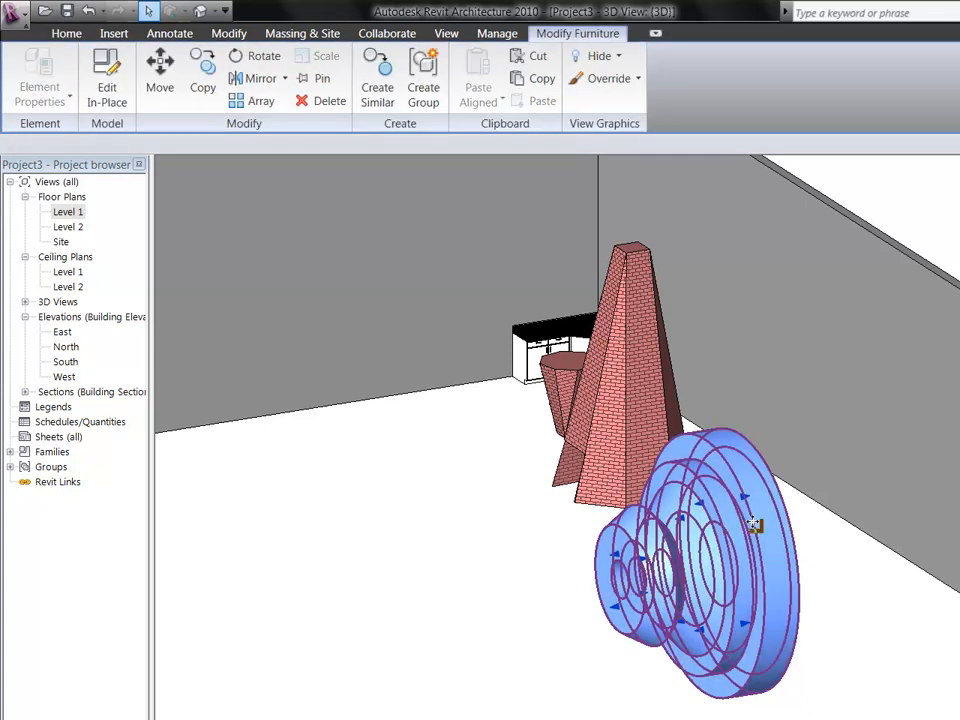
{"action": "mouse_move", "coordinate": [108, 76]}
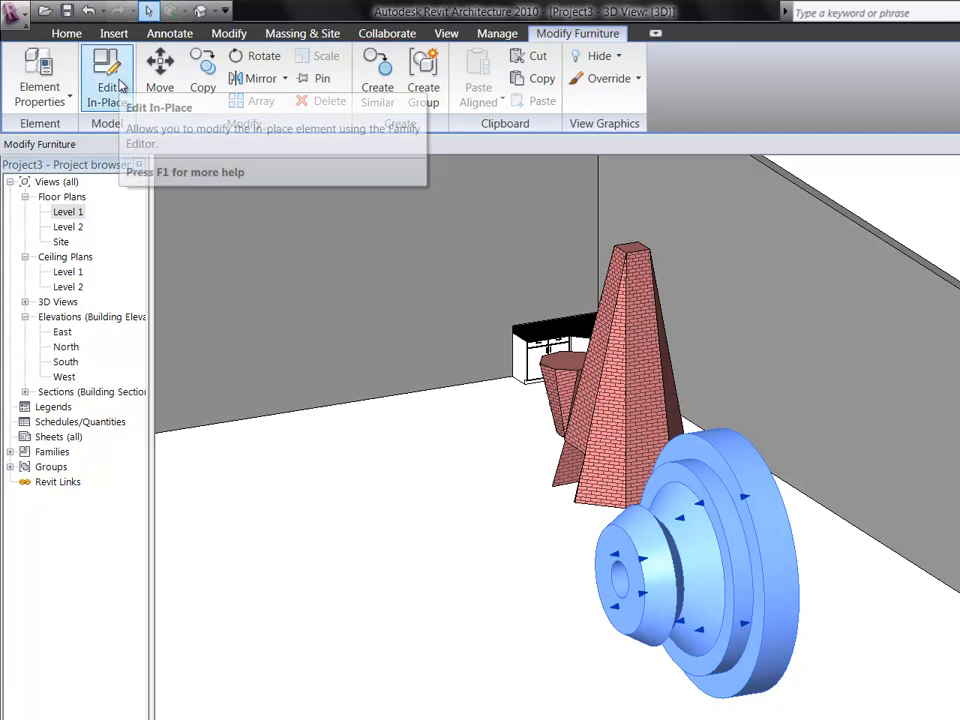
{"action": "mouse_move", "coordinate": [700, 520]}
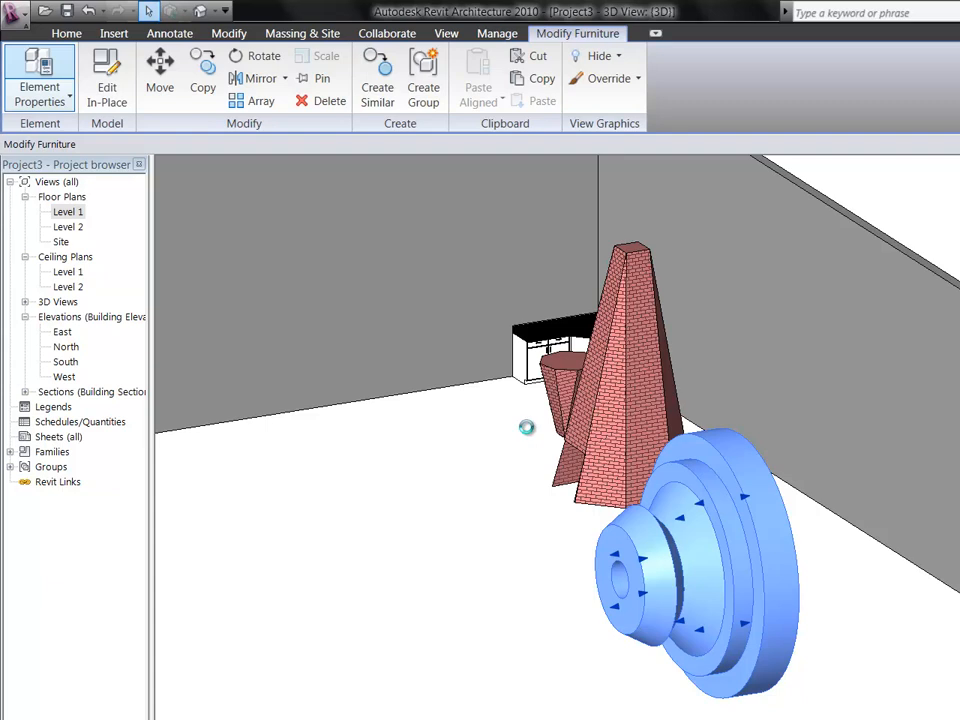
{"action": "left_click", "coordinate": [40, 84]}
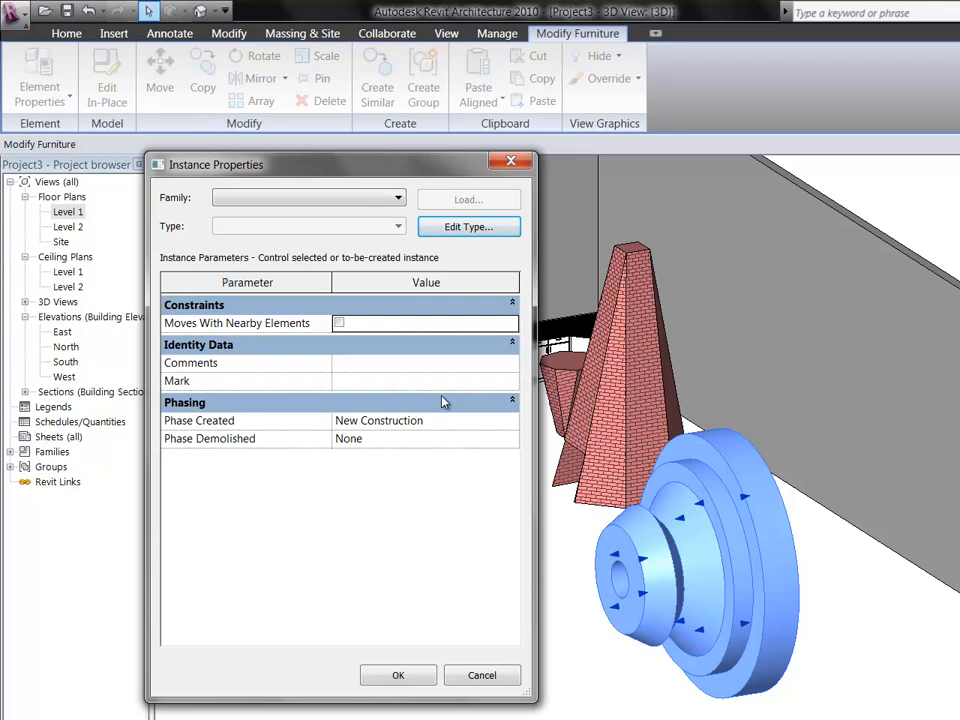
{"action": "mouse_move", "coordinate": [492, 476]}
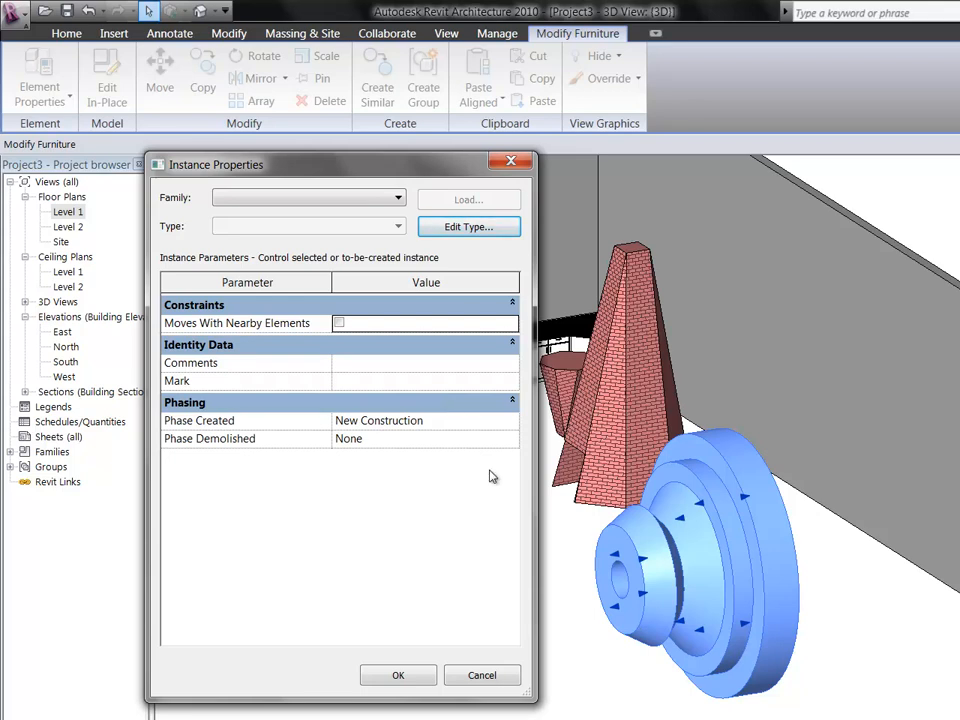
{"action": "left_click", "coordinate": [482, 676]}
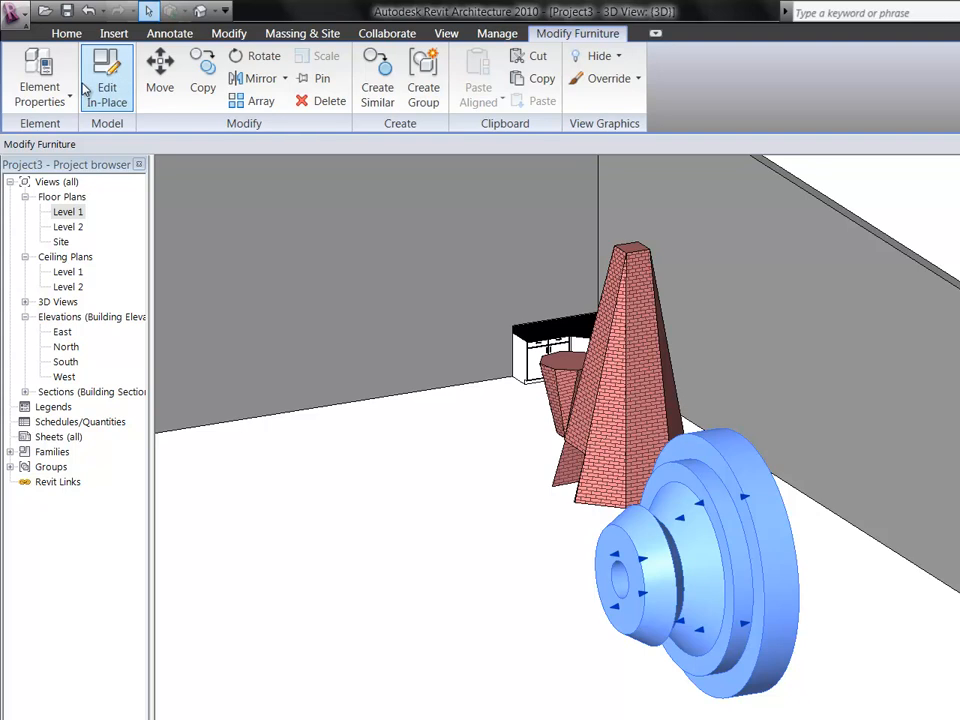
- Edit the revolve in place and set its Start Angle to 180 for a half revolve
{"action": "left_click", "coordinate": [106, 76]}
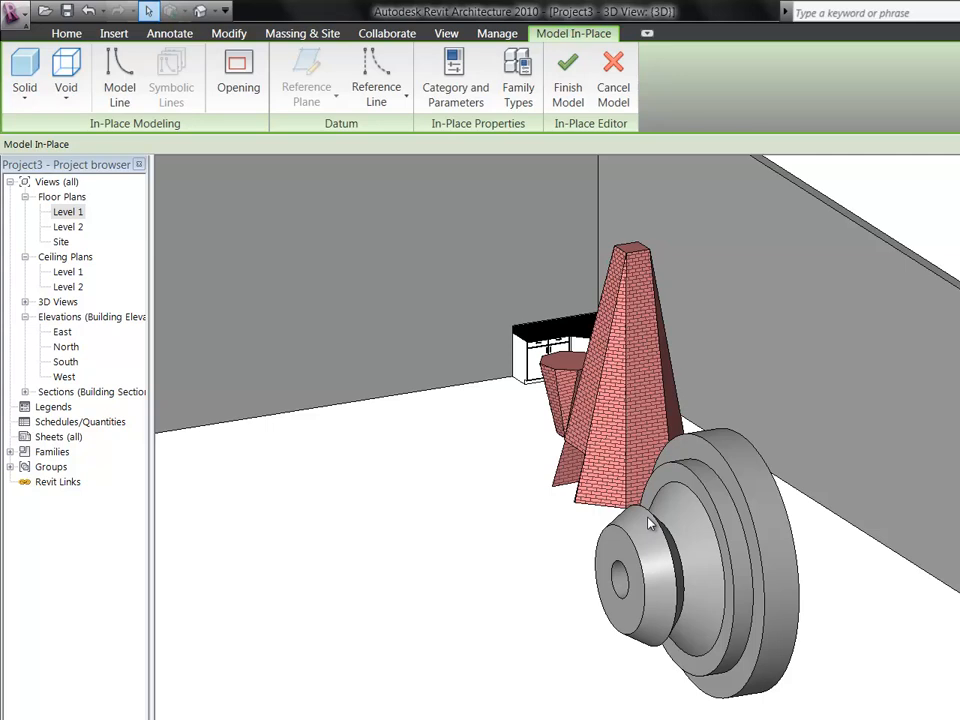
{"action": "left_click", "coordinate": [690, 600]}
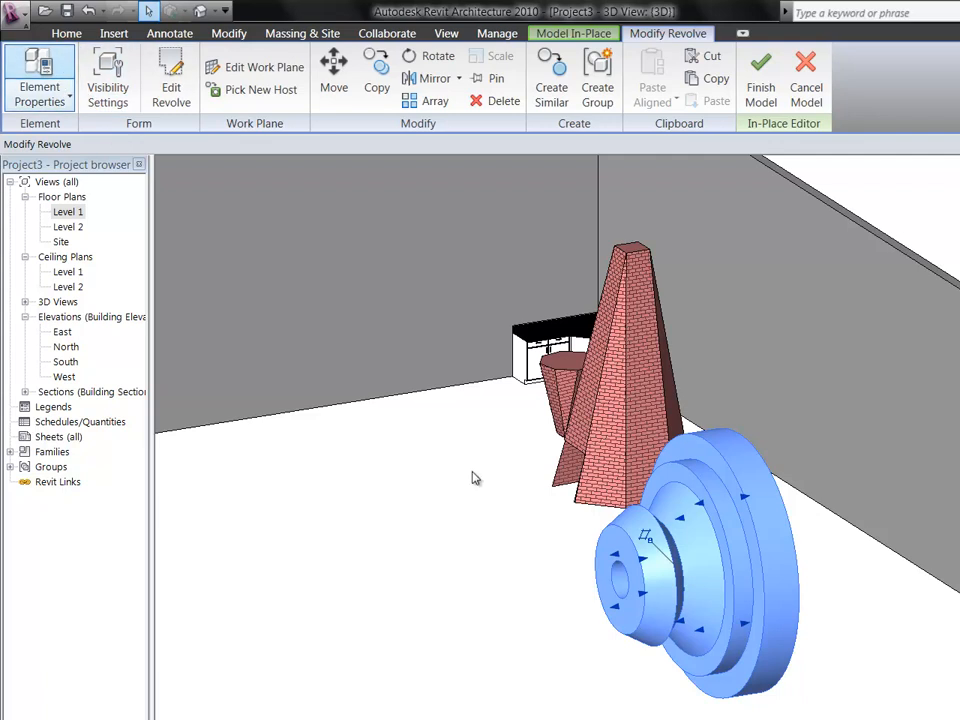
{"action": "left_click", "coordinate": [40, 76]}
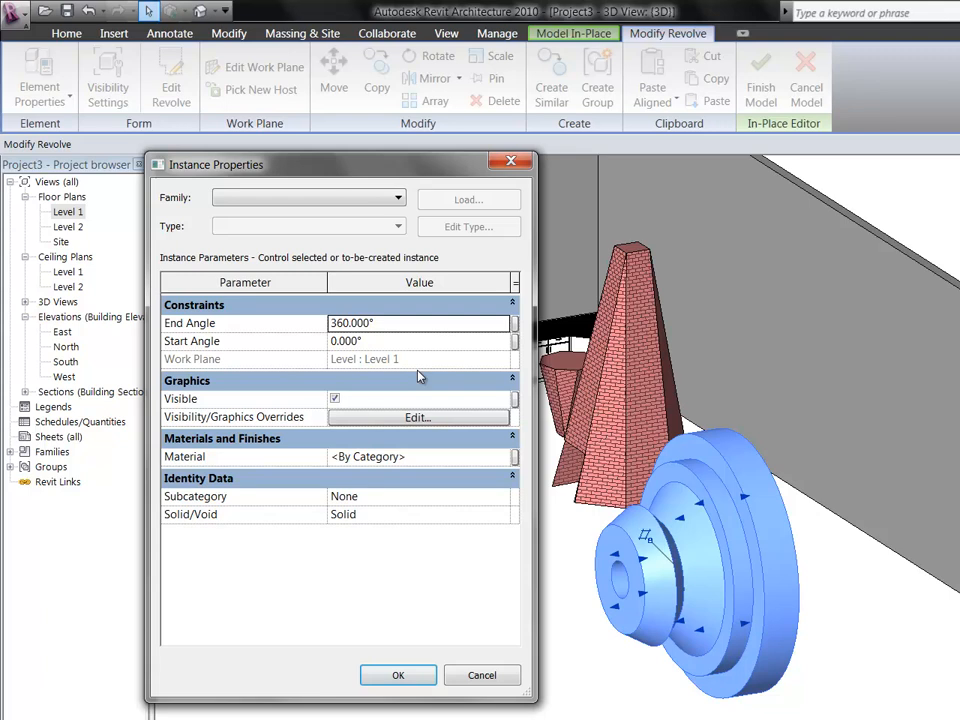
{"action": "mouse_move", "coordinate": [408, 358]}
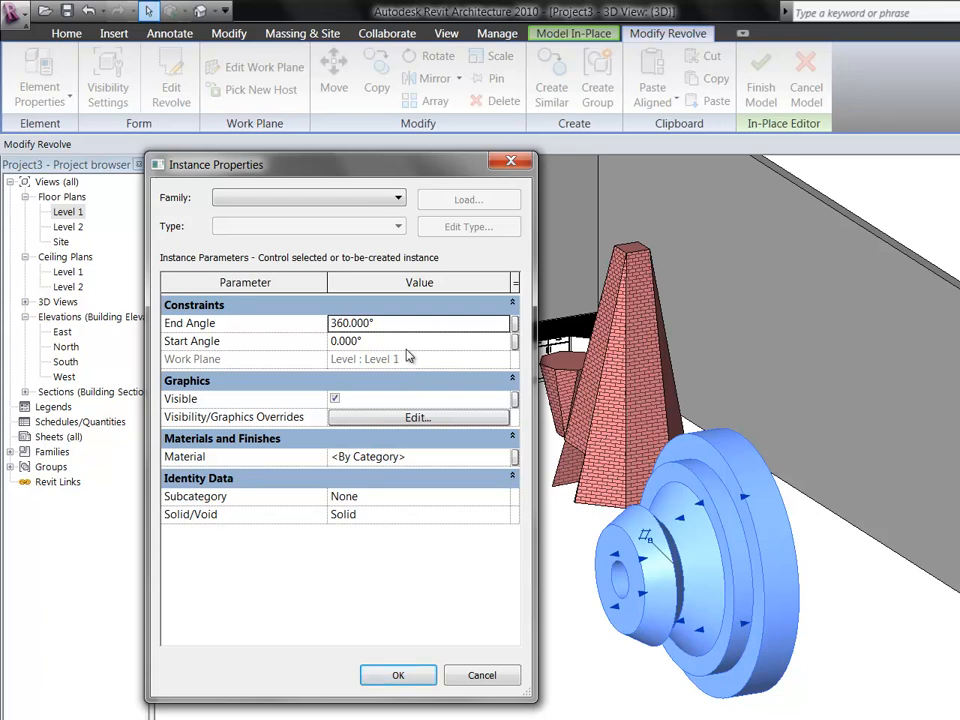
{"action": "mouse_move", "coordinate": [372, 344]}
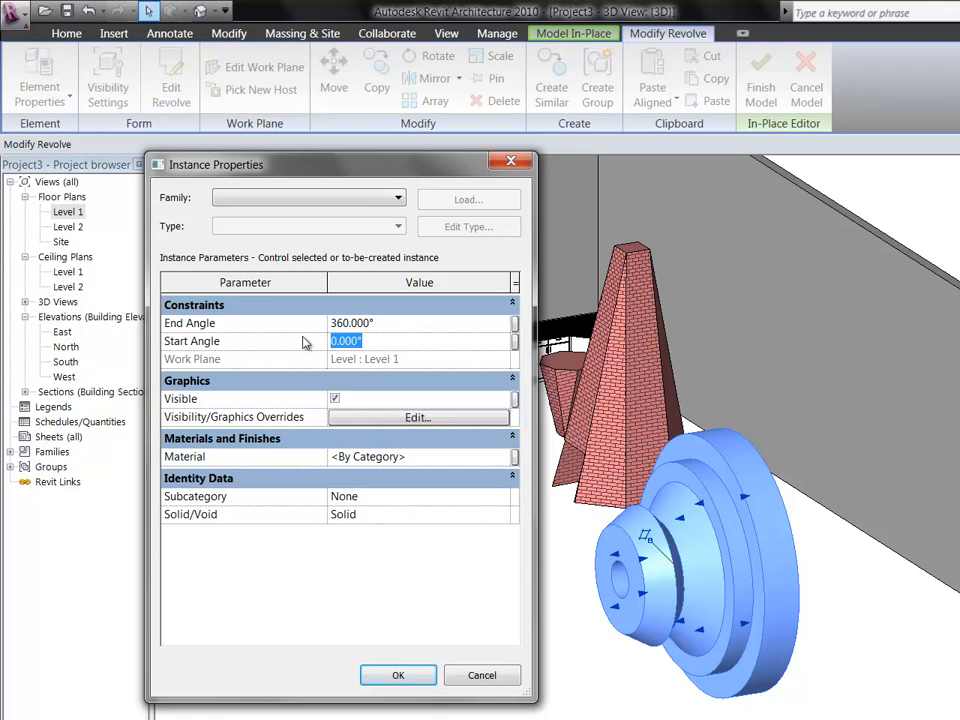
{"action": "type", "text": "180"}
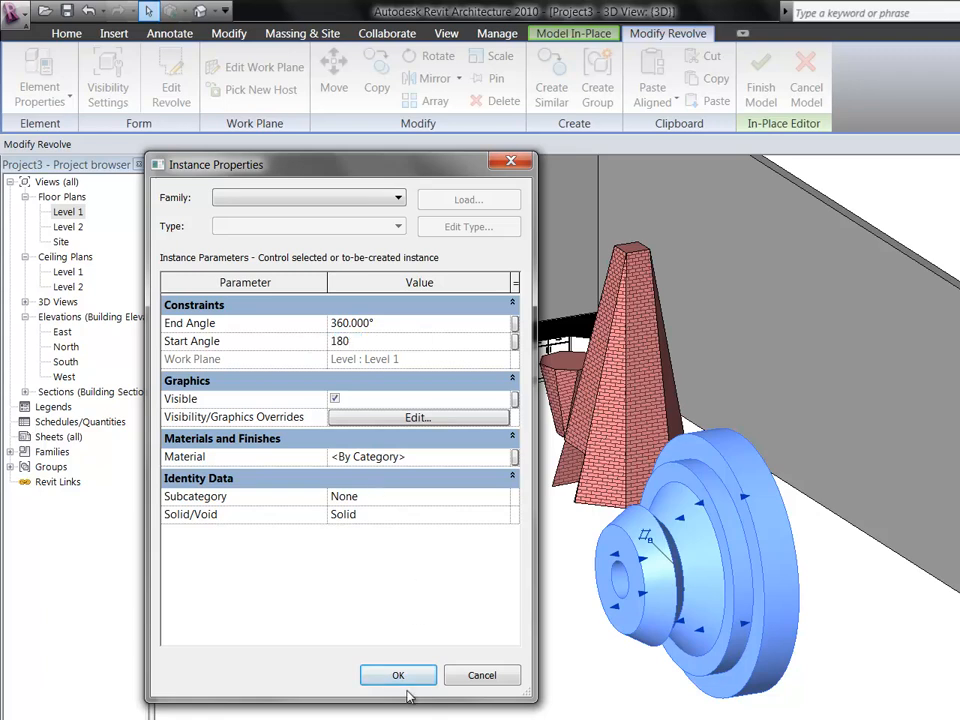
{"action": "left_click", "coordinate": [398, 676]}
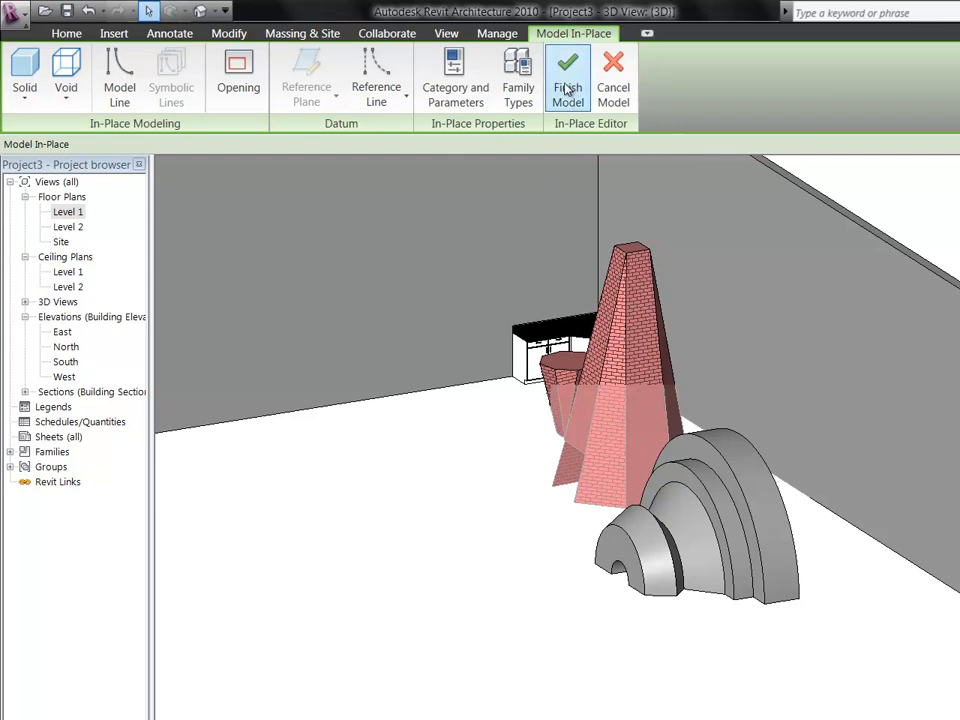
- Finish the half revolve and create a fourth Model In-Place component
{"action": "left_click", "coordinate": [568, 76]}
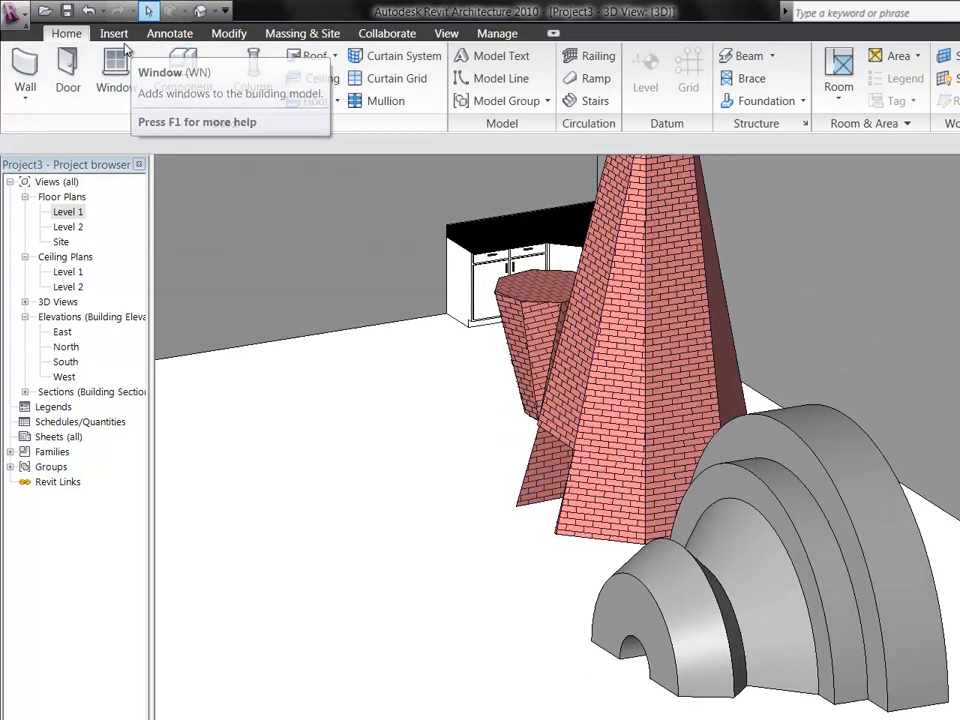
{"action": "left_click", "coordinate": [112, 32]}
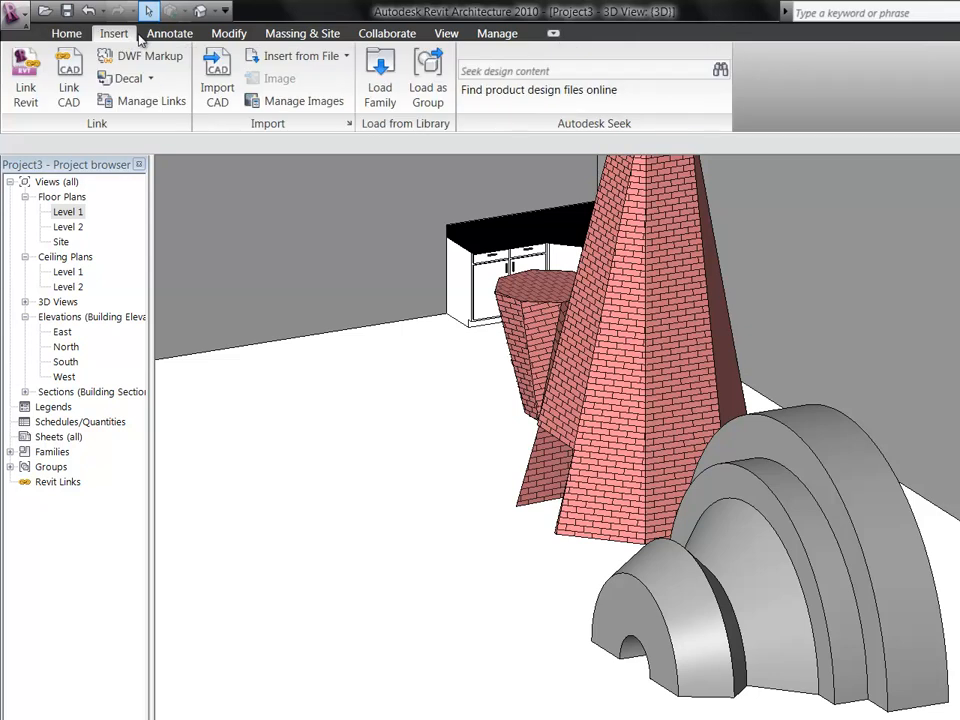
{"action": "left_click", "coordinate": [66, 32]}
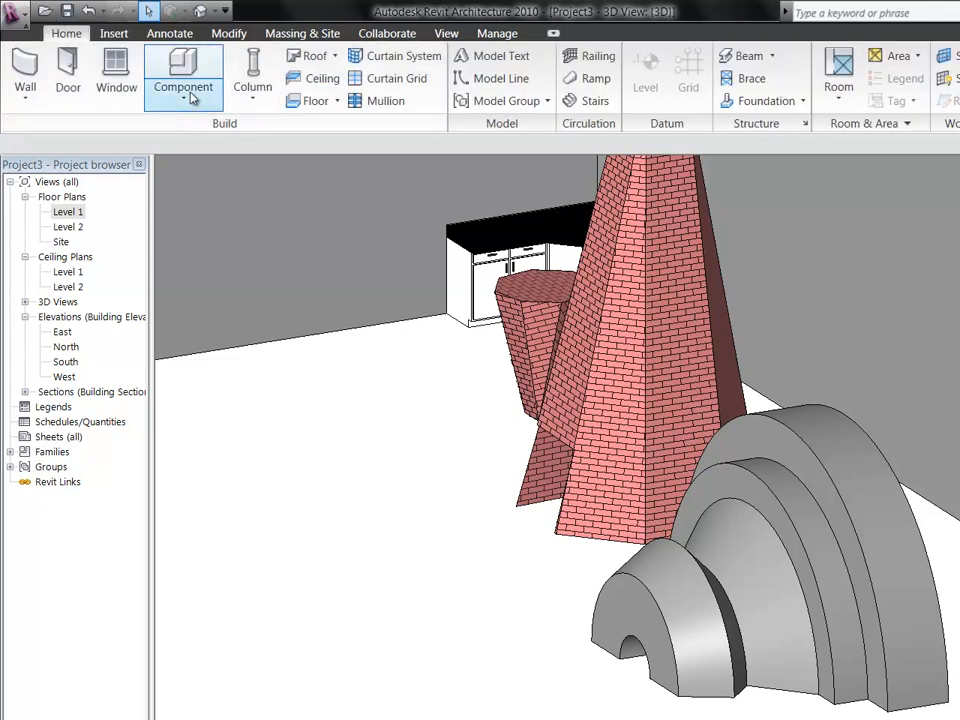
{"action": "left_click", "coordinate": [184, 86]}
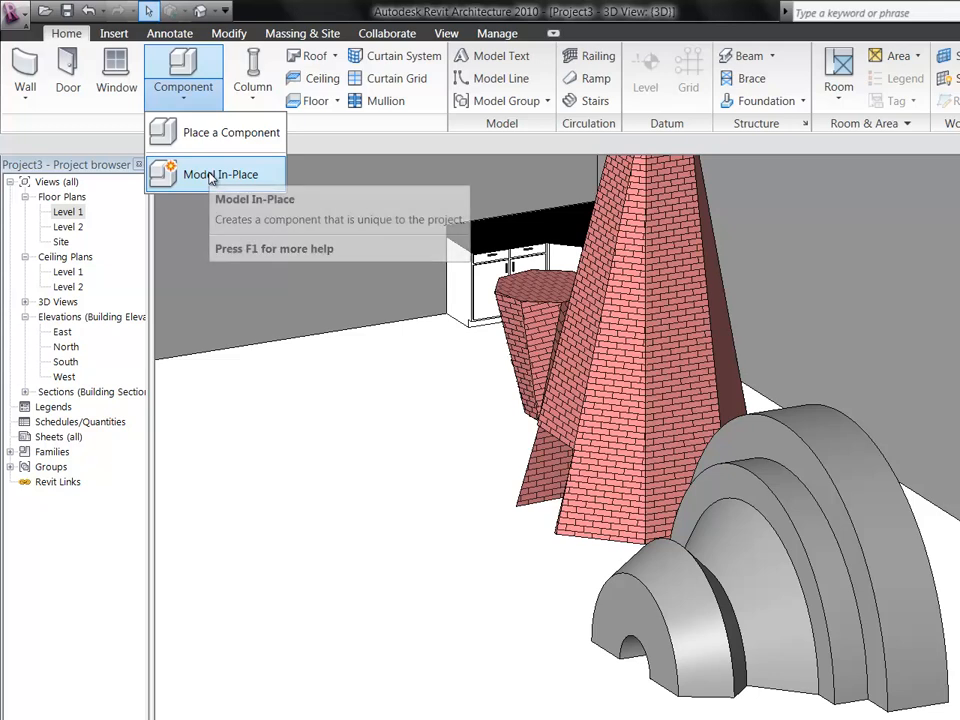
{"action": "mouse_move", "coordinate": [212, 174]}
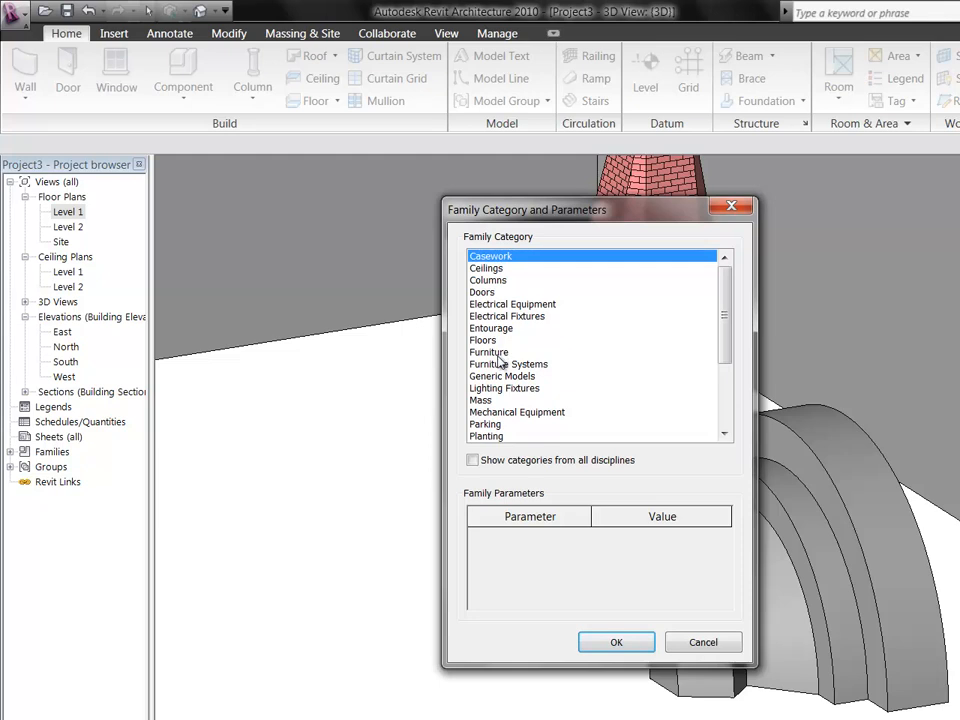
{"action": "left_click", "coordinate": [616, 642]}
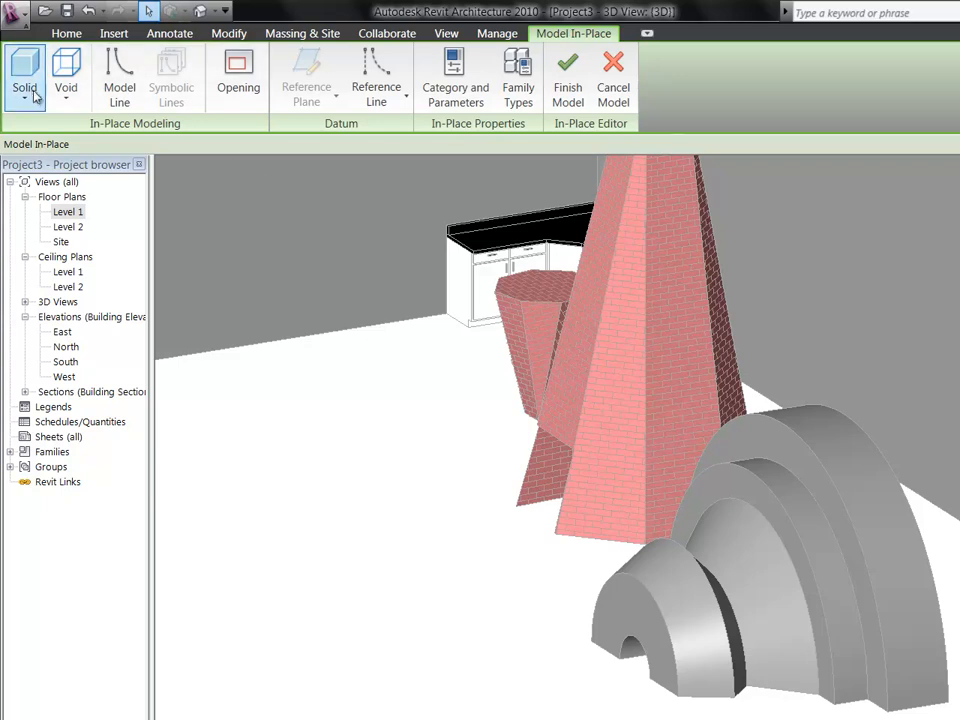
{"action": "mouse_move", "coordinate": [24, 78]}
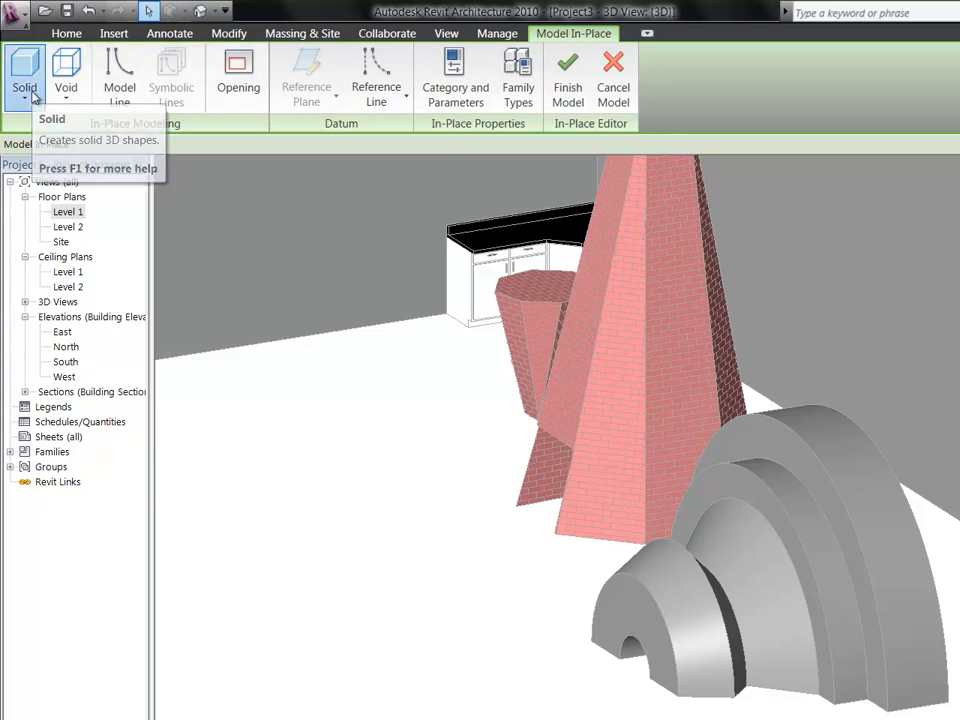
- Show the Solid form list with Extrusion, Blend, Revolve, Sweep and Swept Blend
{"action": "left_click", "coordinate": [24, 76]}
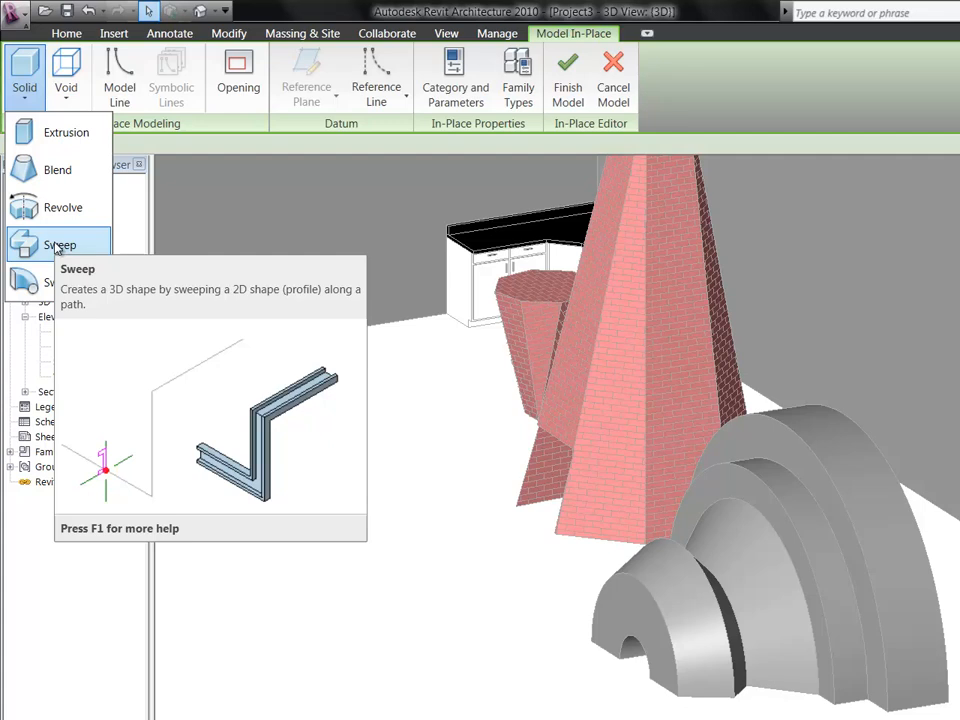
{"action": "mouse_move", "coordinate": [40, 380]}
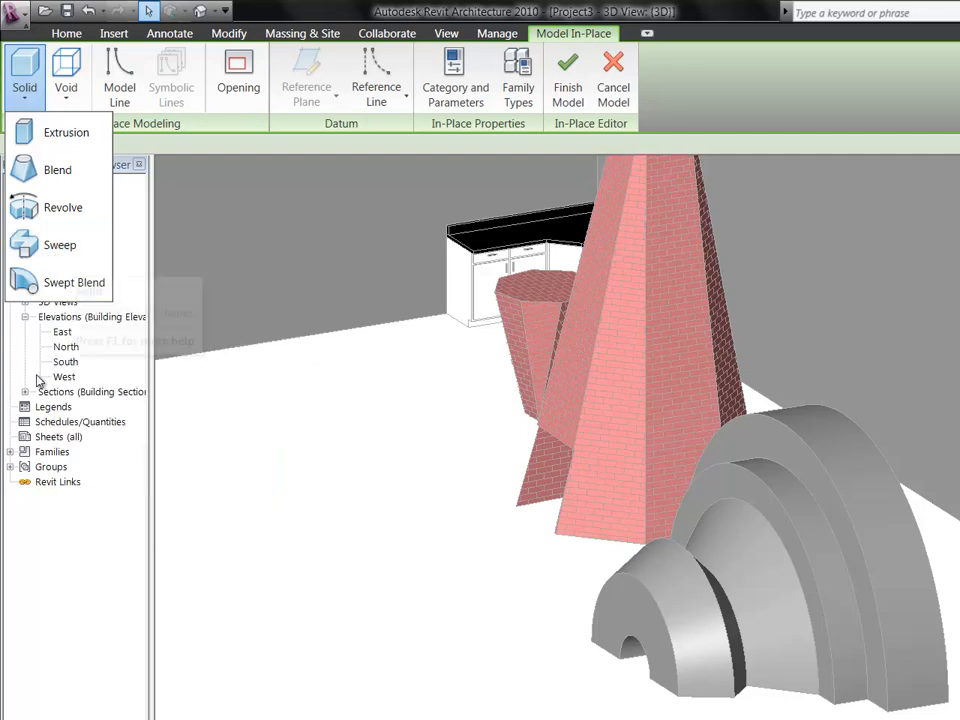
{"action": "mouse_move", "coordinate": [60, 244]}
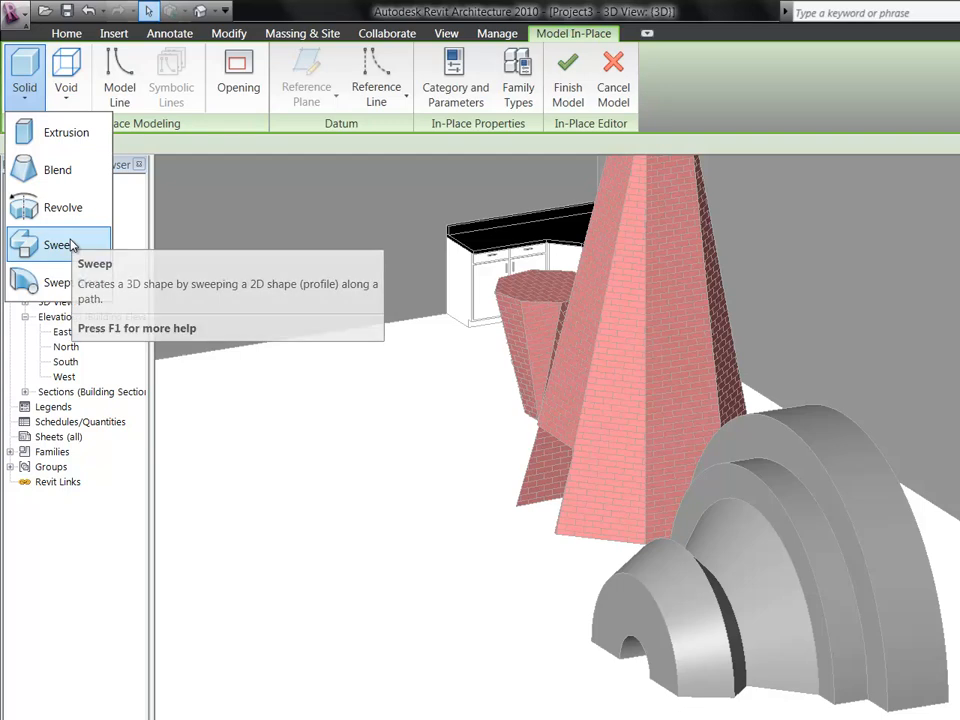
- Begin a solid sweep using the revolve's curved front edge as its finished path, then browse the profile list
{"action": "left_click", "coordinate": [56, 244]}
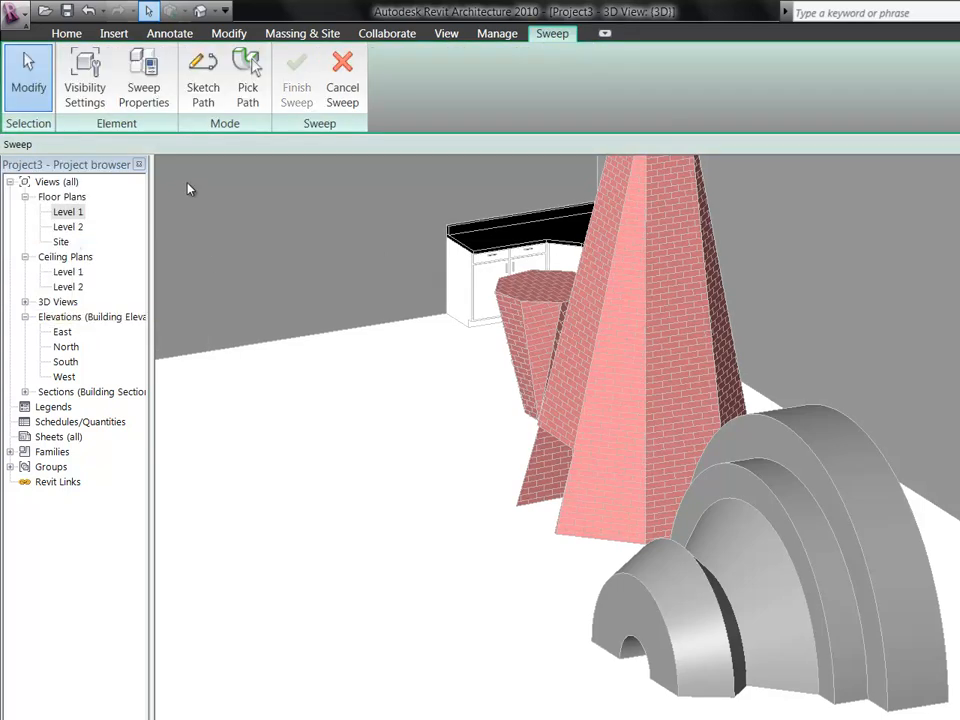
{"action": "mouse_move", "coordinate": [248, 78]}
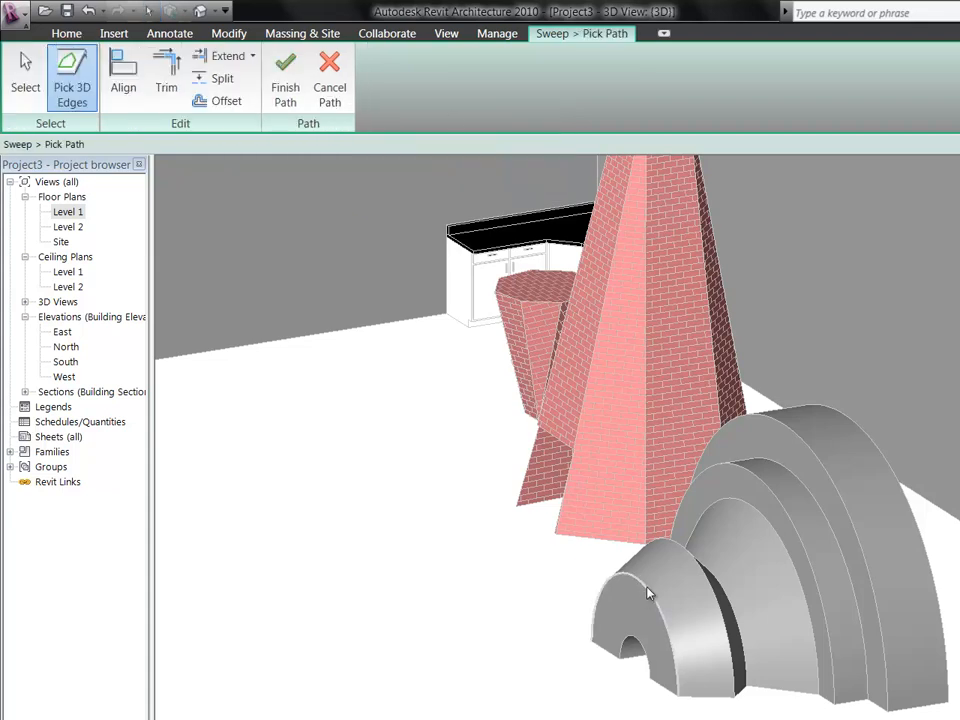
{"action": "mouse_move", "coordinate": [648, 592]}
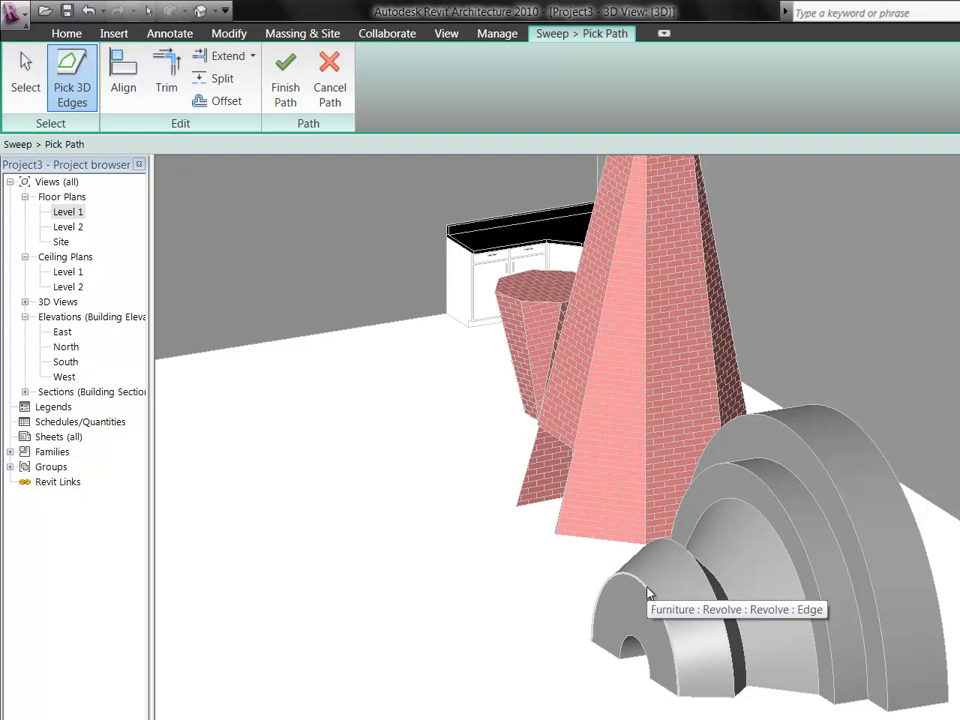
{"action": "left_click", "coordinate": [648, 592]}
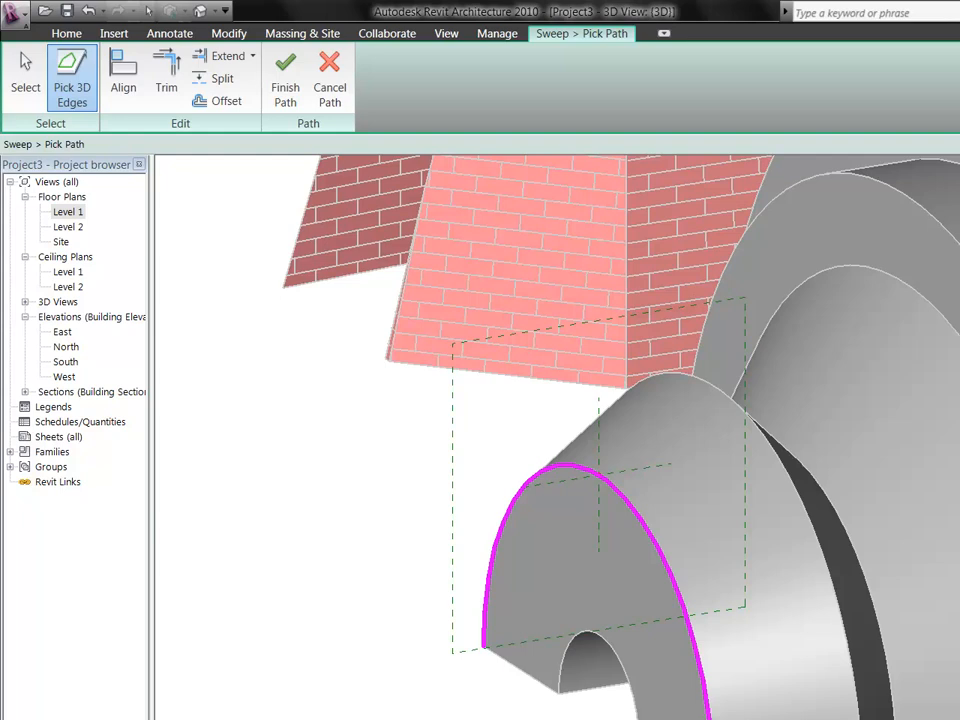
{"action": "mouse_move", "coordinate": [284, 76]}
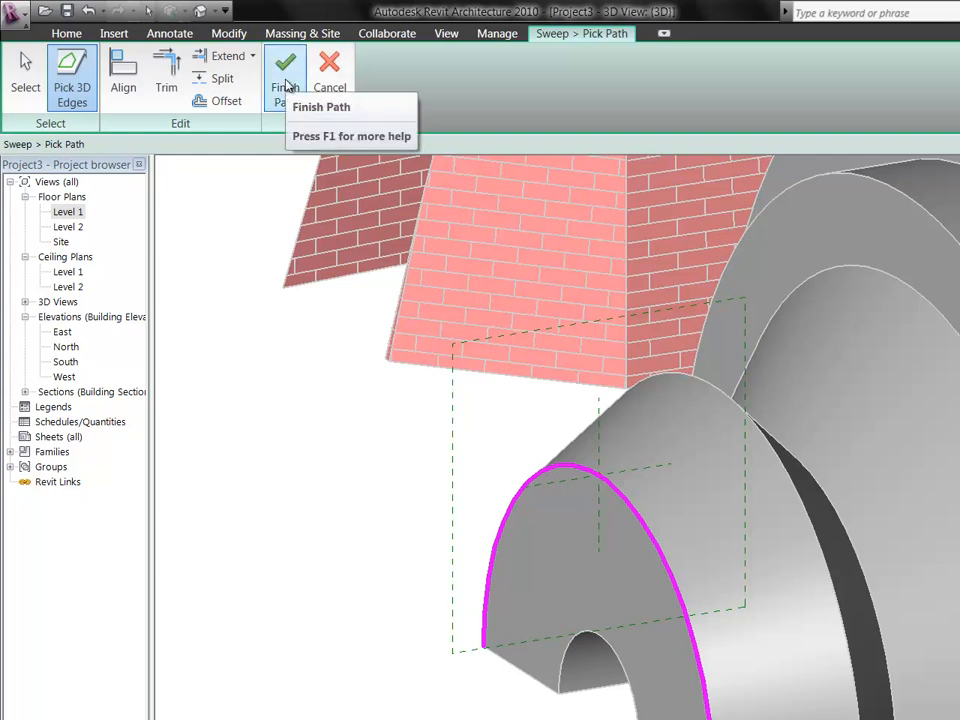
{"action": "left_click", "coordinate": [284, 78]}
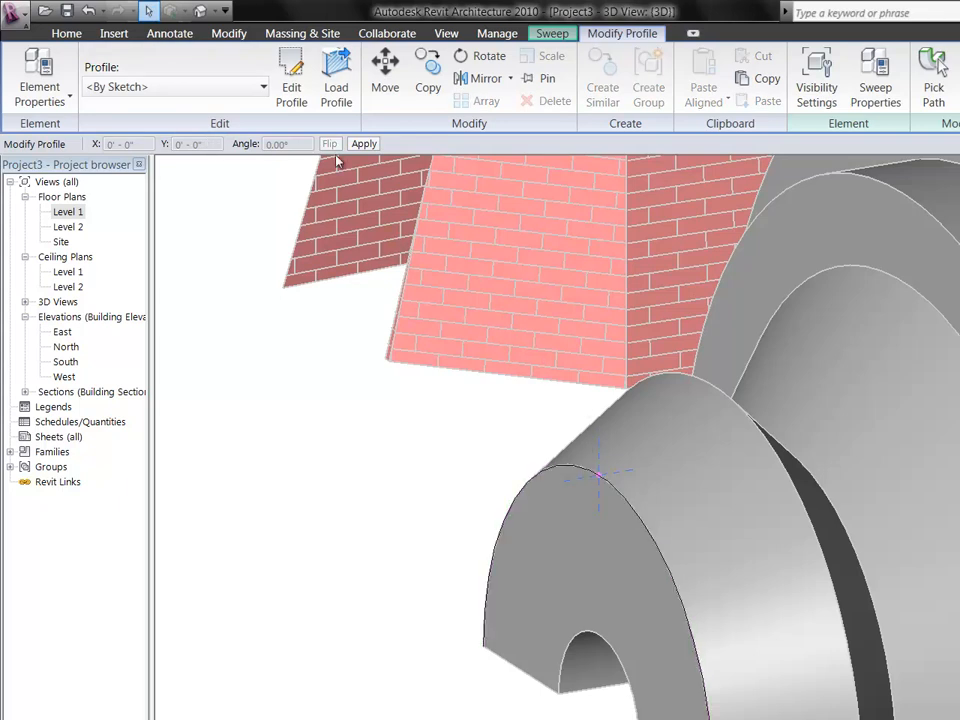
{"action": "mouse_move", "coordinate": [292, 76]}
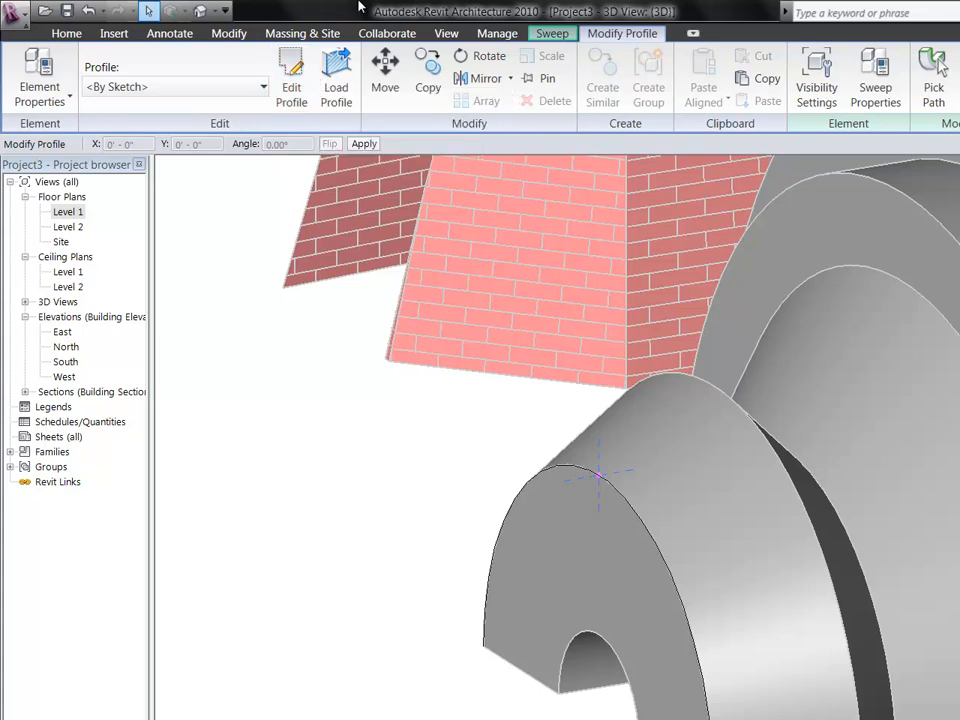
{"action": "left_click", "coordinate": [336, 88]}
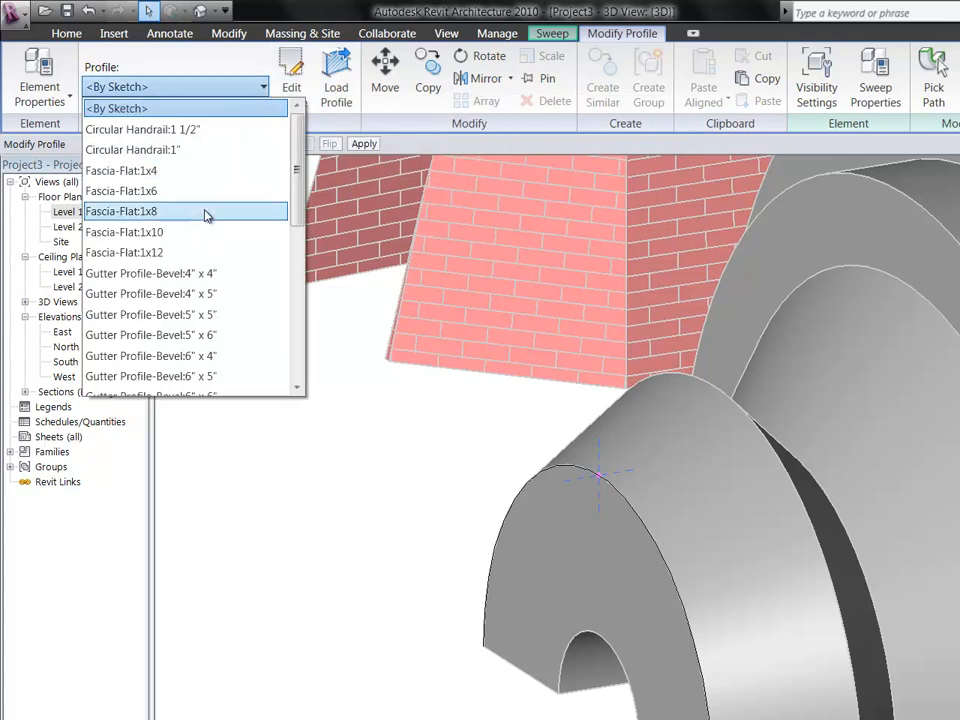
{"action": "scroll", "scroll_direction": "down", "scroll_amount": 3}
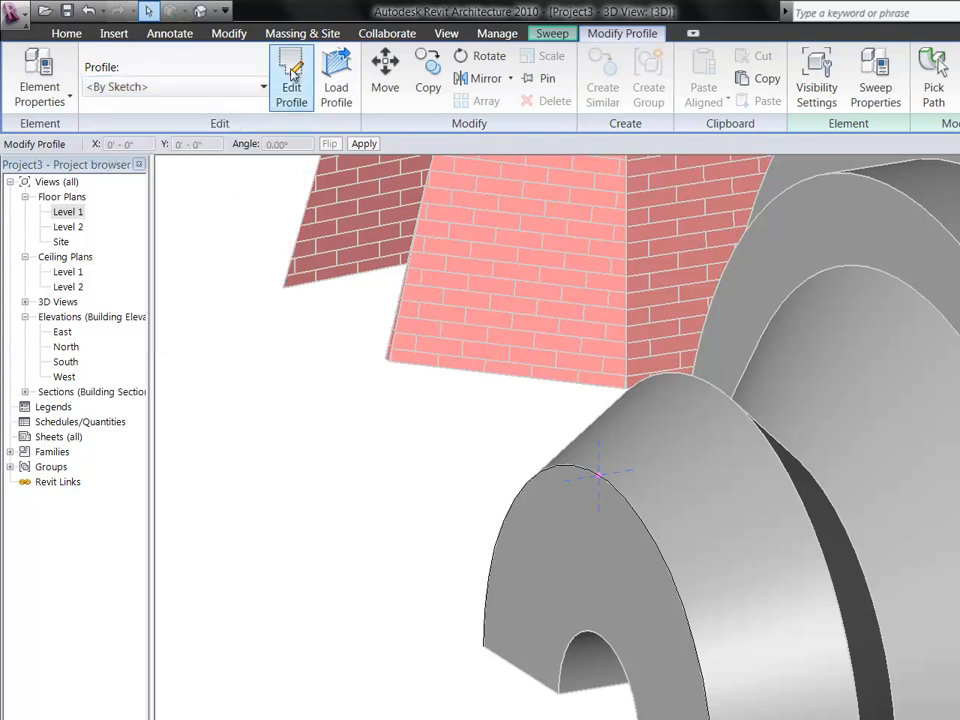
- Sketch a custom closed star-shaped profile with lines in the elevation view from the Project Browser
{"action": "left_click", "coordinate": [292, 76]}
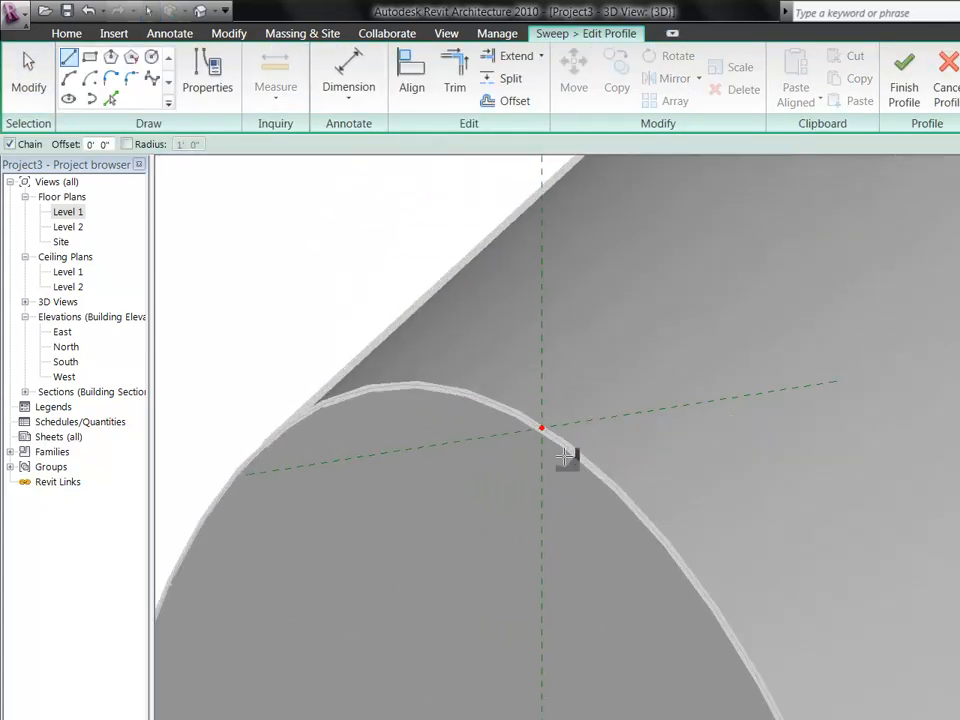
{"action": "mouse_move", "coordinate": [540, 384]}
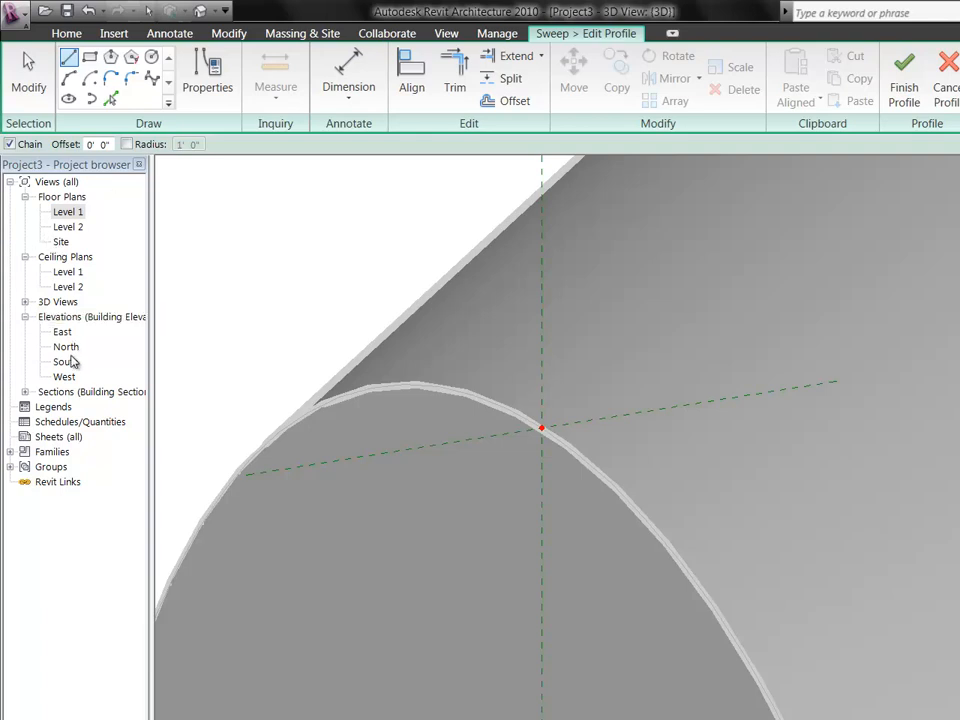
{"action": "left_click", "coordinate": [64, 346]}
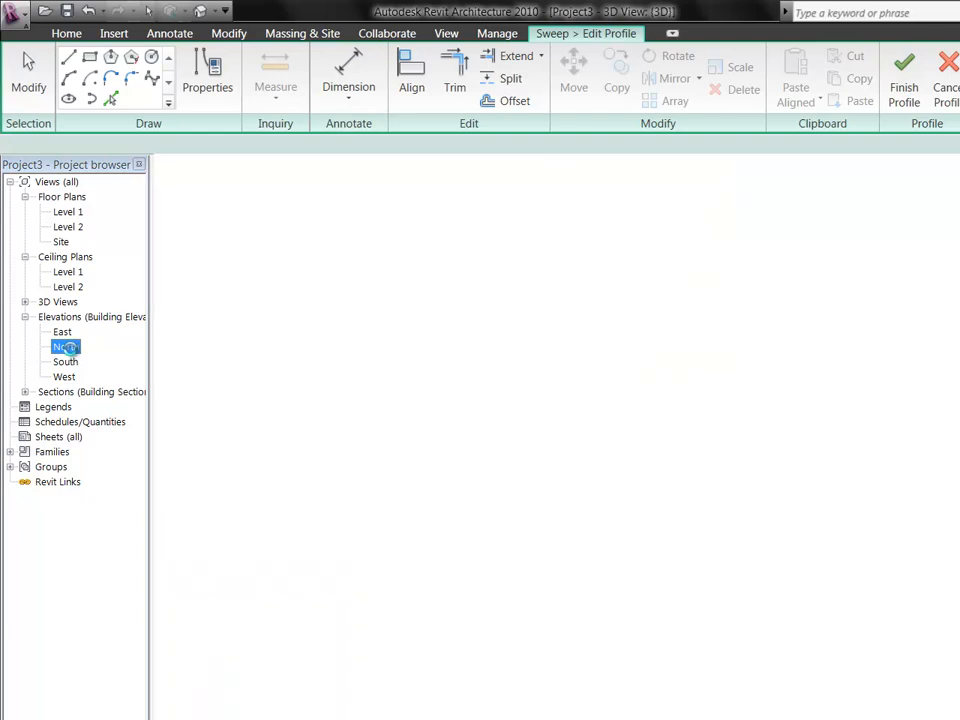
{"action": "double_click", "coordinate": [66, 346]}
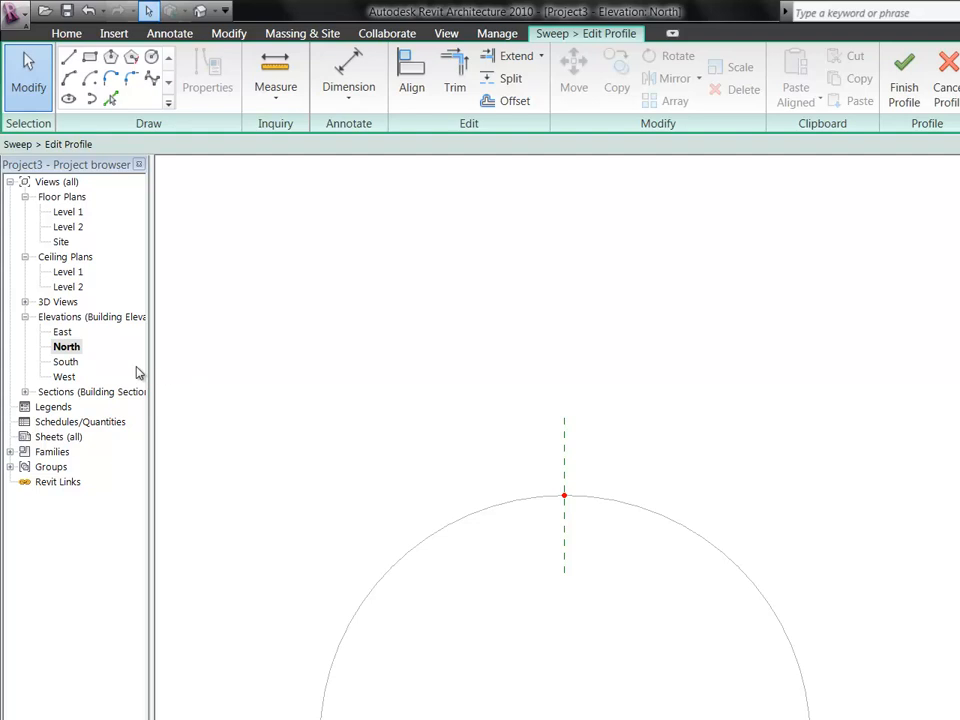
{"action": "left_click", "coordinate": [62, 332]}
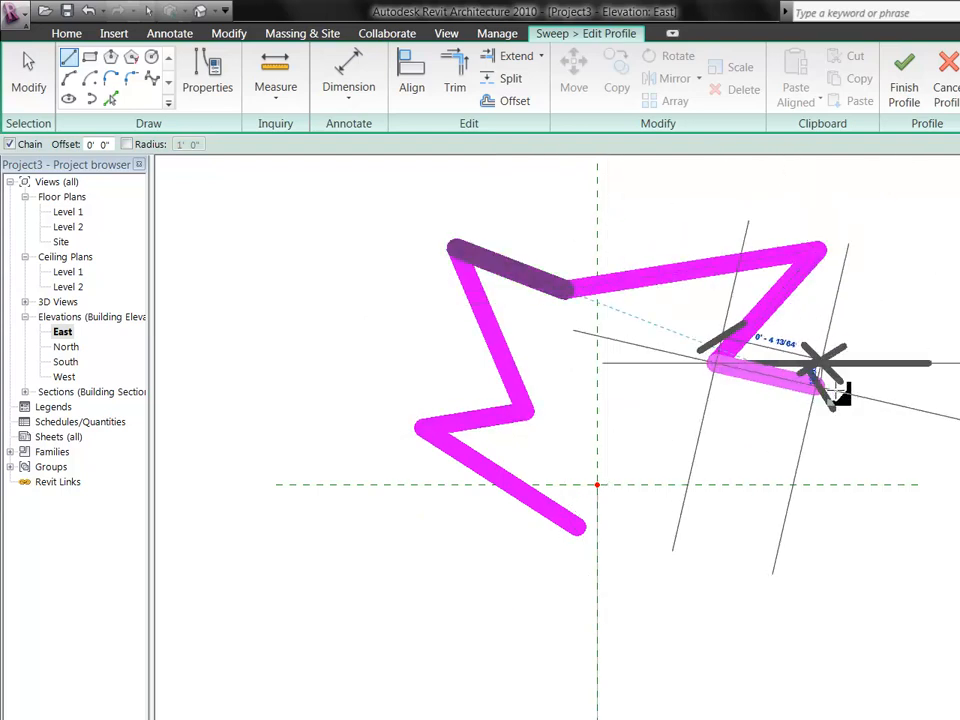
{"action": "left_click_drag", "start_coordinate": [840, 390], "coordinate": [590, 540]}
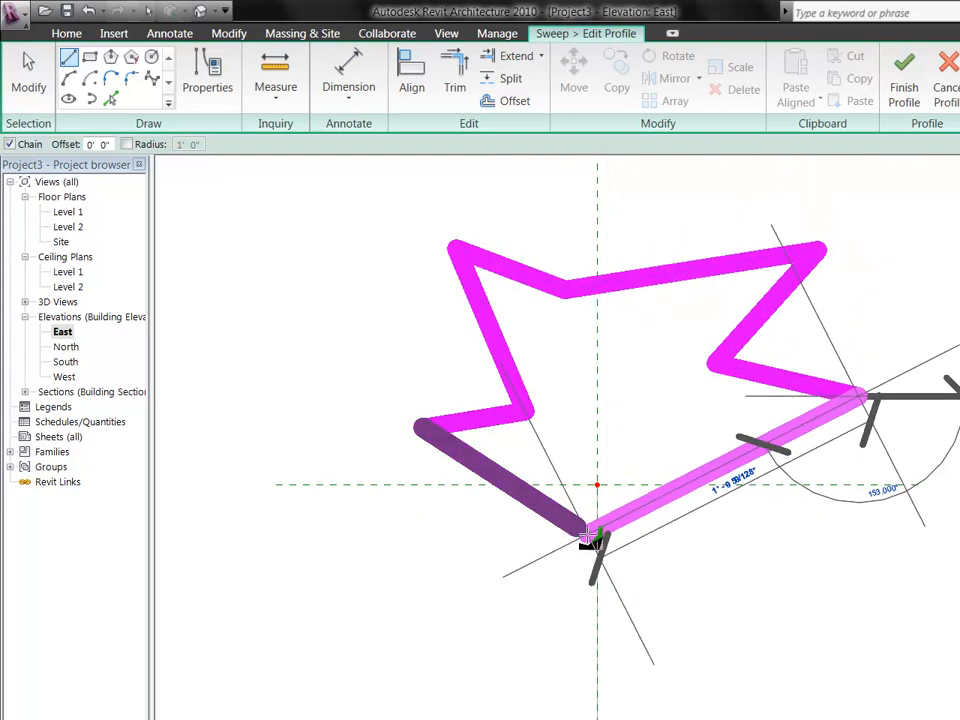
{"action": "left_click", "coordinate": [904, 78]}
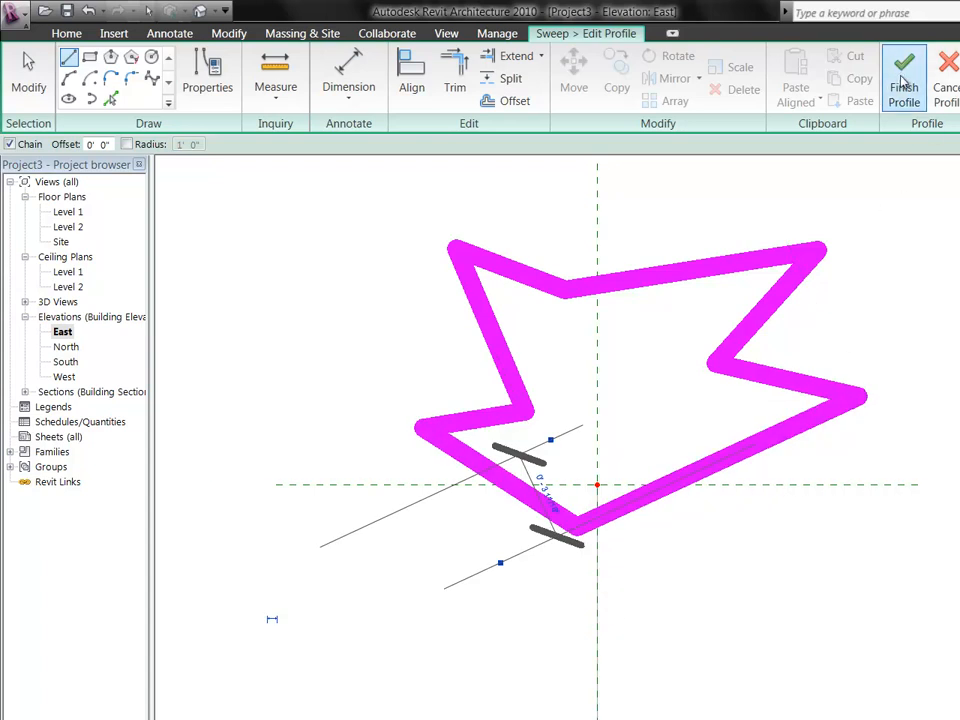
- Finish the star profile, the sweep along the arch edge, and the in-place model
{"action": "left_click", "coordinate": [904, 76]}
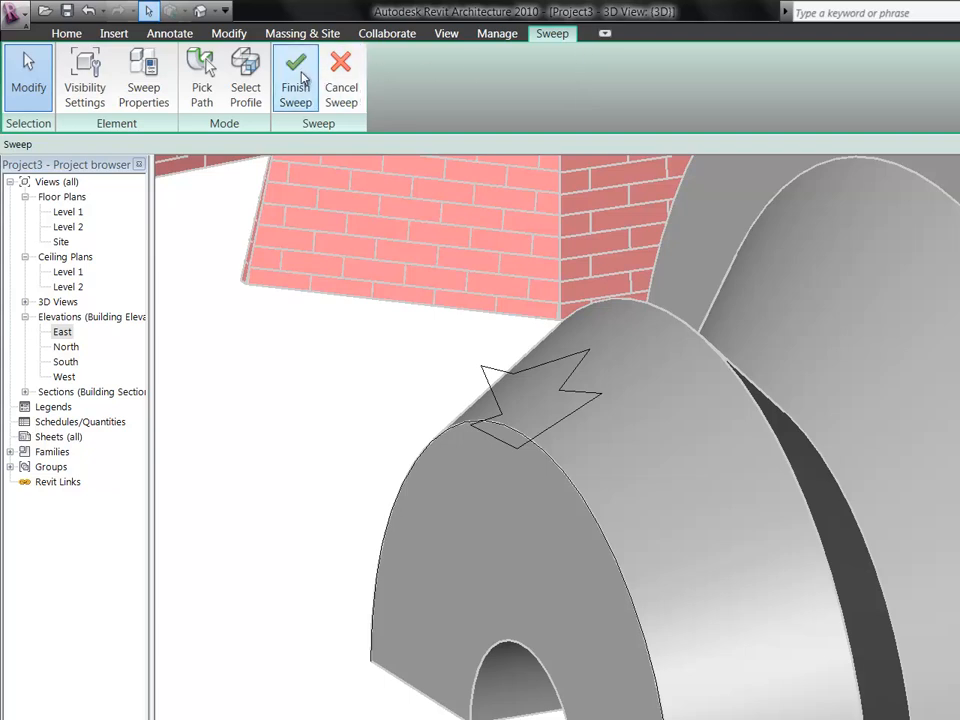
{"action": "left_click", "coordinate": [296, 80]}
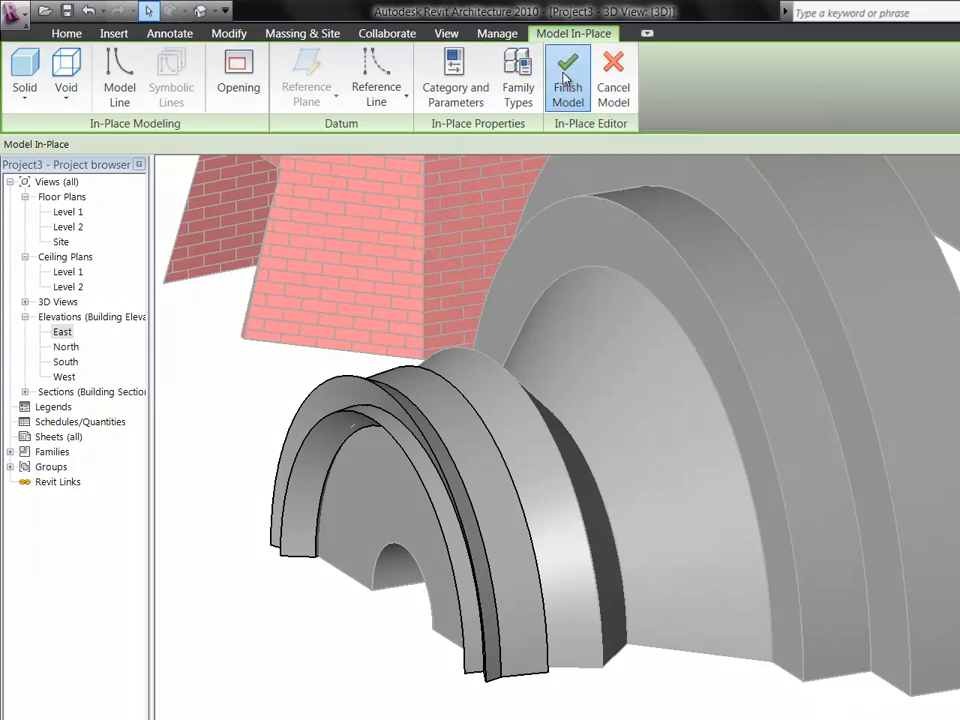
{"action": "left_click", "coordinate": [568, 76]}
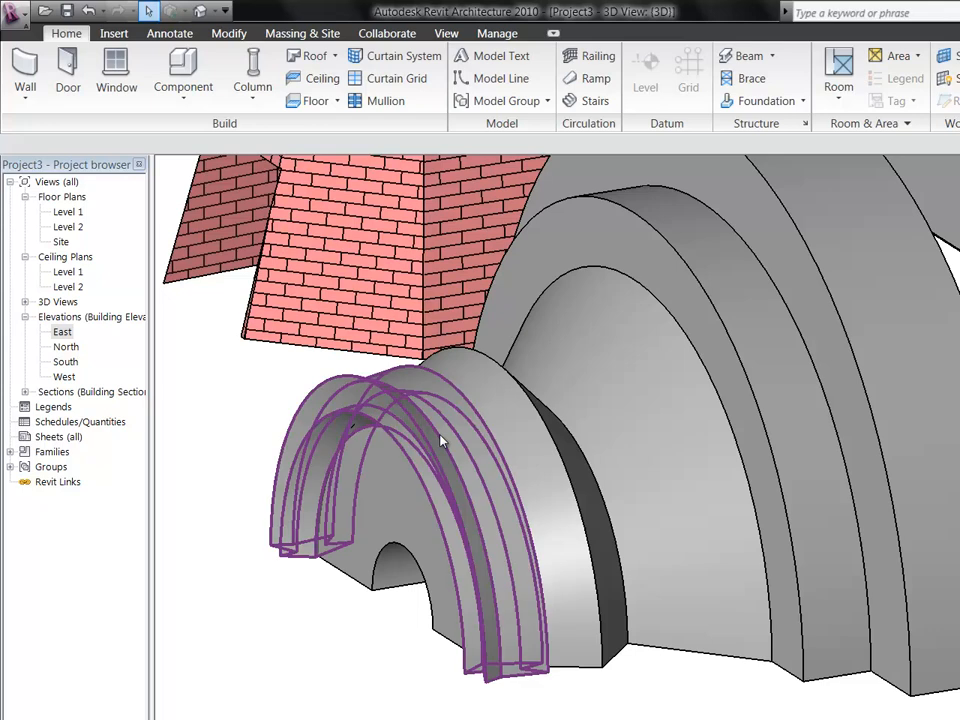
- Create a new in-place model via Component > Model In-Place and confirm its family category
{"action": "left_click", "coordinate": [184, 70]}
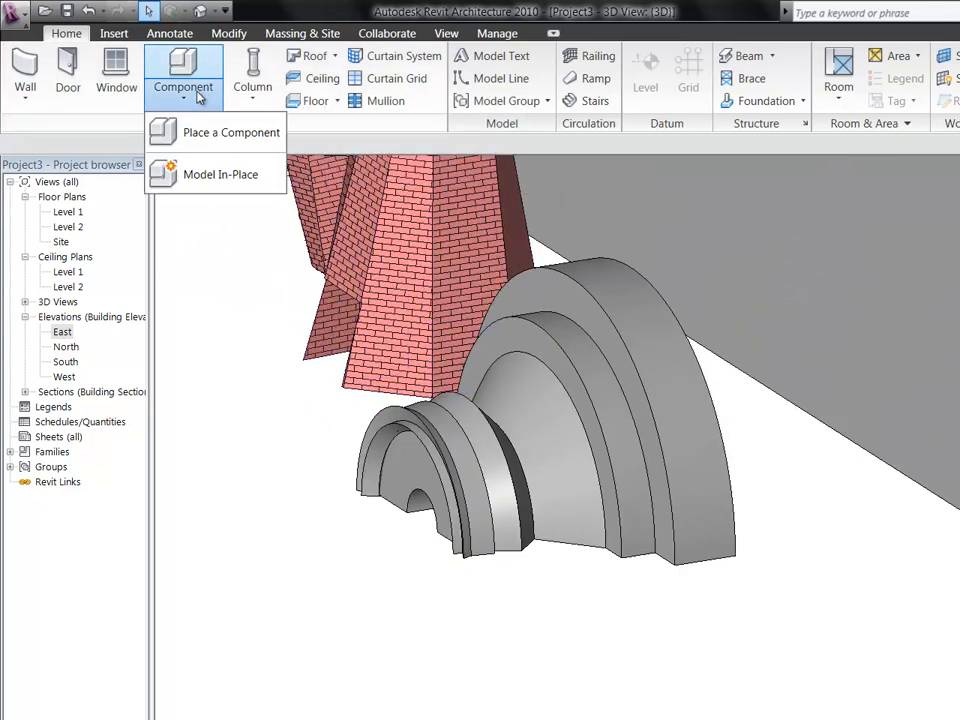
{"action": "mouse_move", "coordinate": [216, 132]}
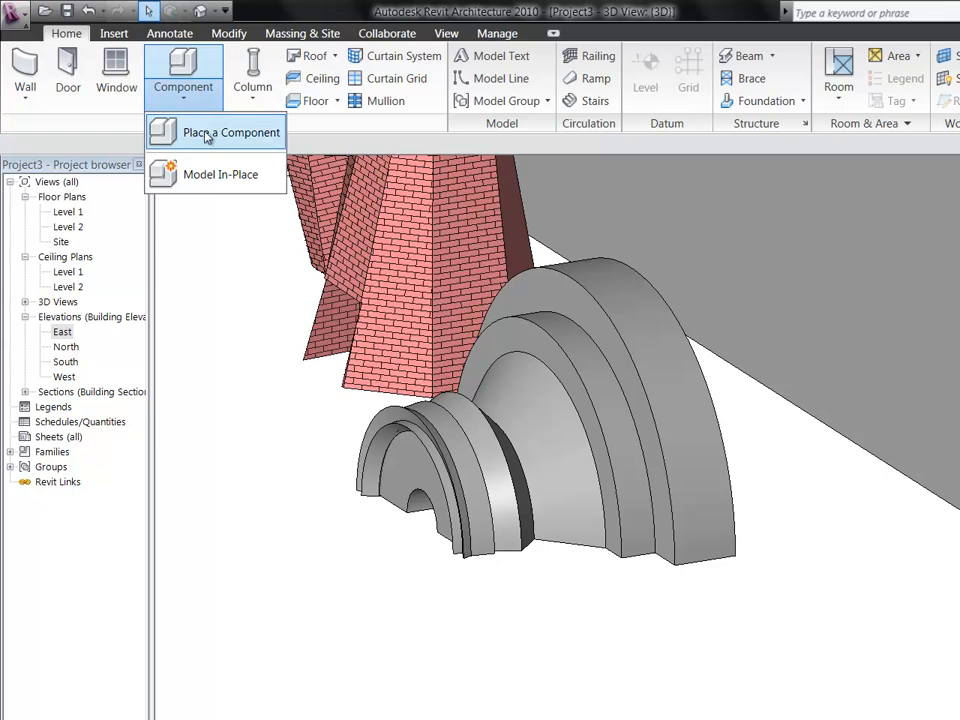
{"action": "left_click", "coordinate": [232, 132]}
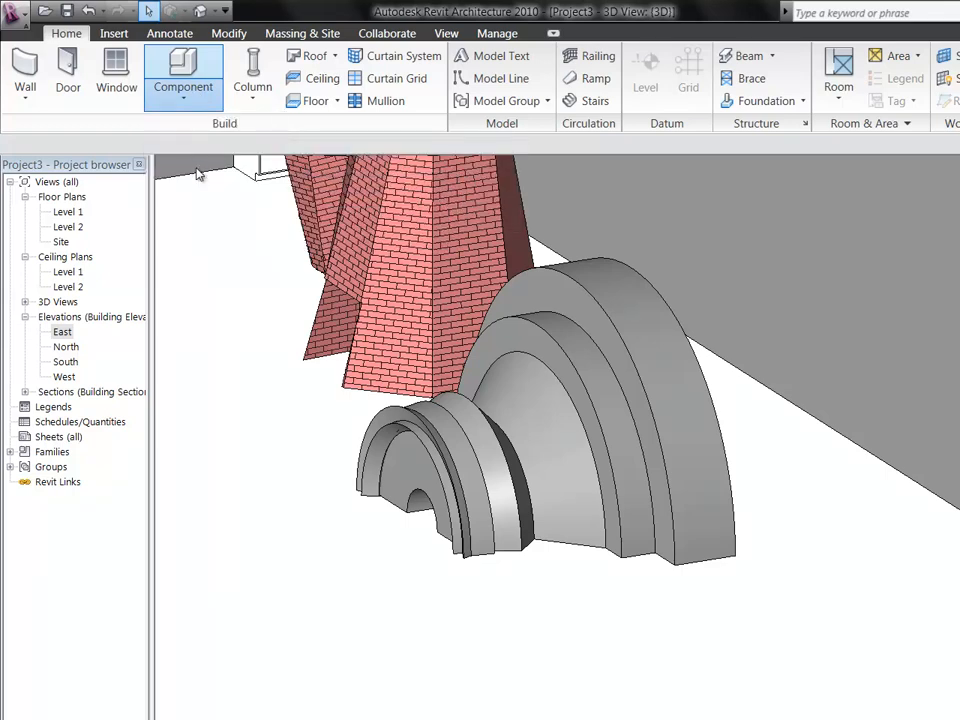
{"action": "left_click", "coordinate": [184, 72]}
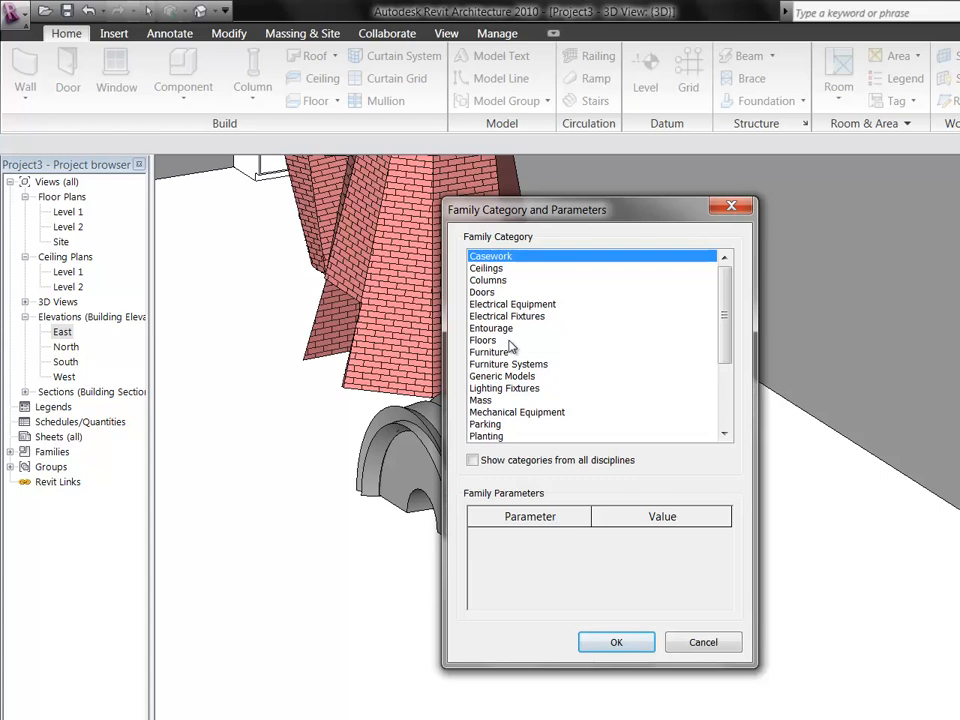
{"action": "left_click", "coordinate": [488, 352]}
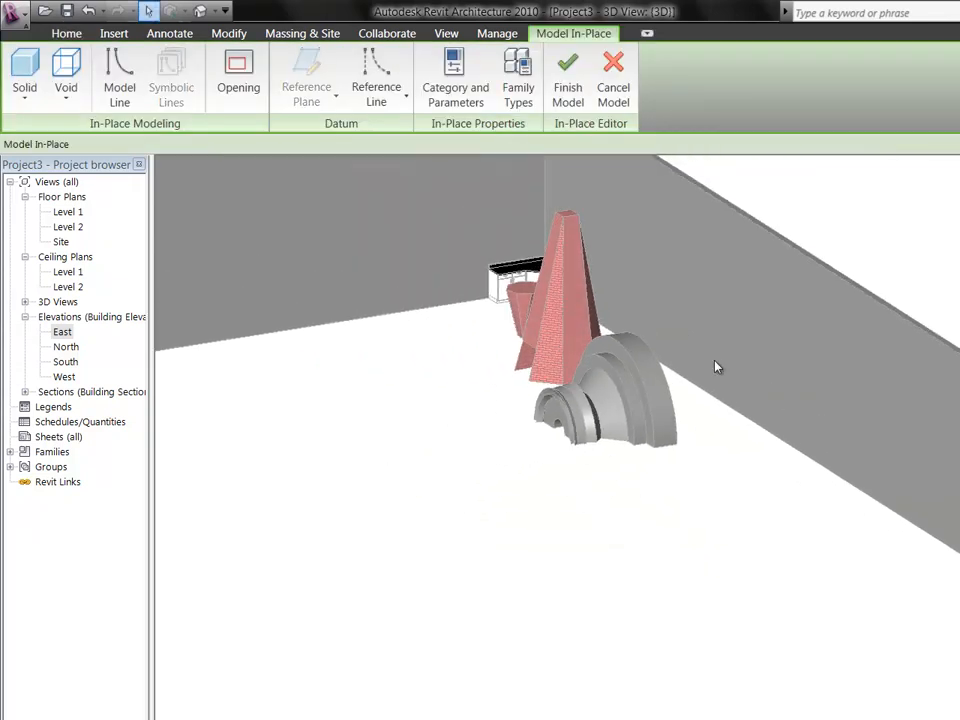
{"action": "mouse_move", "coordinate": [120, 76]}
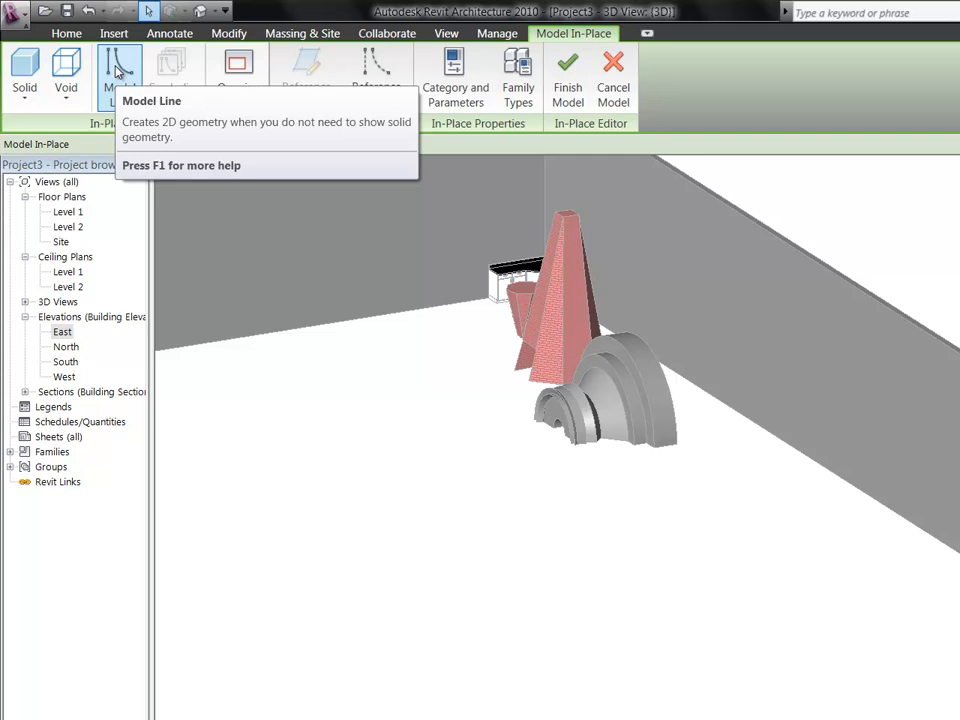
- Start a solid sweep form inside the new in-place model
{"action": "left_click", "coordinate": [24, 76]}
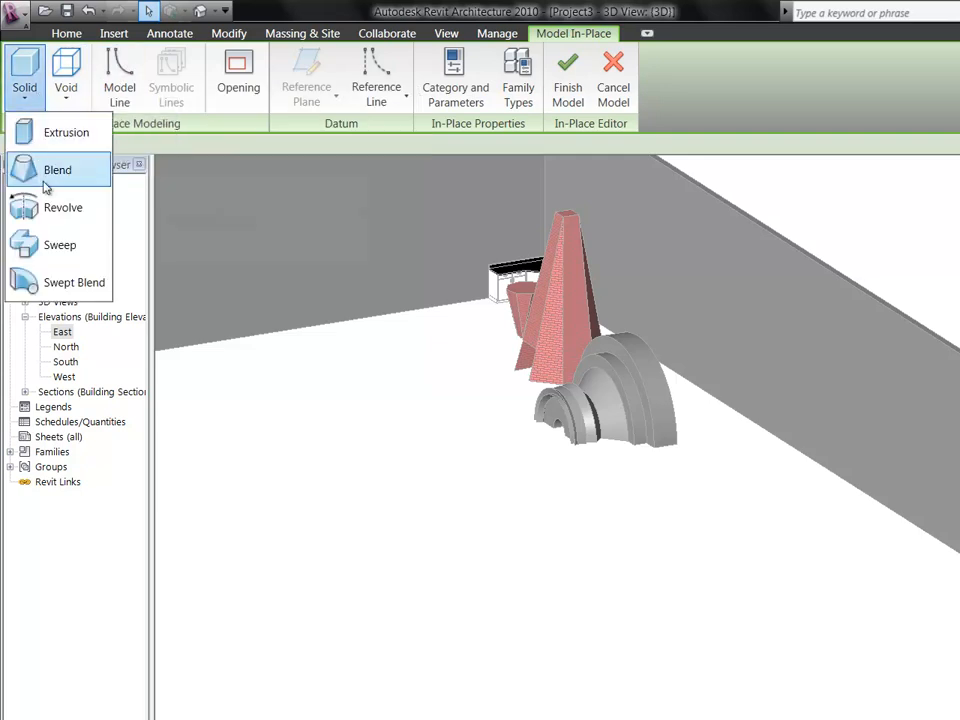
{"action": "mouse_move", "coordinate": [48, 252]}
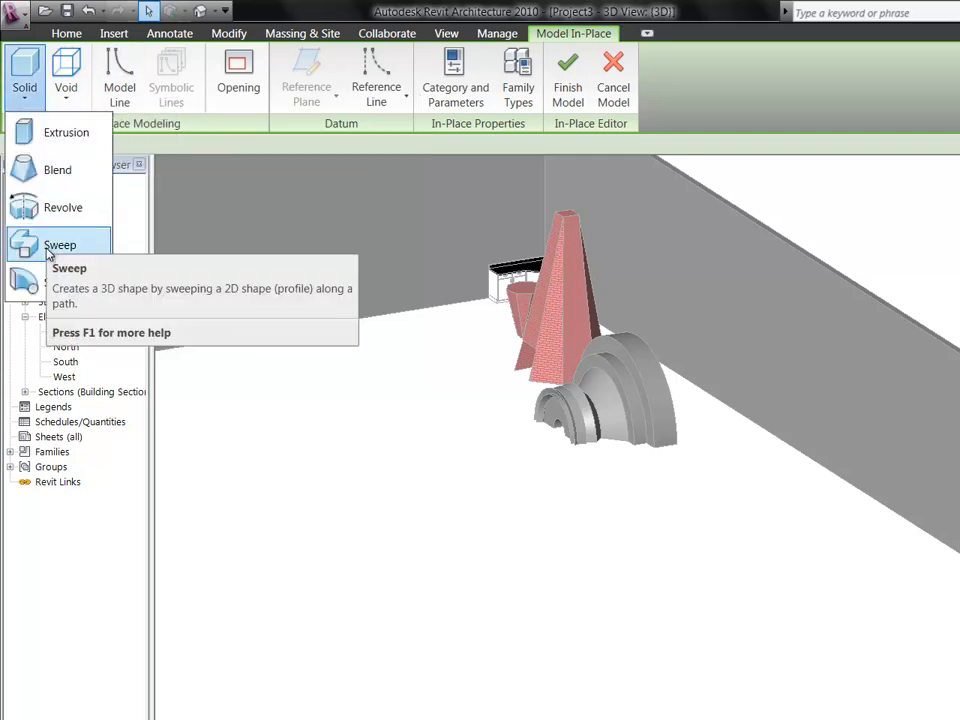
{"action": "left_click", "coordinate": [60, 244]}
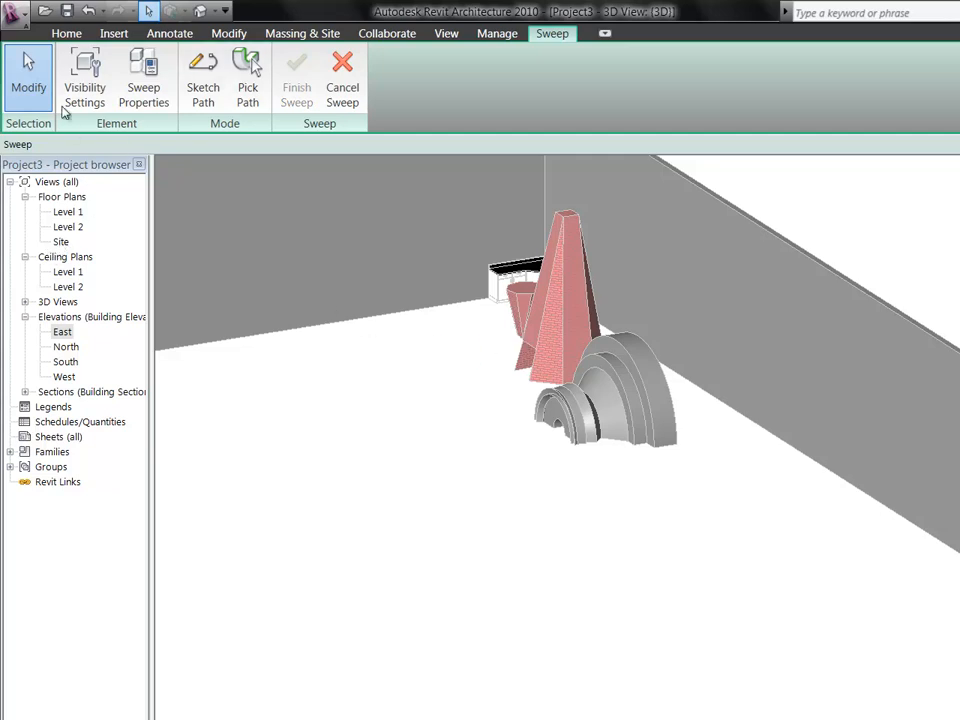
{"action": "mouse_move", "coordinate": [204, 218]}
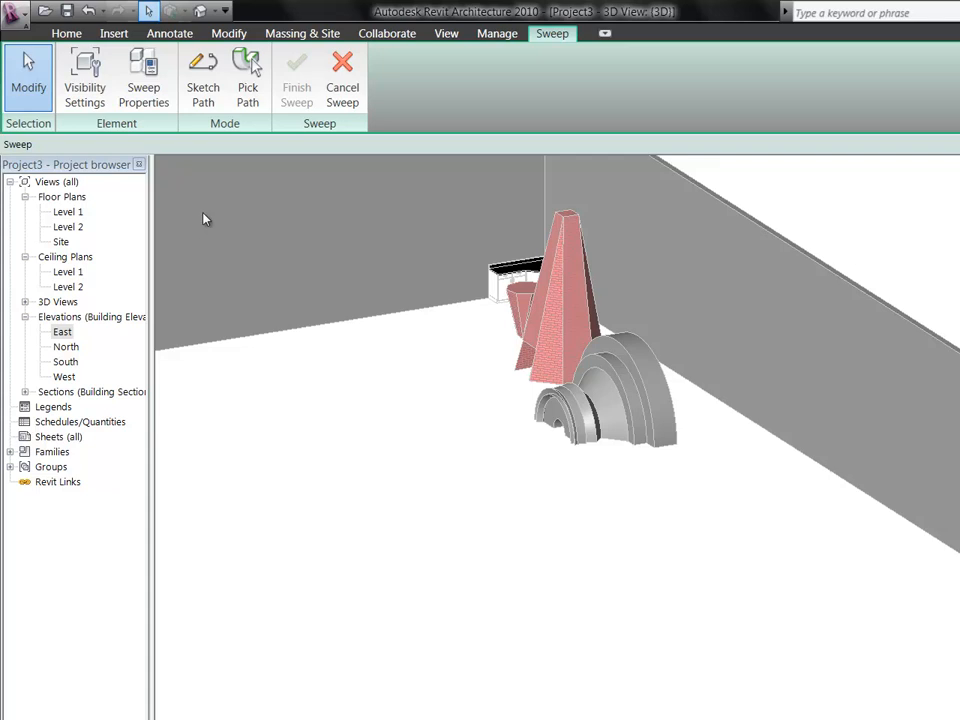
{"action": "mouse_move", "coordinate": [204, 78]}
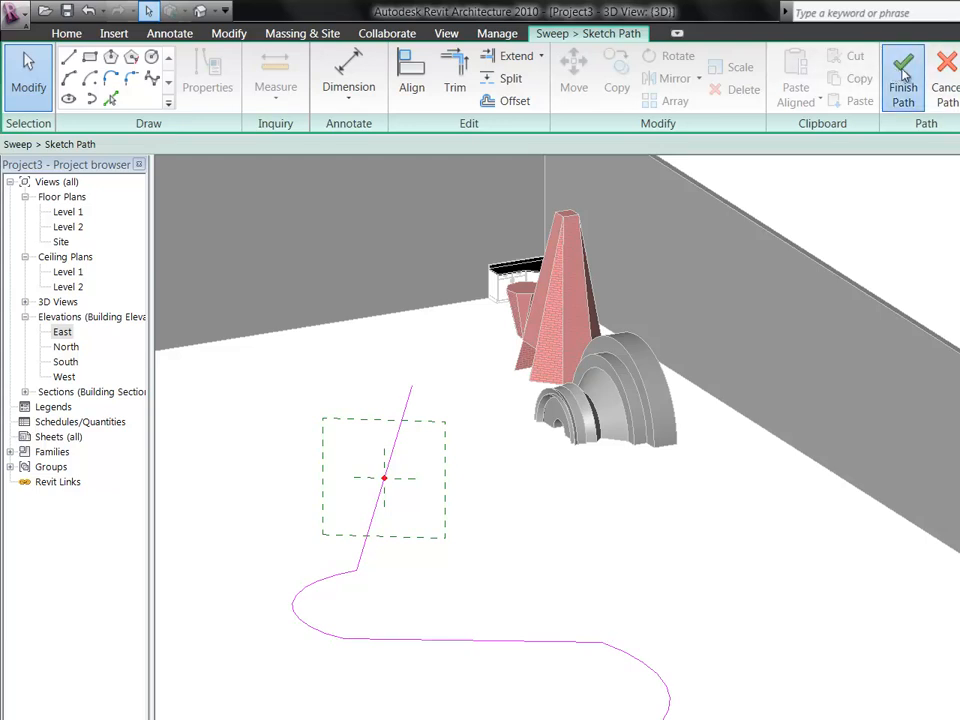
- Finish the sketched winding sweep path of lines and arcs
{"action": "left_click", "coordinate": [902, 76]}
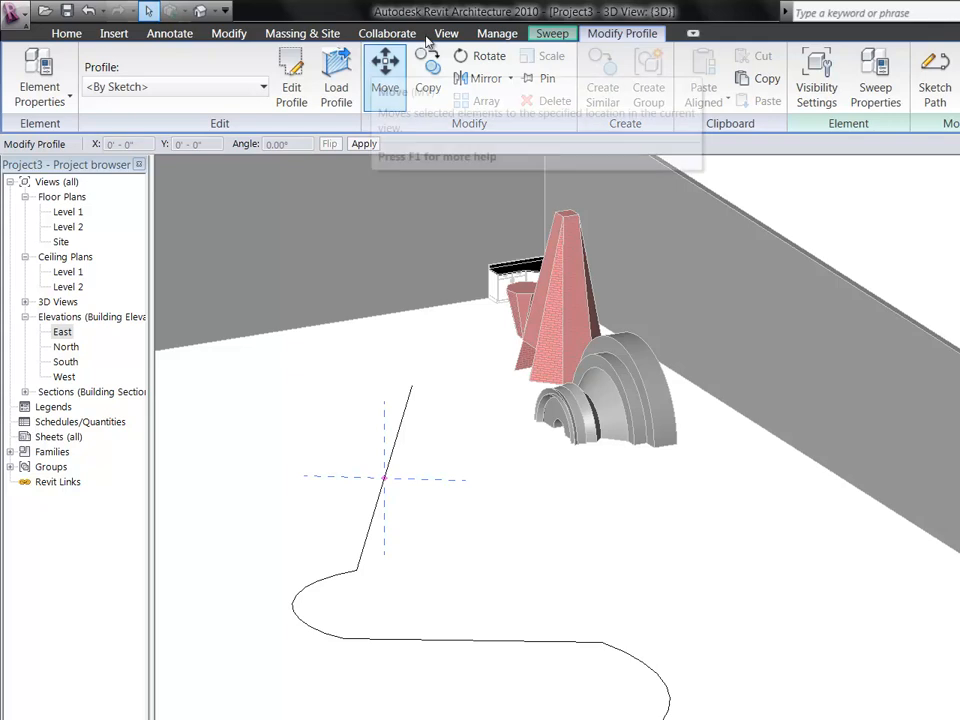
{"action": "mouse_move", "coordinate": [336, 64]}
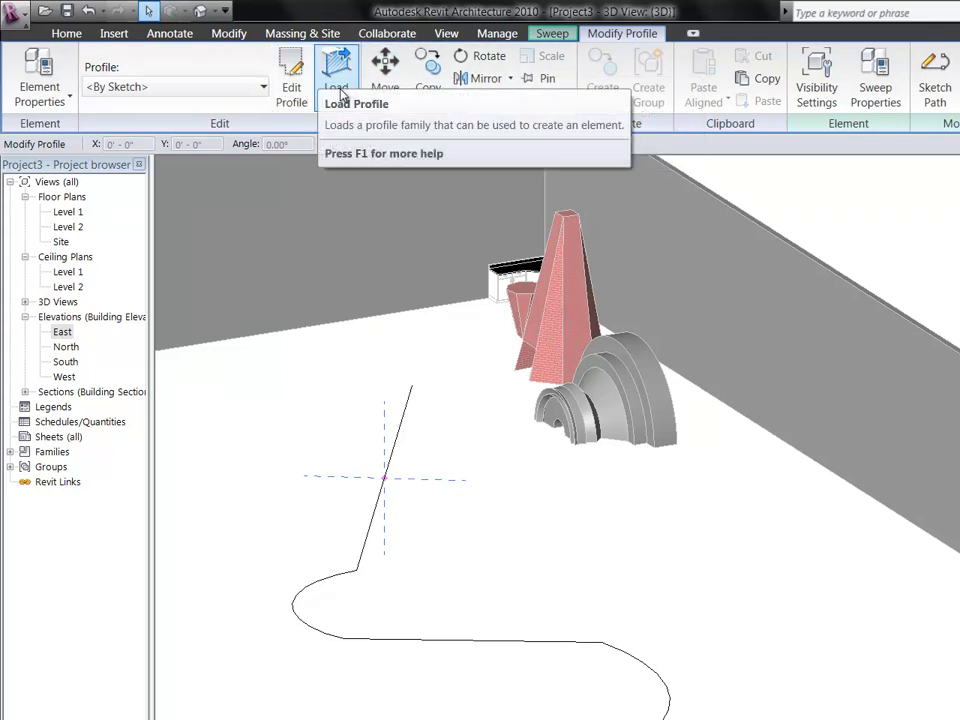
- Sweep the Fascia-Flat:1x4 profile along the path and finish the in-place model
{"action": "left_click", "coordinate": [264, 86]}
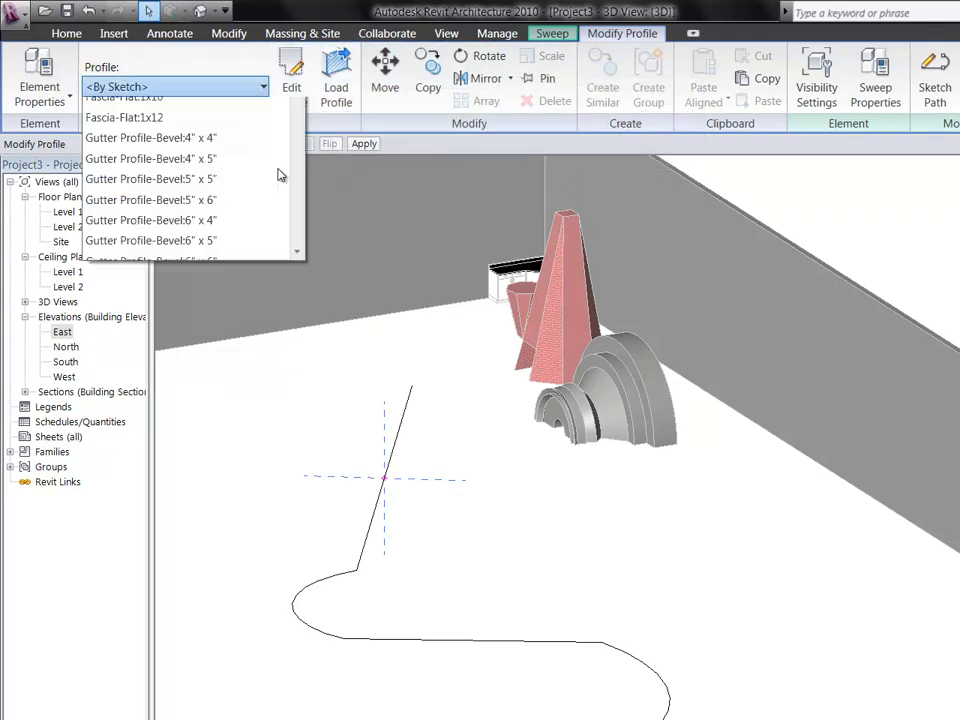
{"action": "scroll", "scroll_direction": "down", "scroll_amount": 3}
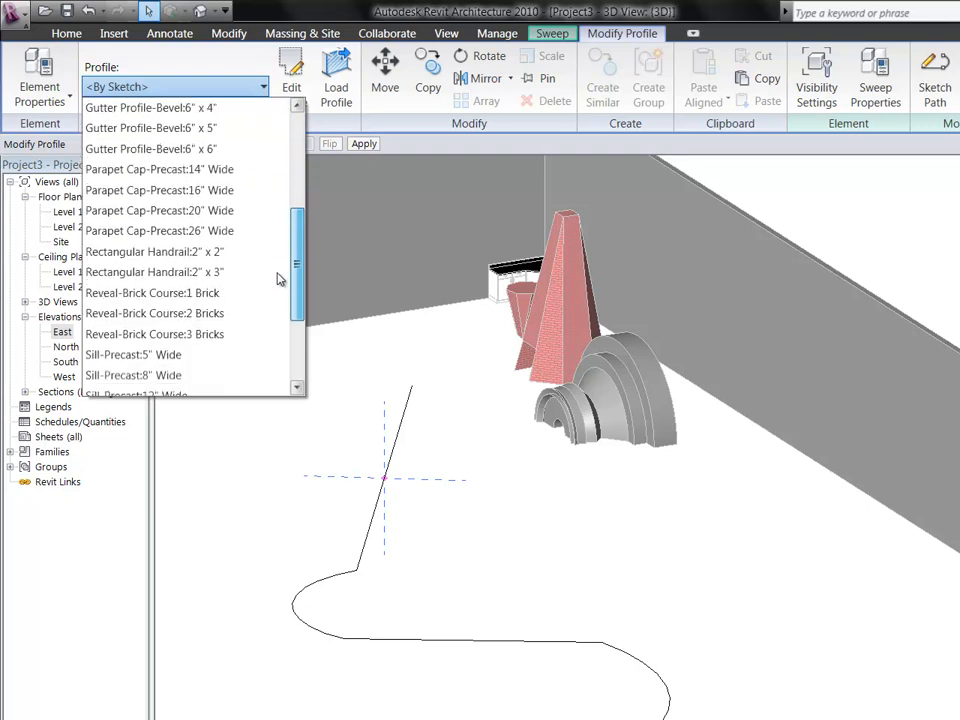
{"action": "scroll", "scroll_direction": "down", "scroll_amount": 3}
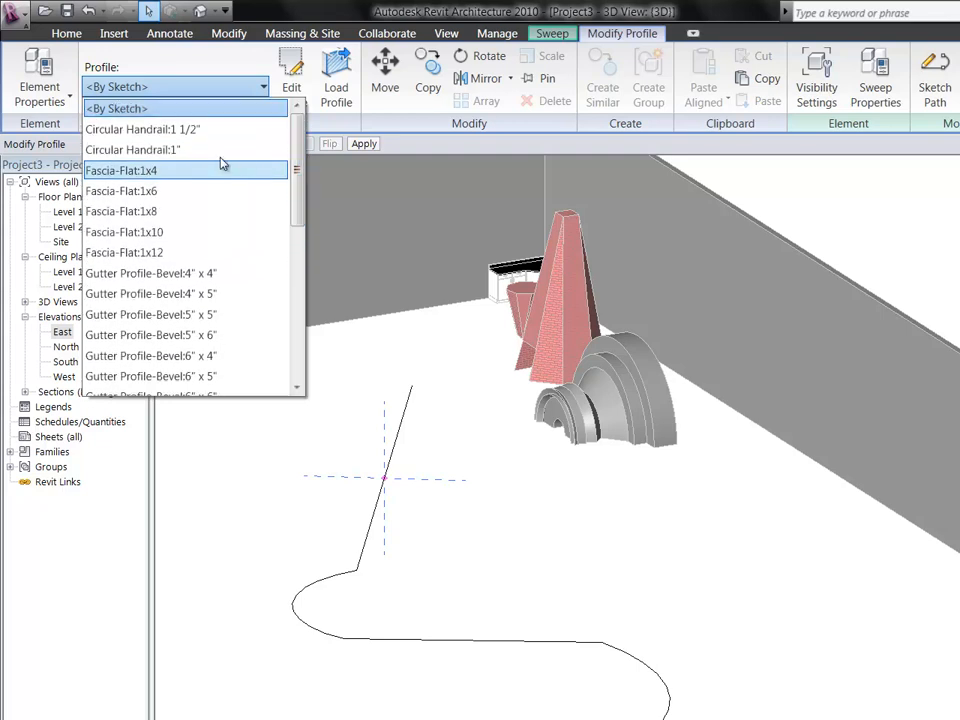
{"action": "left_click", "coordinate": [132, 148]}
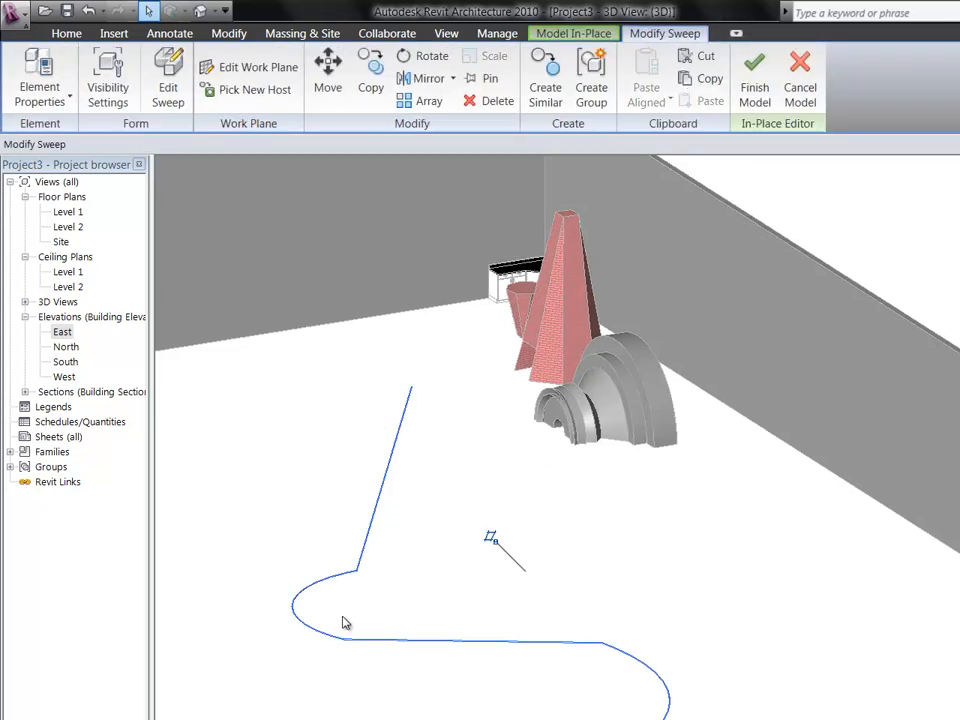
{"action": "left_click", "coordinate": [754, 76]}
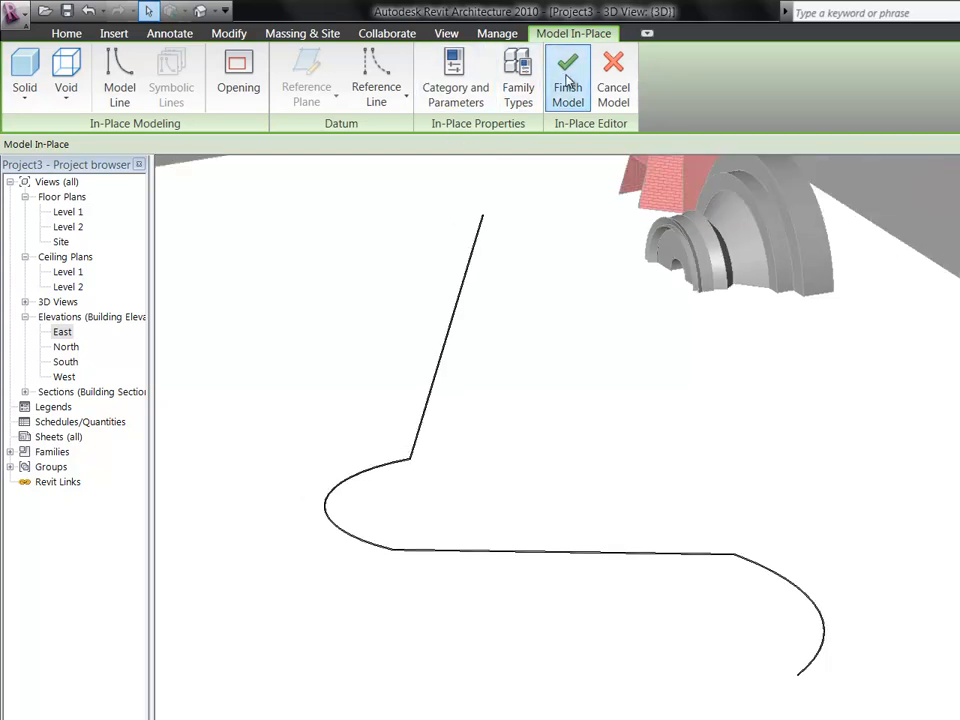
{"action": "left_click", "coordinate": [568, 76]}
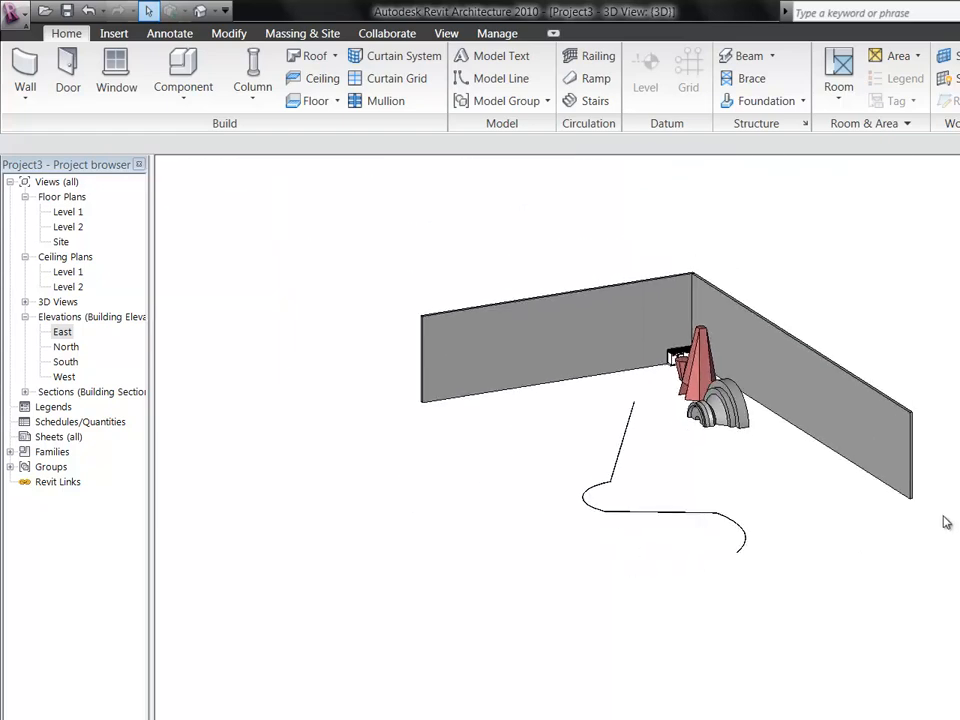
{"action": "mouse_move", "coordinate": [562, 336]}
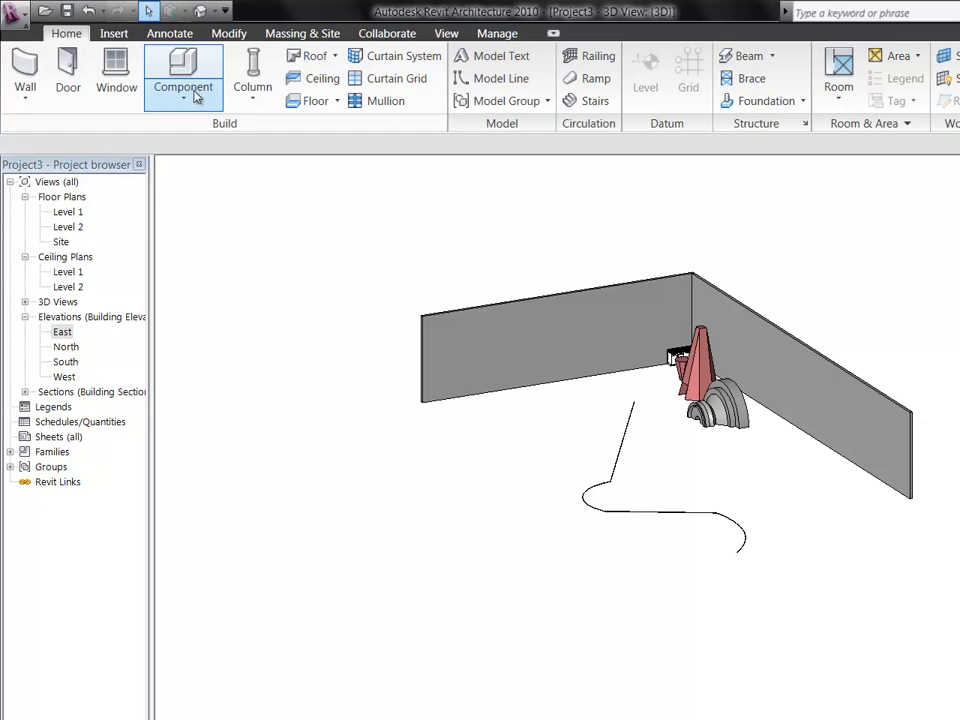
{"action": "mouse_move", "coordinate": [184, 88]}
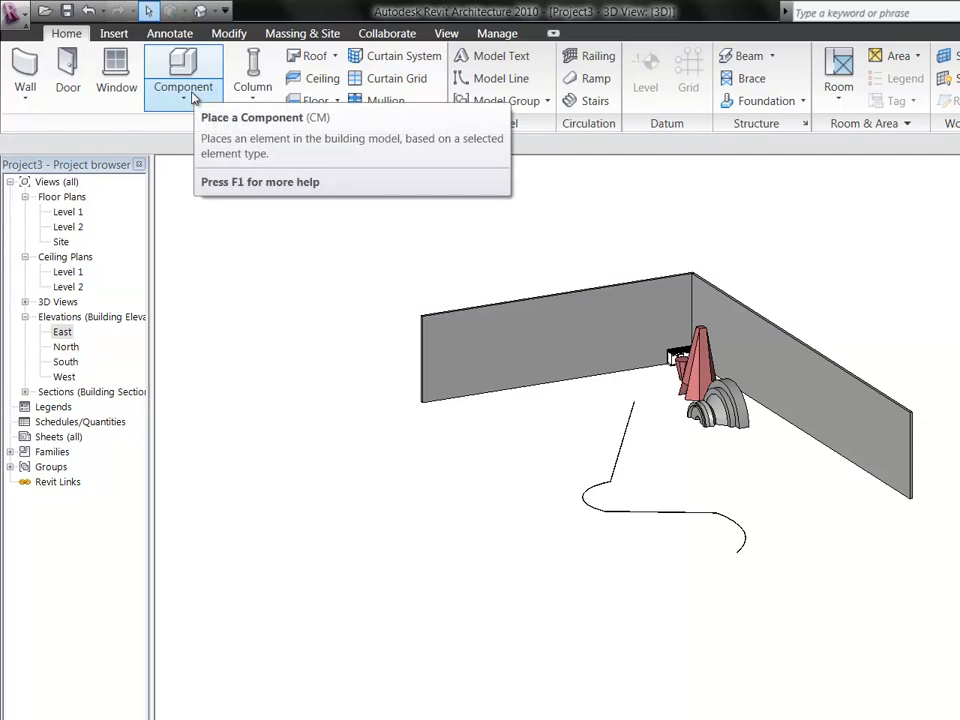
- Create another in-place model named Casework 2 and list the solid form types
{"action": "left_click", "coordinate": [184, 88]}
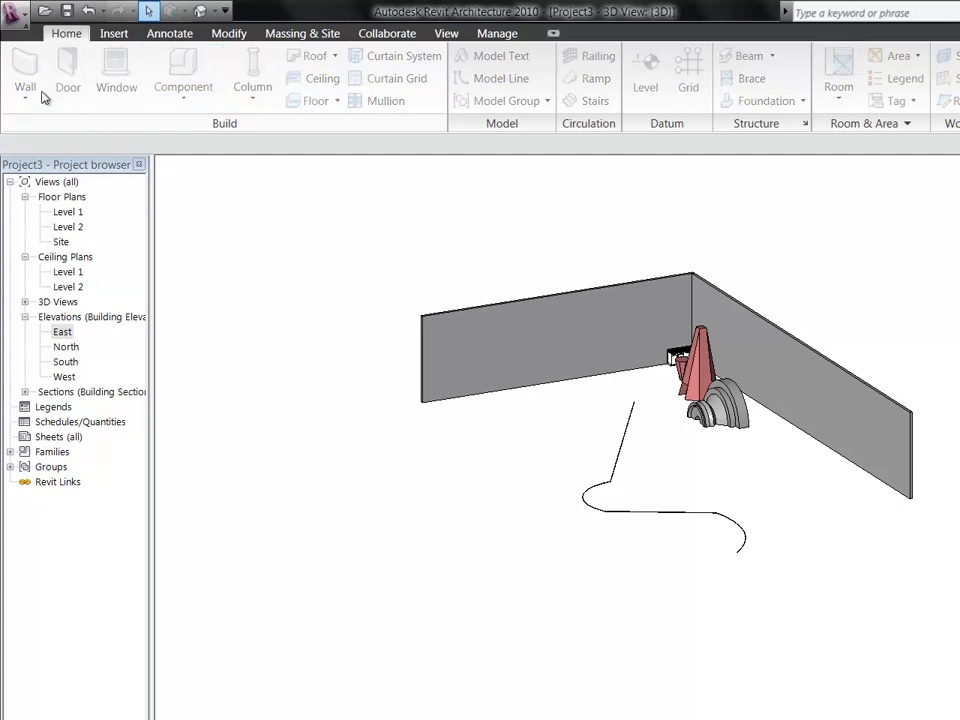
{"action": "mouse_move", "coordinate": [604, 640]}
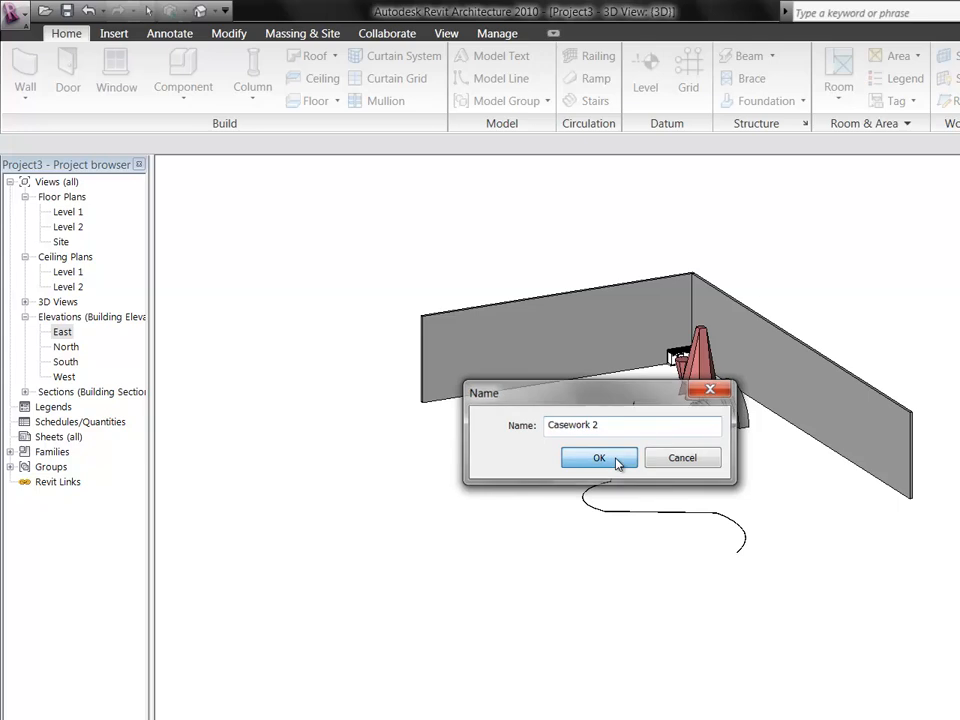
{"action": "left_click", "coordinate": [600, 458]}
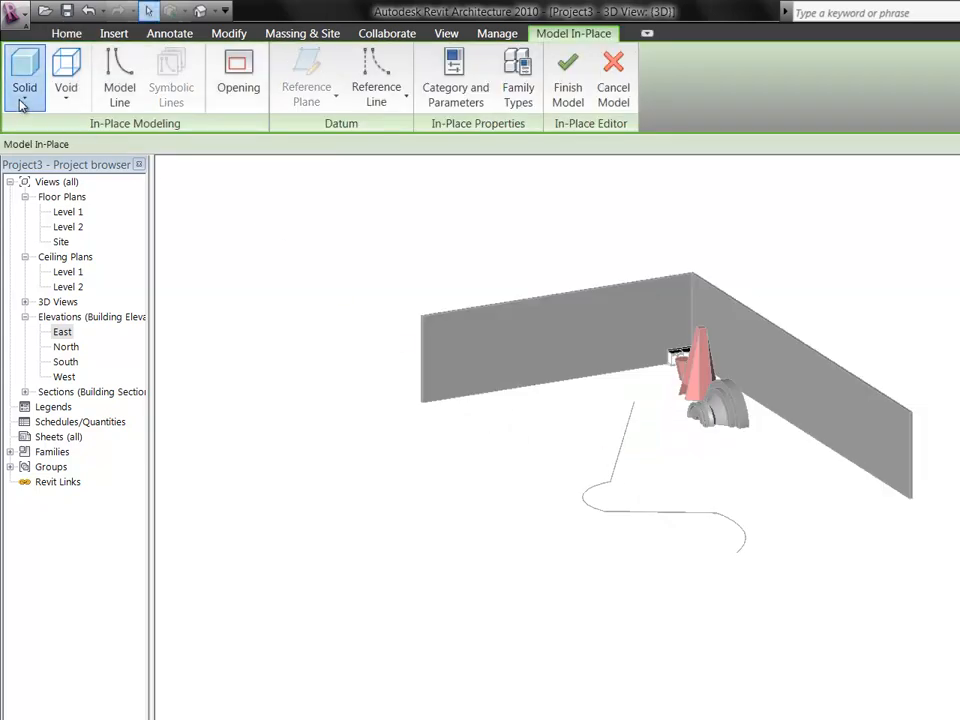
{"action": "left_click", "coordinate": [24, 76]}
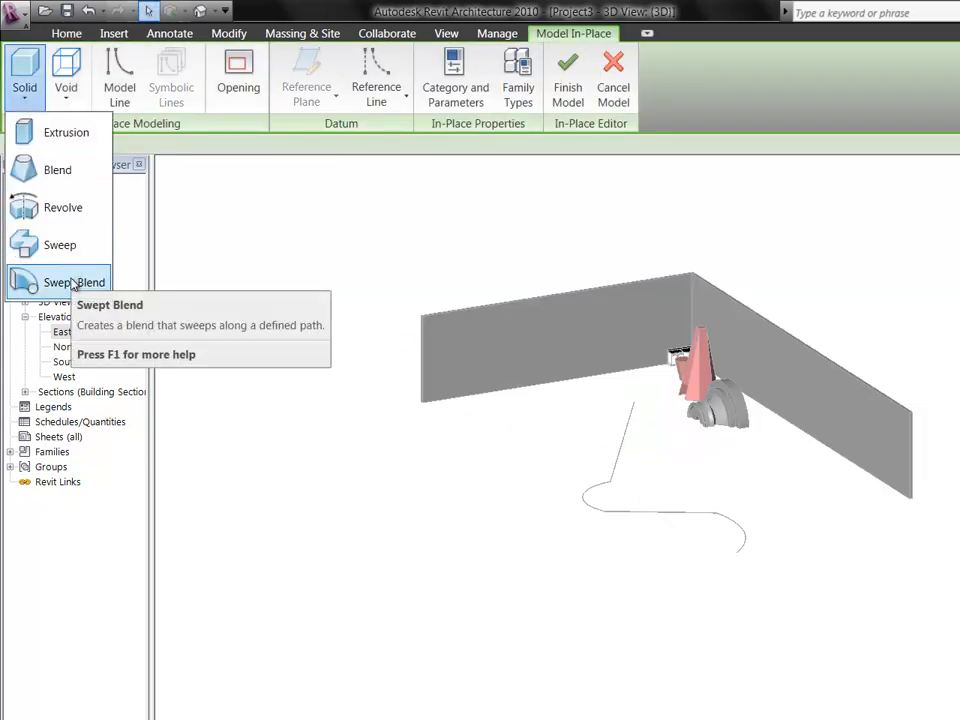
{"action": "mouse_move", "coordinate": [76, 282]}
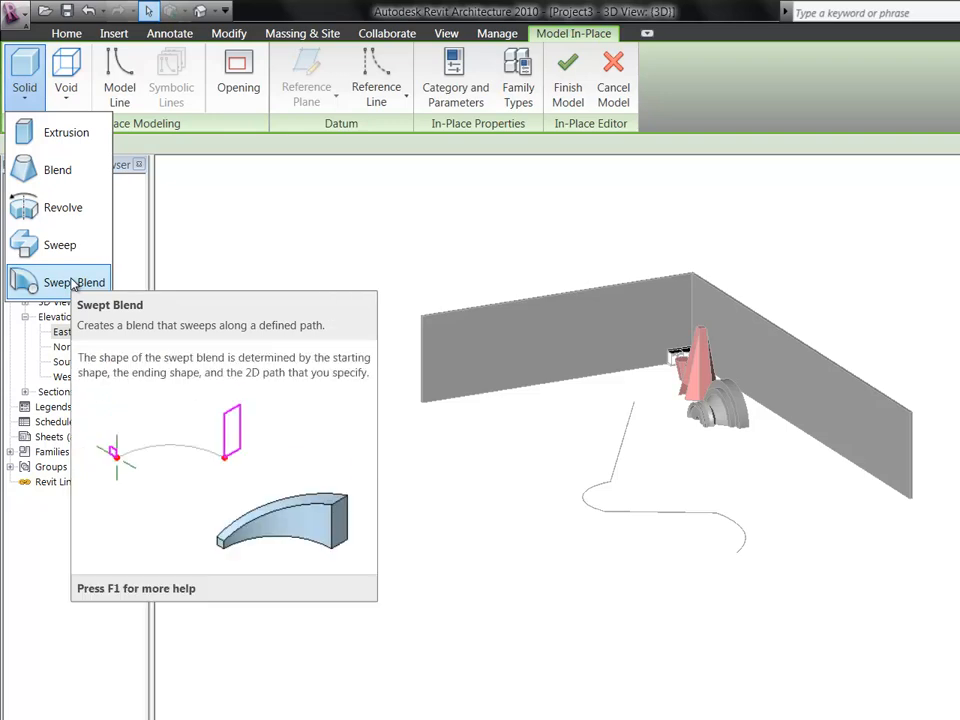